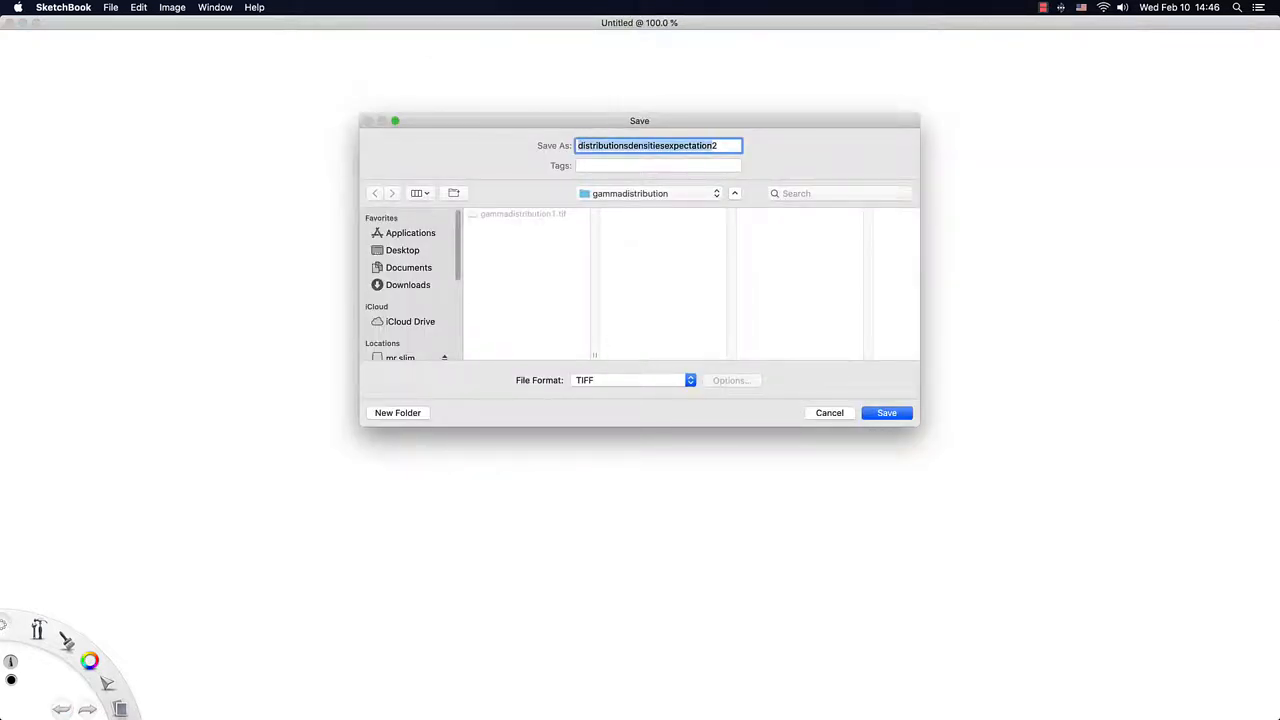
Save the canvas as a TIFF image named gammadistribution2 in the gammadistribution folder
{"action": "type", "text": "gammadist2"}
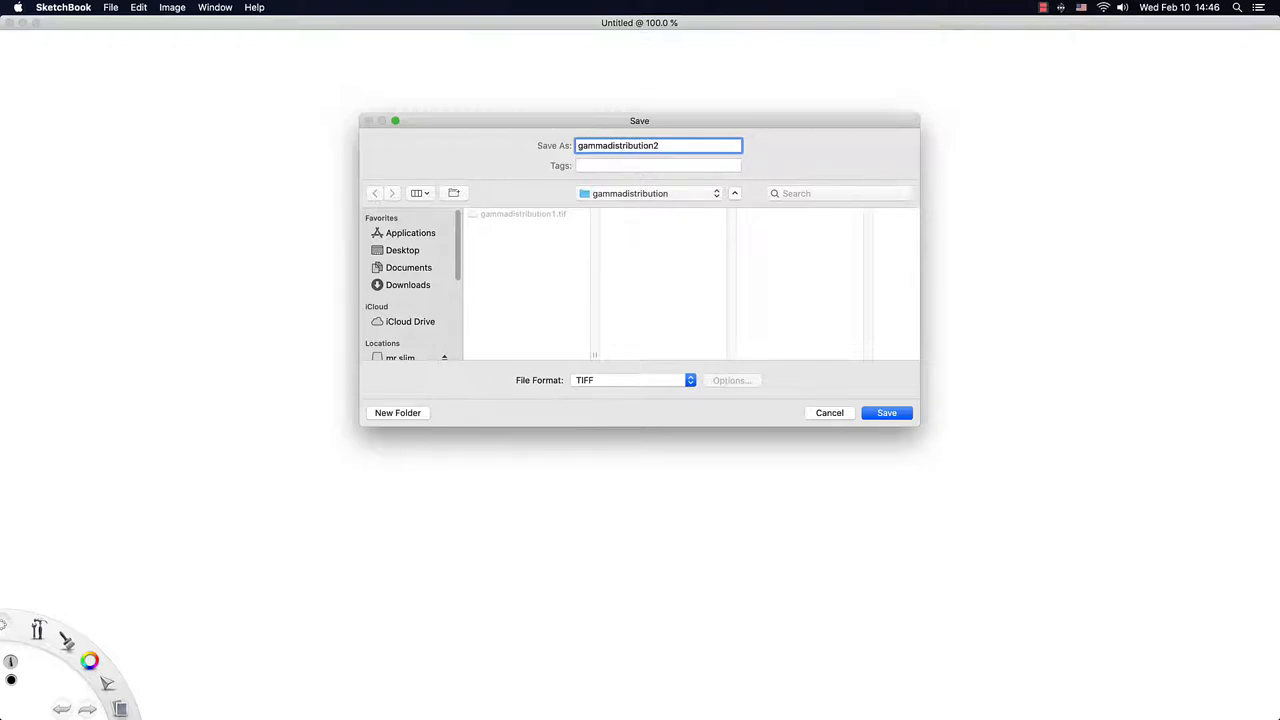
{"action": "left_click", "coordinate": [886, 412]}
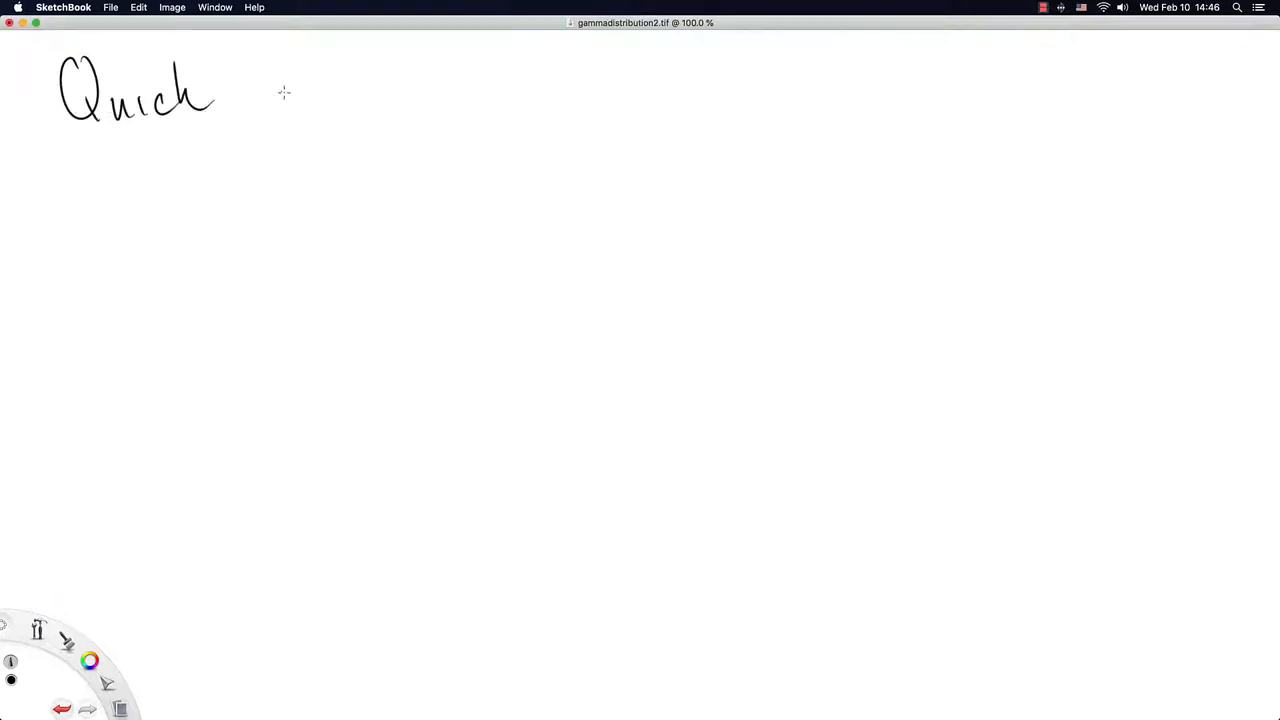
Handwrite the heading 'Quick Idea' and 'The gamma distribution is used with data that'
{"action": "left_click_drag", "start_coordinate": [276, 70], "coordinate": [360, 110]}
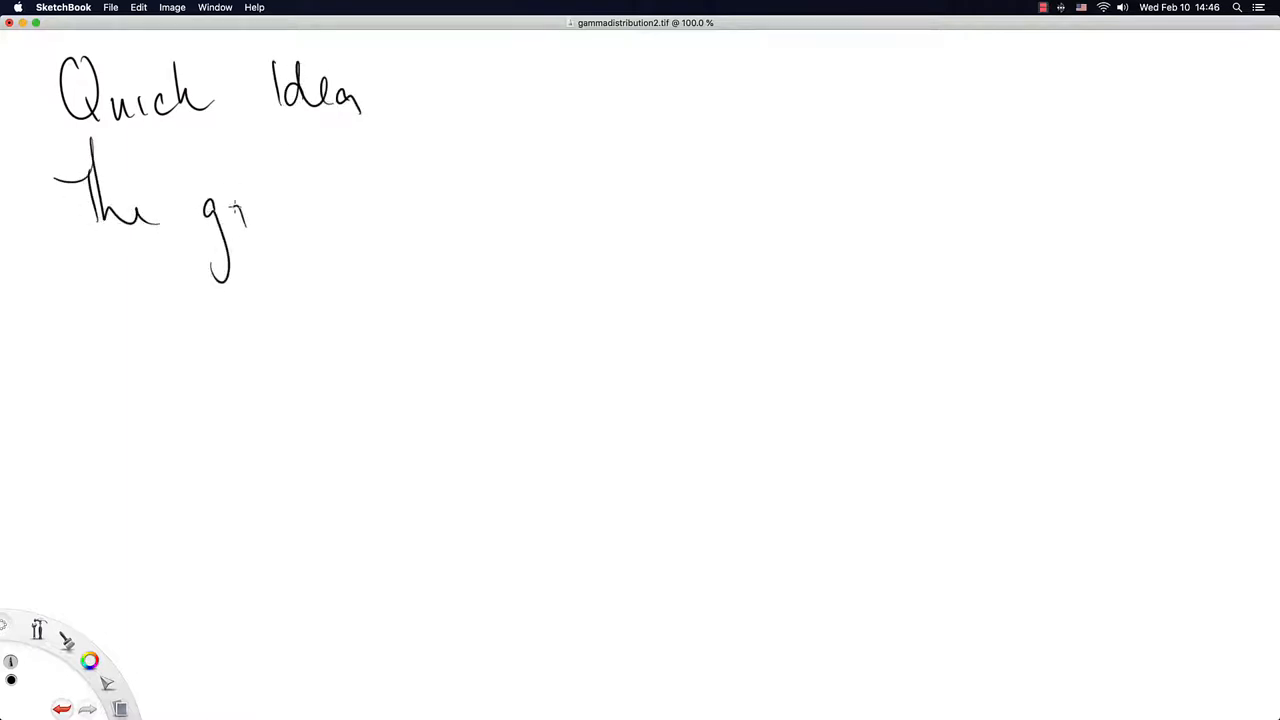
{"action": "left_click_drag", "start_coordinate": [244, 210], "coordinate": [360, 216]}
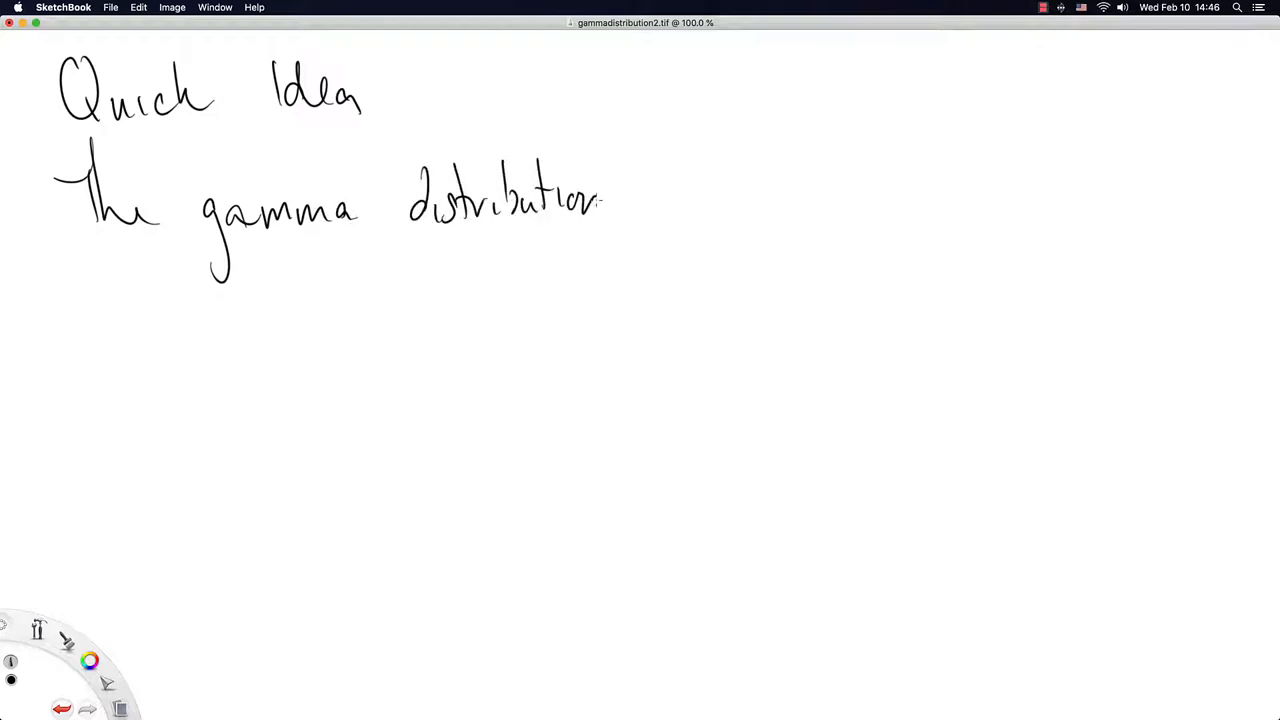
{"action": "left_click_drag", "start_coordinate": [664, 196], "coordinate": [756, 210]}
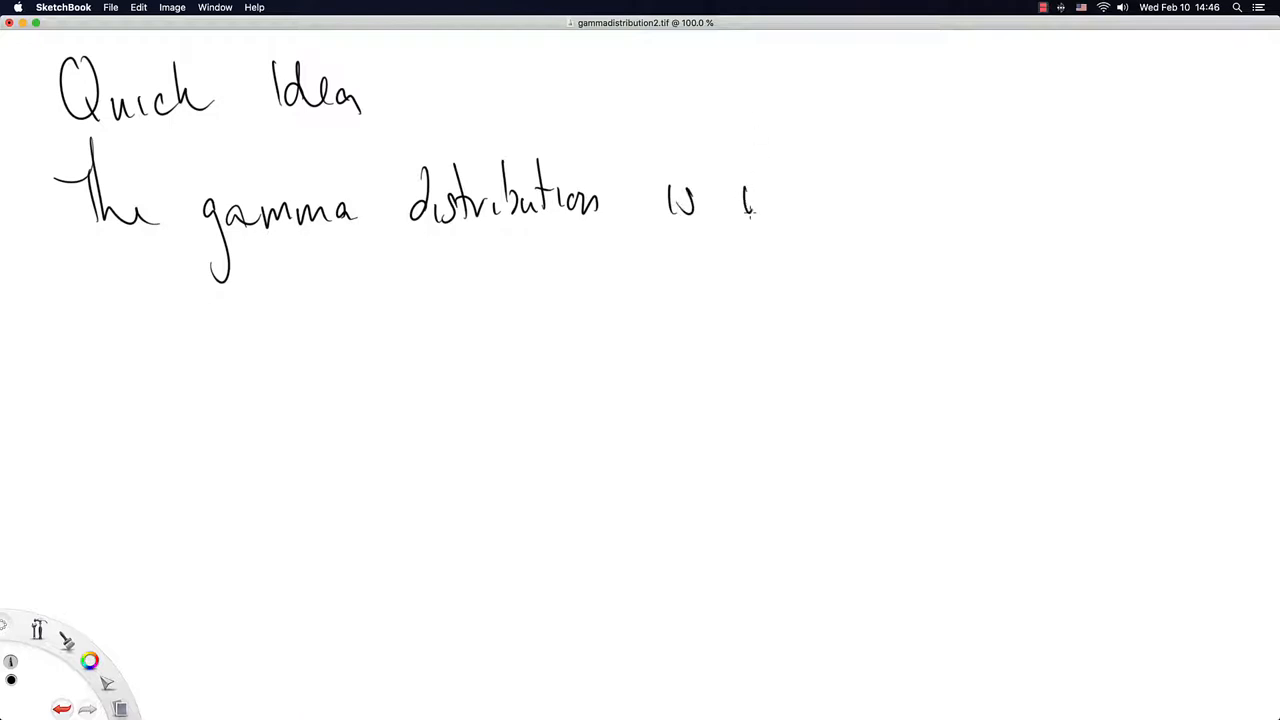
{"action": "left_click_drag", "start_coordinate": [744, 204], "coordinate": [920, 204]}
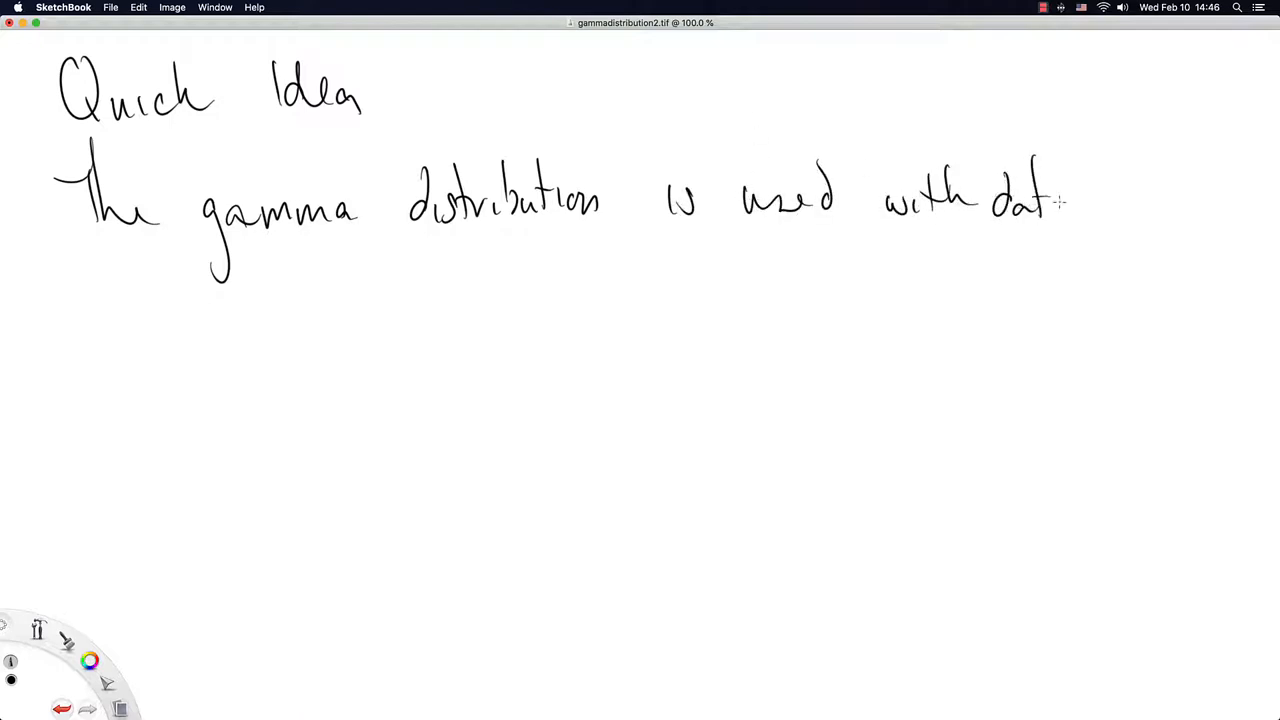
{"action": "left_click_drag", "start_coordinate": [1050, 204], "coordinate": [1160, 204]}
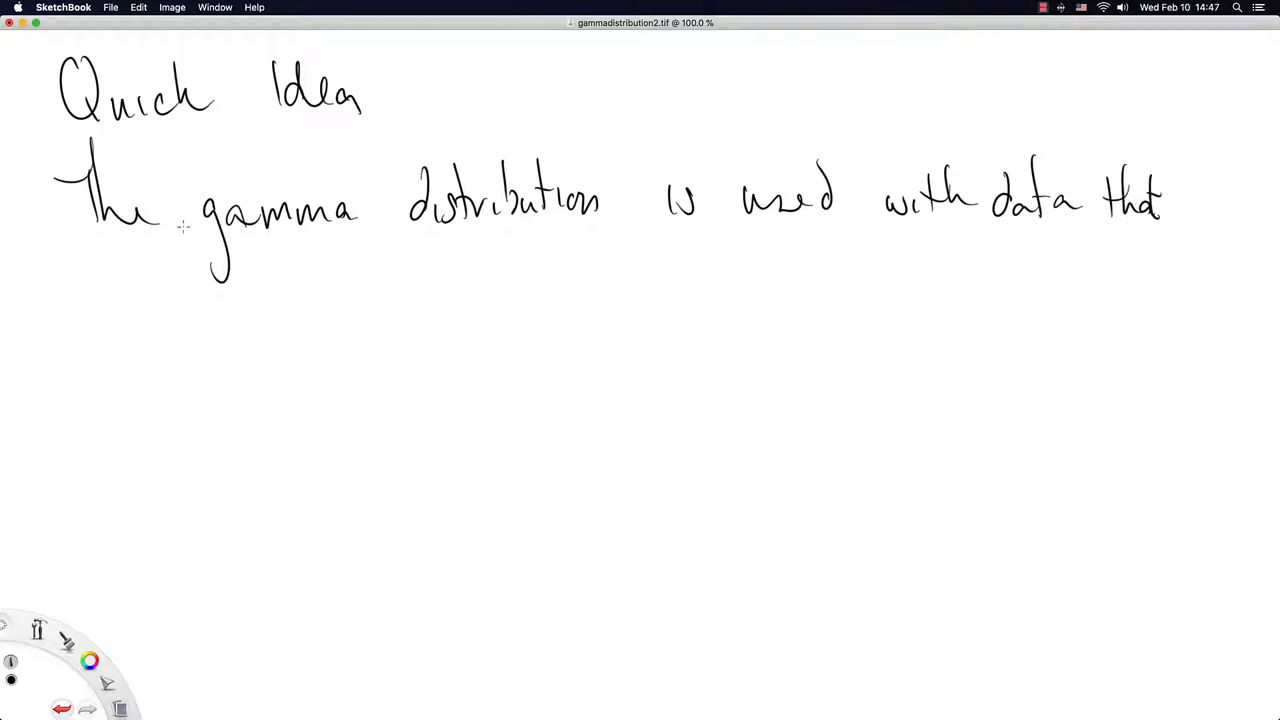
Handwrite the next line 'measures time between events:' ending with a colon
{"action": "left_click_drag", "start_coordinate": [116, 280], "coordinate": [210, 296]}
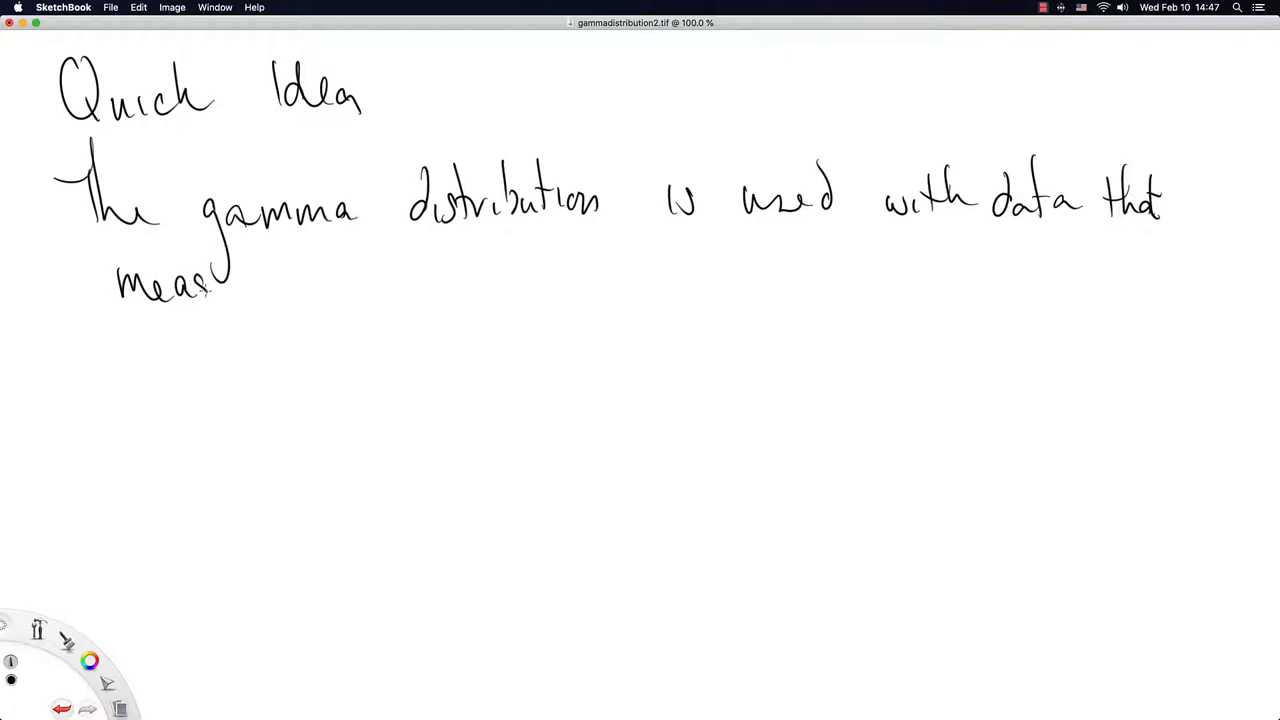
{"action": "left_click_drag", "start_coordinate": [240, 284], "coordinate": [380, 276]}
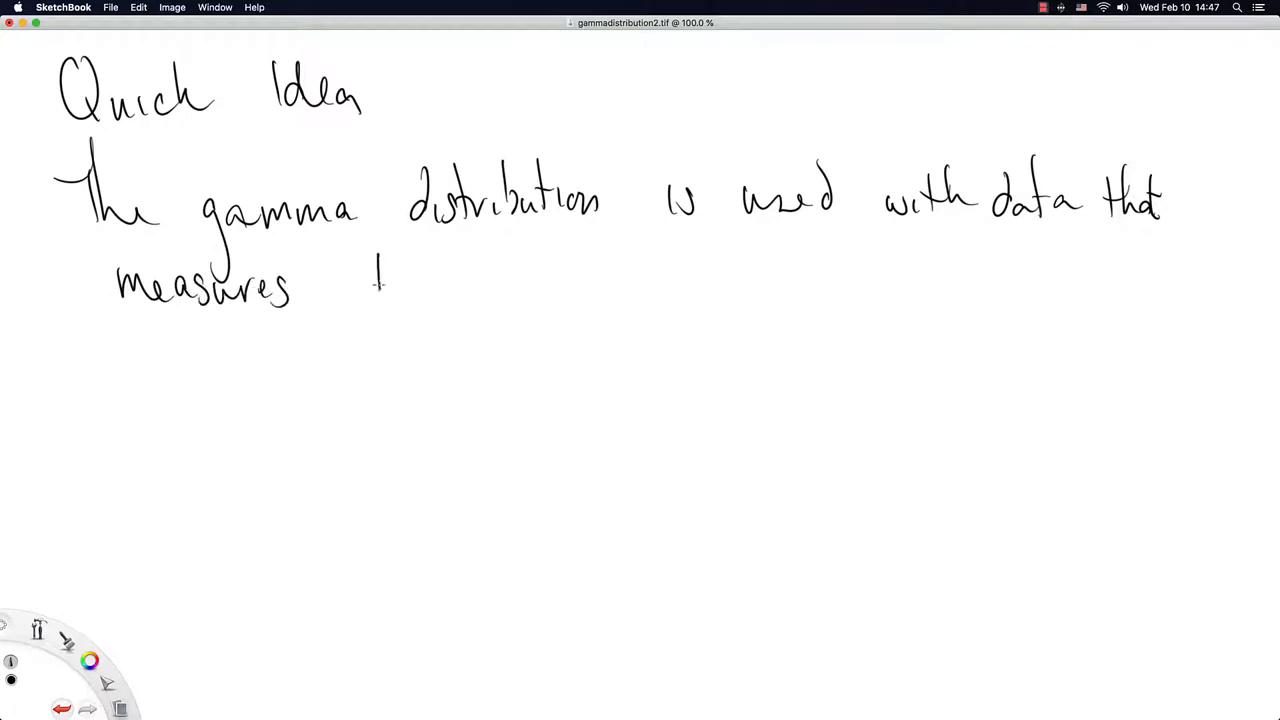
{"action": "left_click_drag", "start_coordinate": [378, 290], "coordinate": [460, 290]}
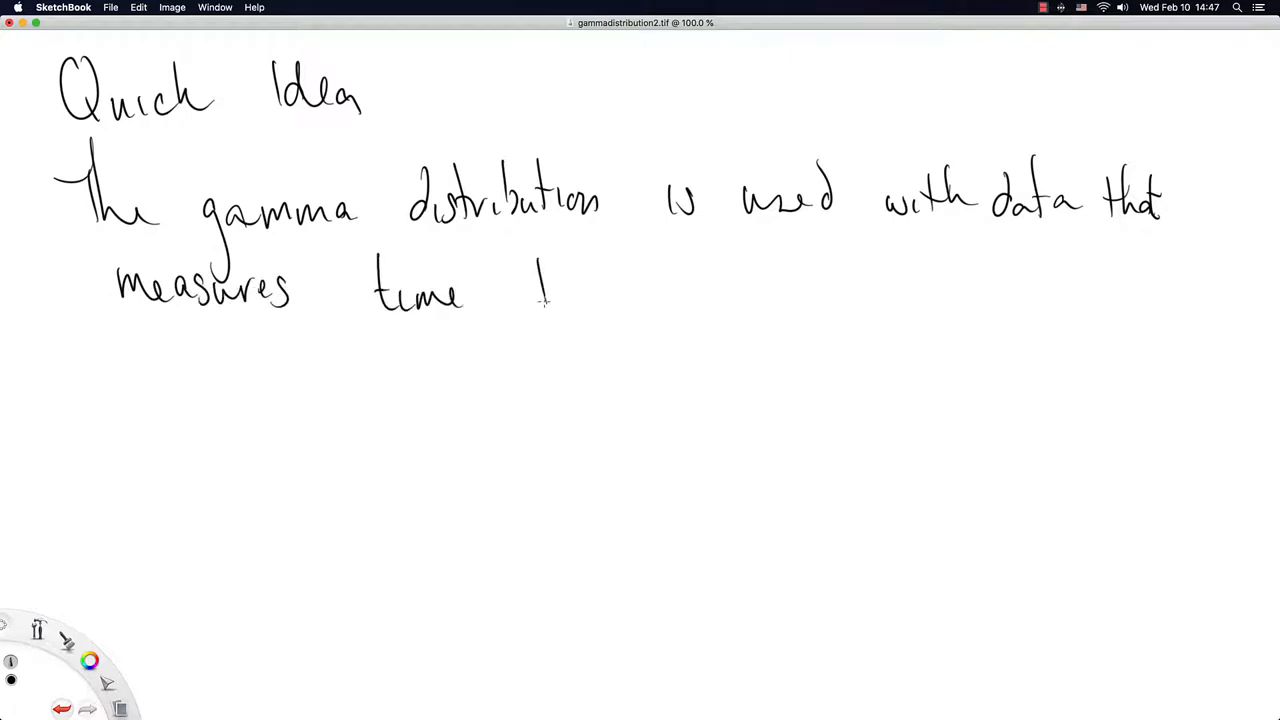
{"action": "left_click_drag", "start_coordinate": [540, 300], "coordinate": [670, 296]}
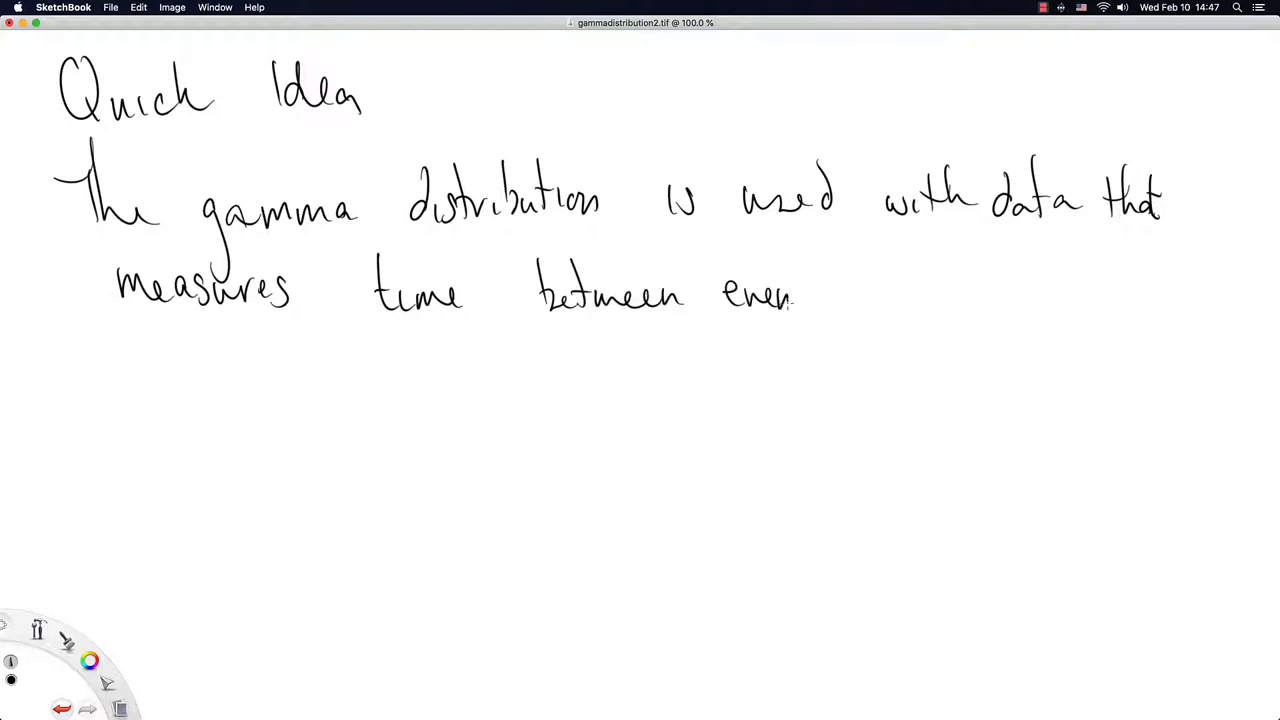
{"action": "left_click_drag", "start_coordinate": [796, 280], "coordinate": [816, 304]}
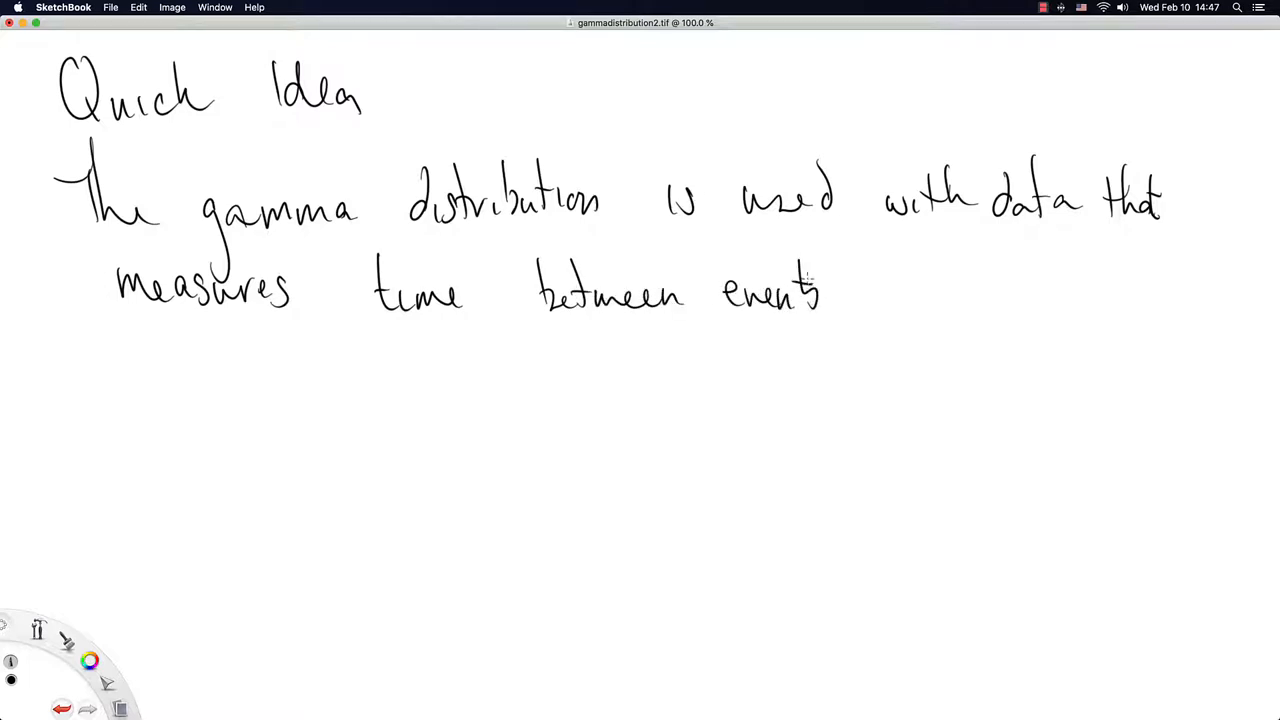
{"action": "left_click_drag", "start_coordinate": [836, 276], "coordinate": [836, 300]}
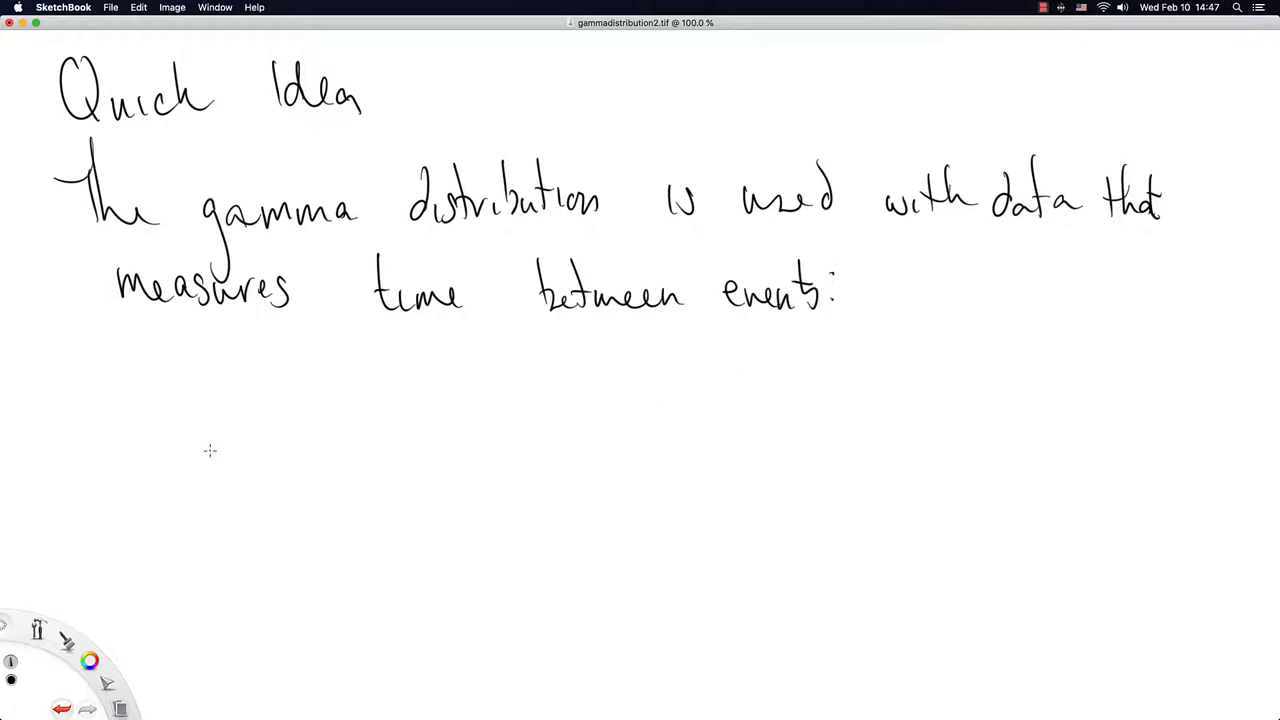
{"action": "mouse_move", "coordinate": [450, 310]}
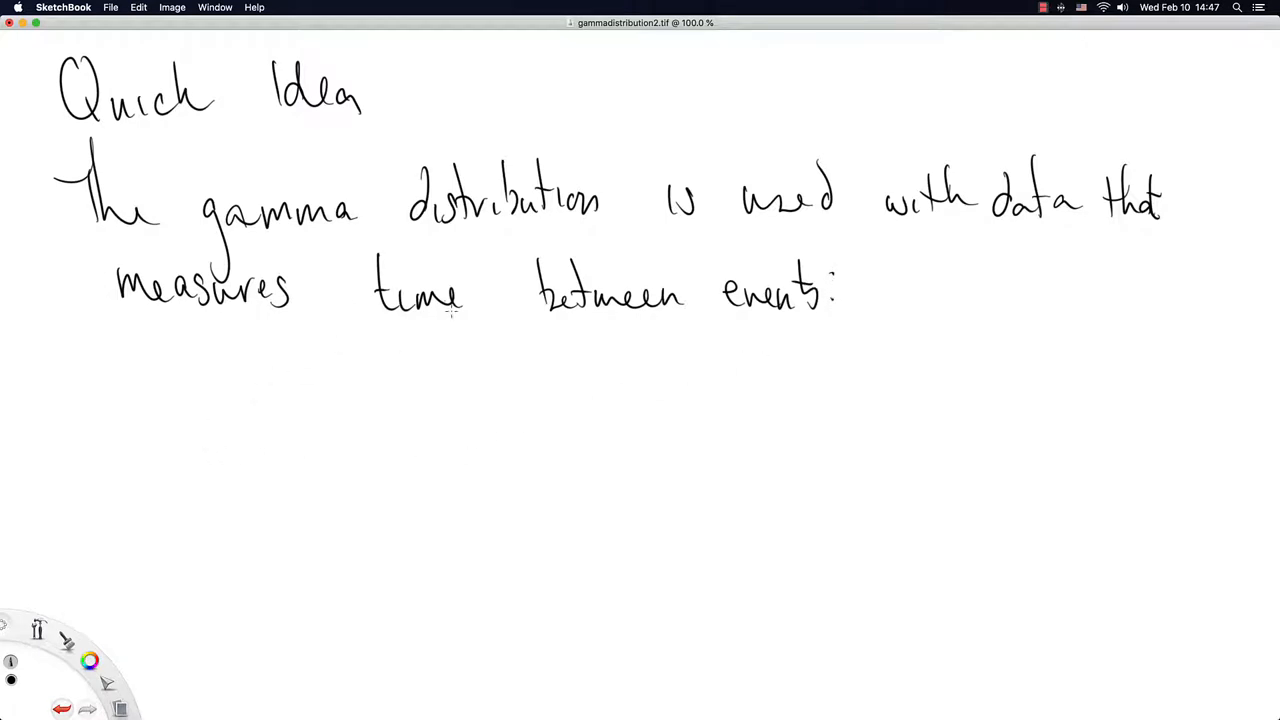
{"action": "mouse_move", "coordinate": [378, 316]}
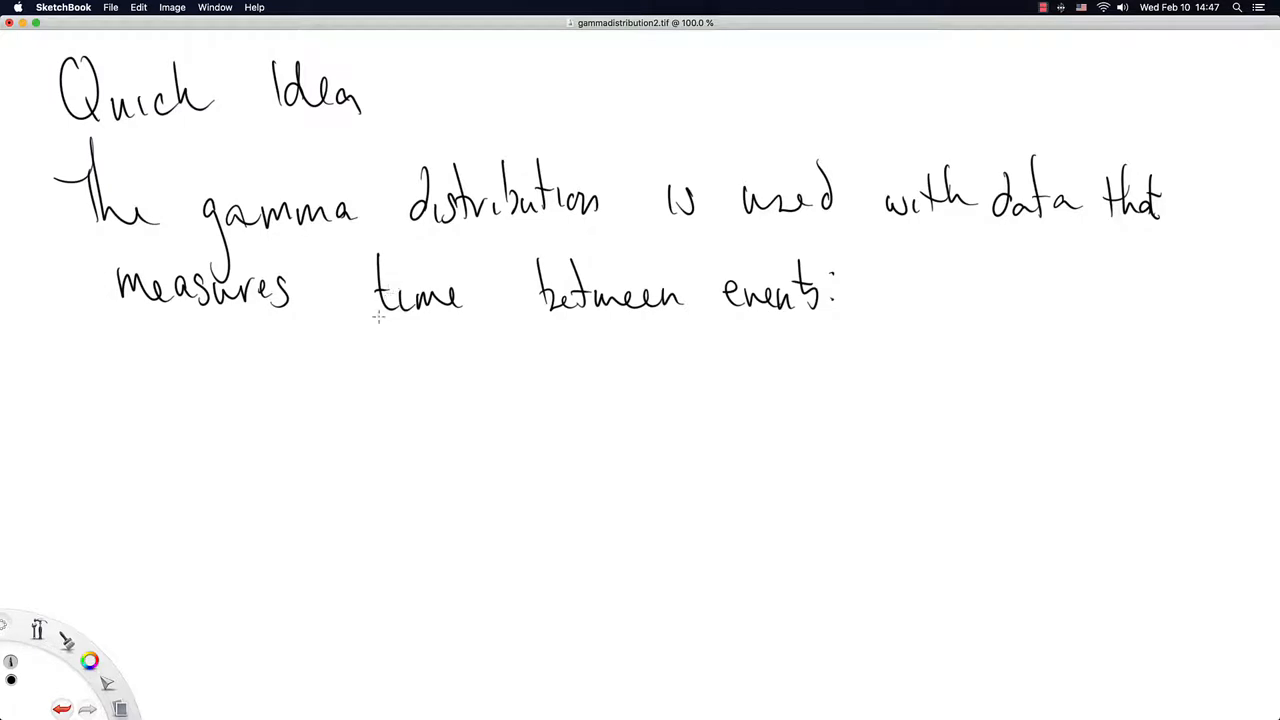
{"action": "mouse_move", "coordinate": [316, 370]}
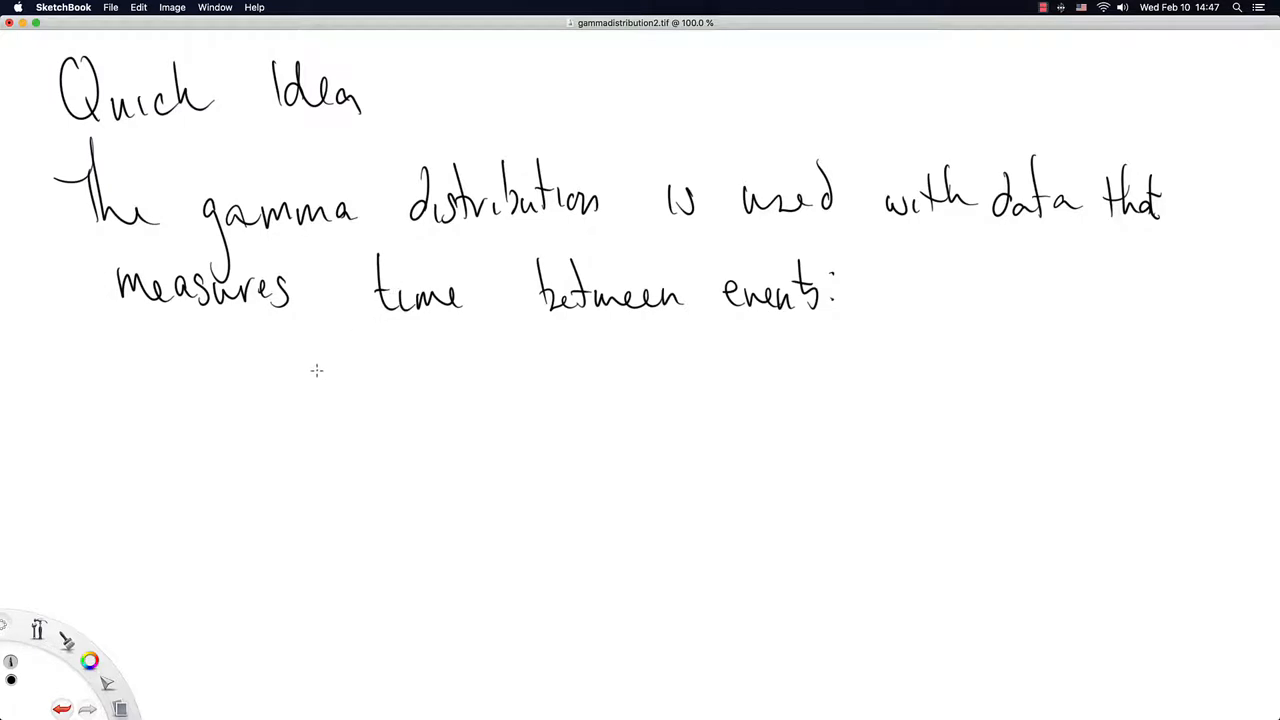
{"action": "mouse_move", "coordinate": [148, 396]}
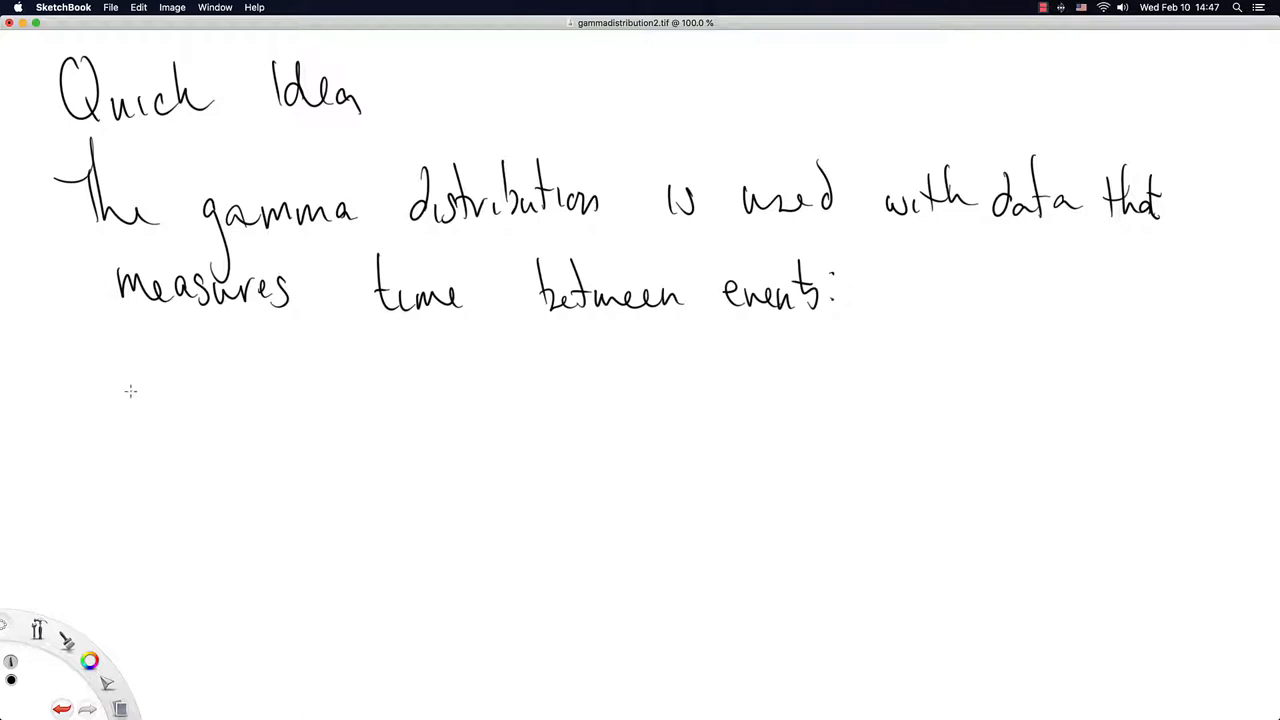
{"action": "mouse_move", "coordinate": [118, 376]}
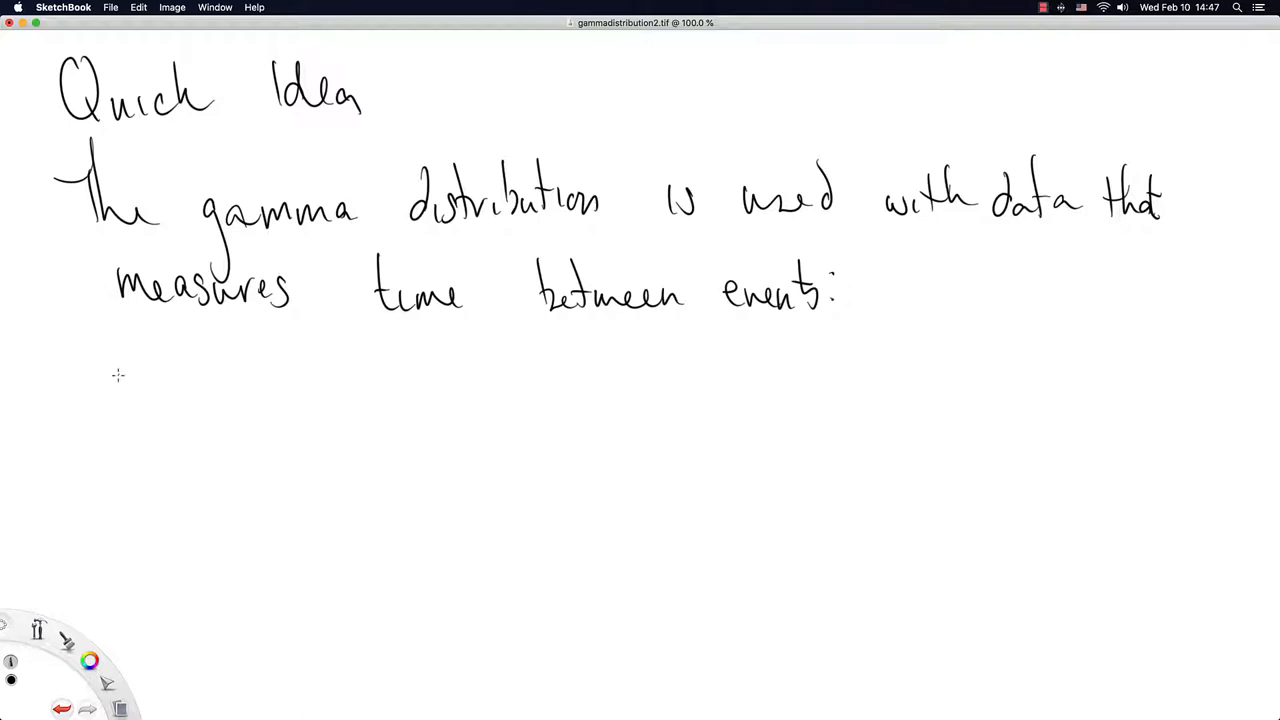
Handwrite a bullet reading 'the time until Google's next server fails'
{"action": "left_click_drag", "start_coordinate": [124, 370], "coordinate": [130, 404]}
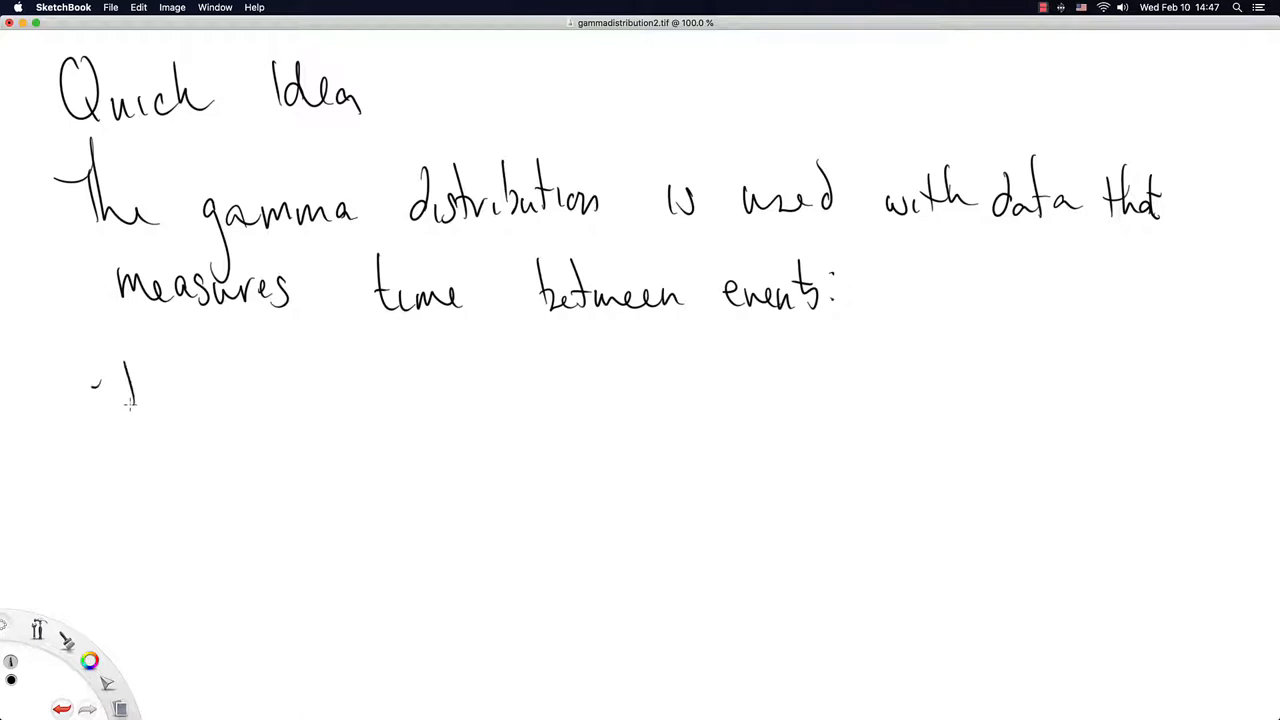
{"action": "left_click_drag", "start_coordinate": [120, 390], "coordinate": [240, 396]}
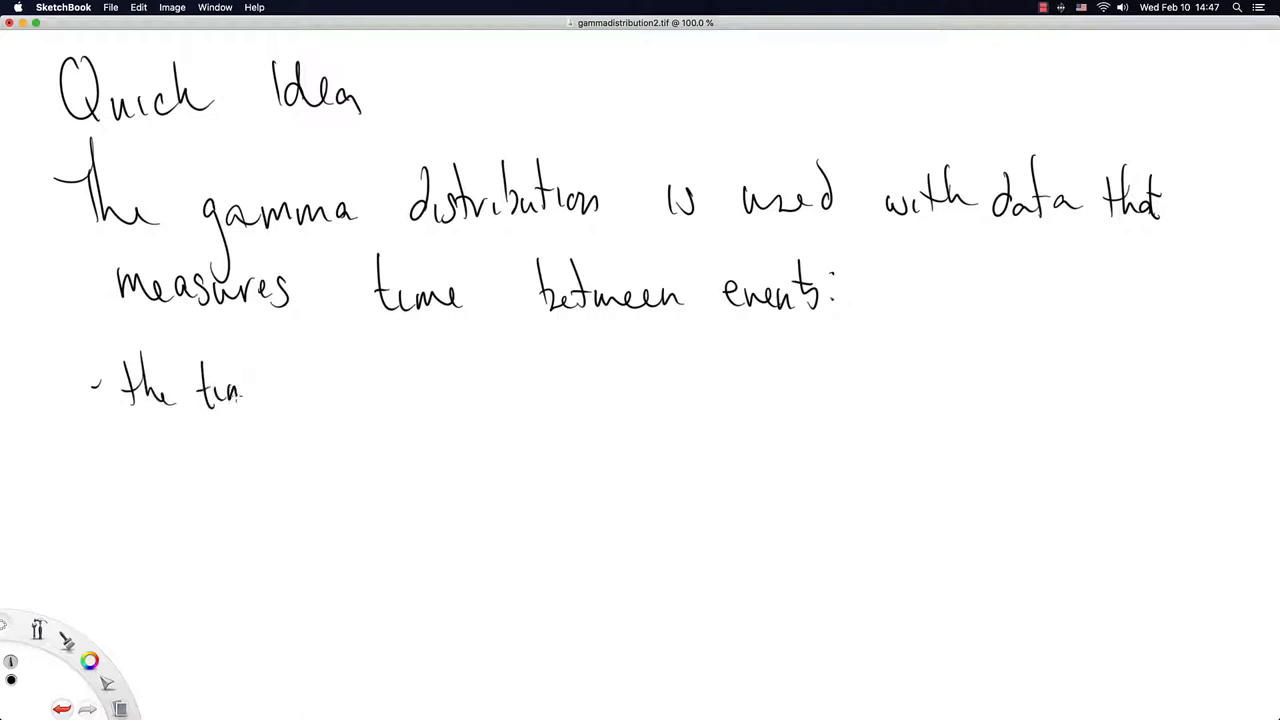
{"action": "left_click_drag", "start_coordinate": [240, 390], "coordinate": [370, 400]}
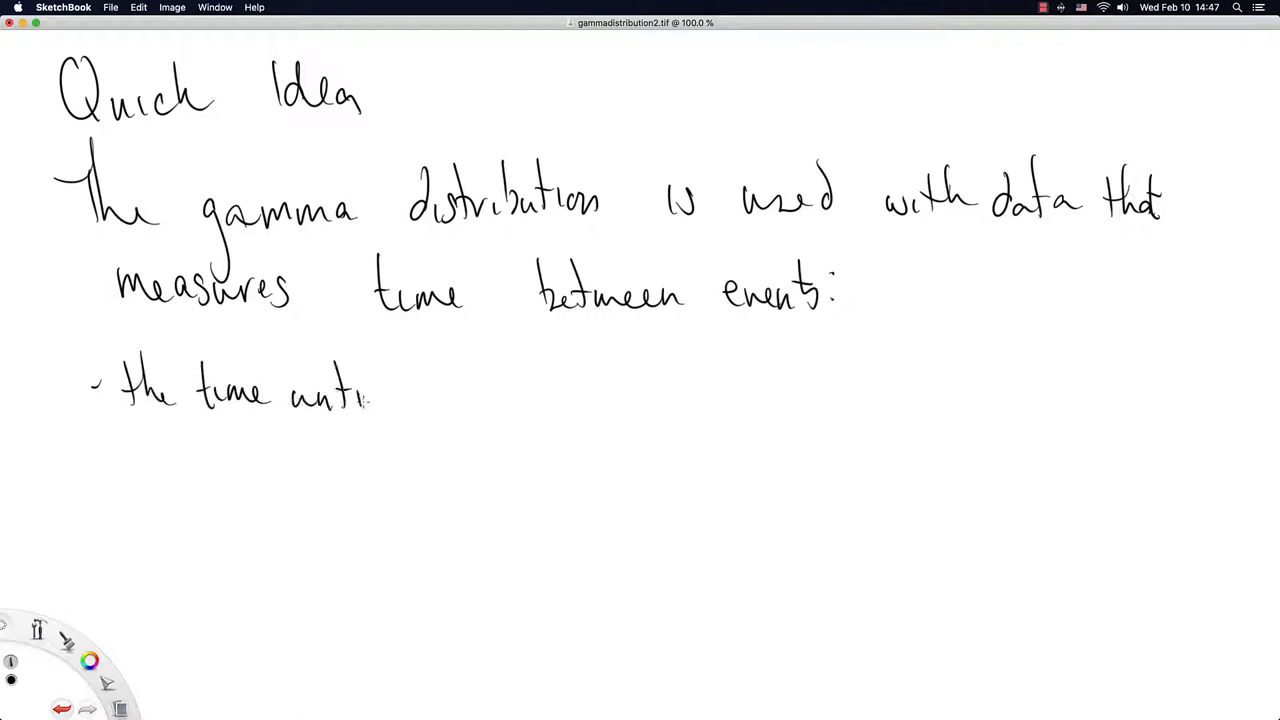
{"action": "left_click_drag", "start_coordinate": [376, 390], "coordinate": [464, 410]}
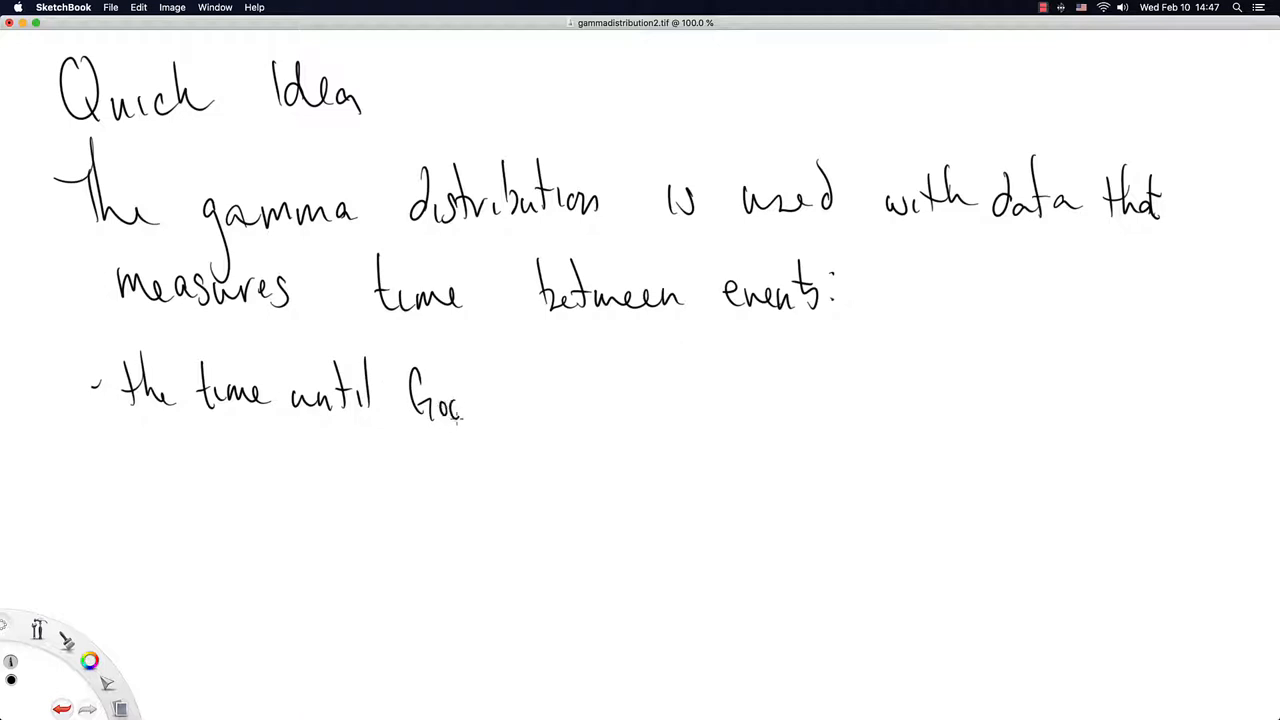
{"action": "left_click_drag", "start_coordinate": [460, 410], "coordinate": [536, 400]}
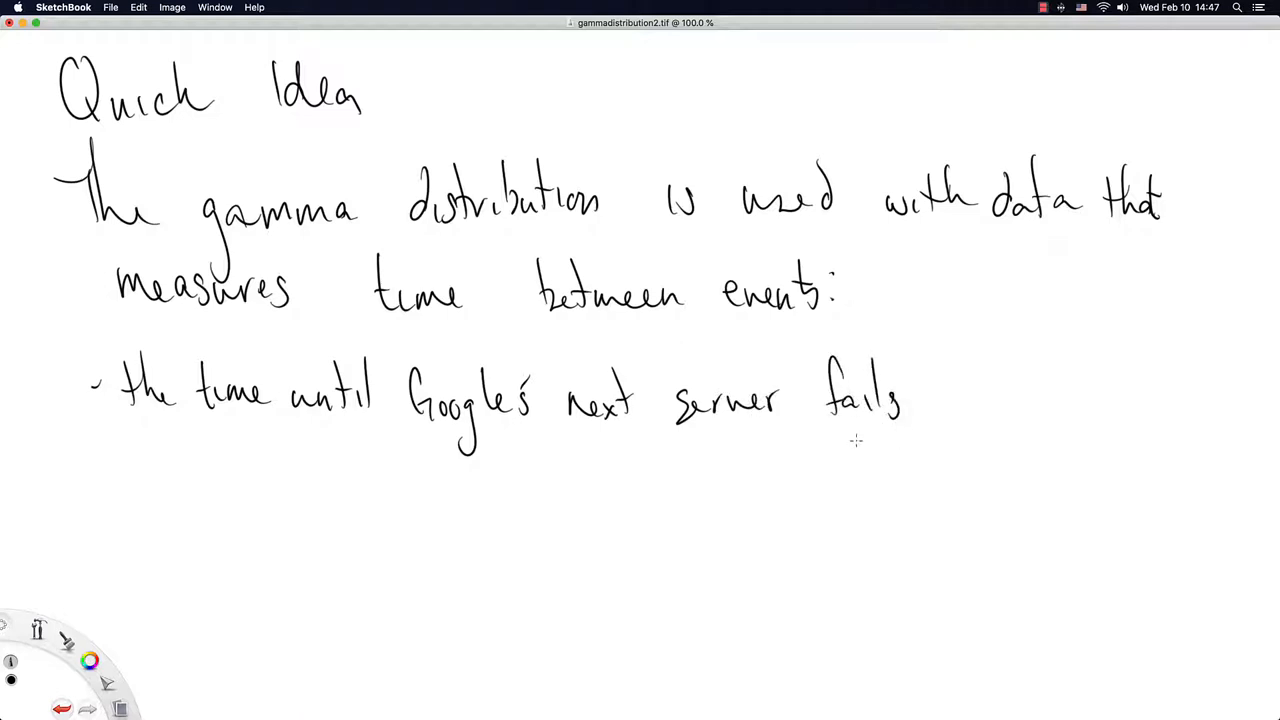
{"action": "mouse_move", "coordinate": [710, 456]}
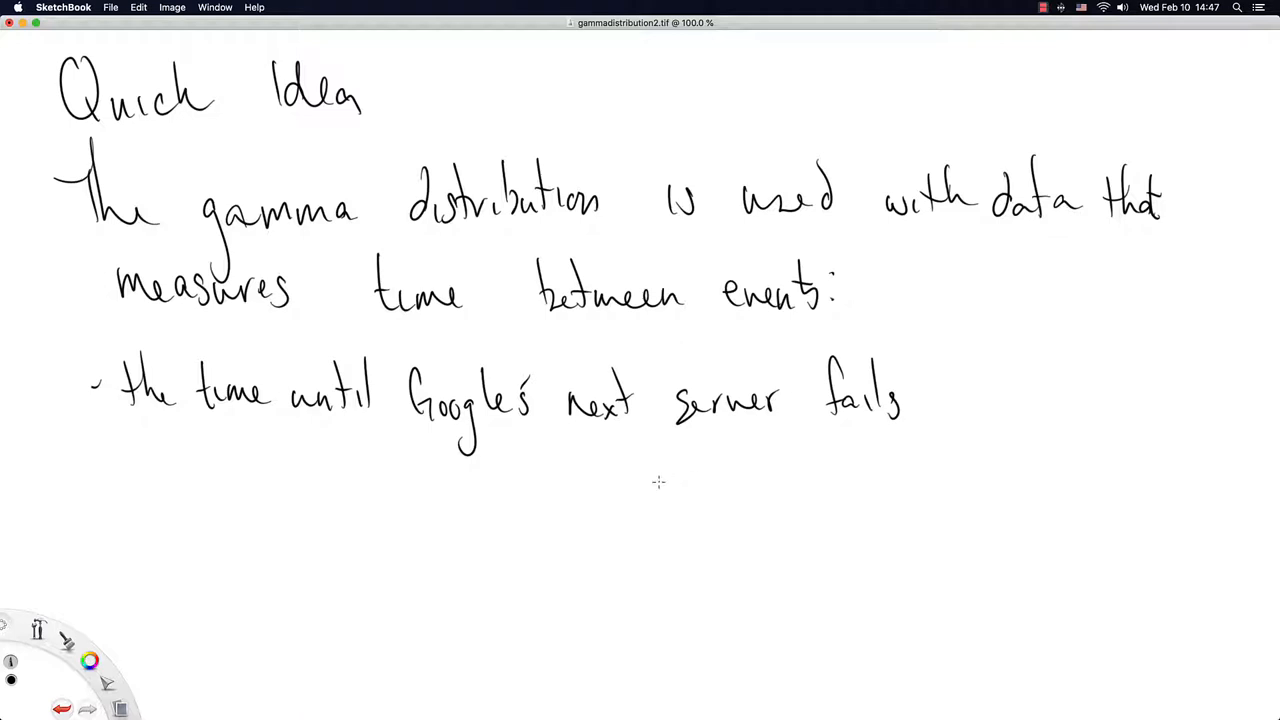
{"action": "mouse_move", "coordinate": [398, 452]}
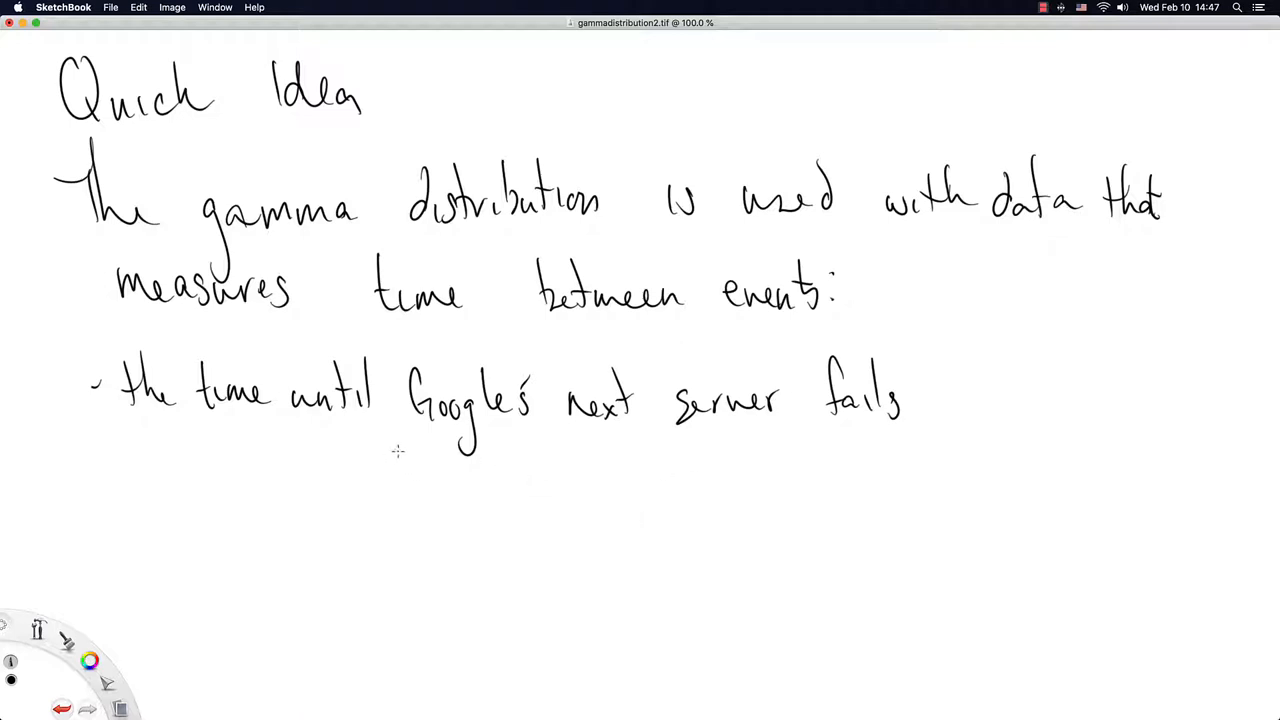
{"action": "mouse_move", "coordinate": [372, 488]}
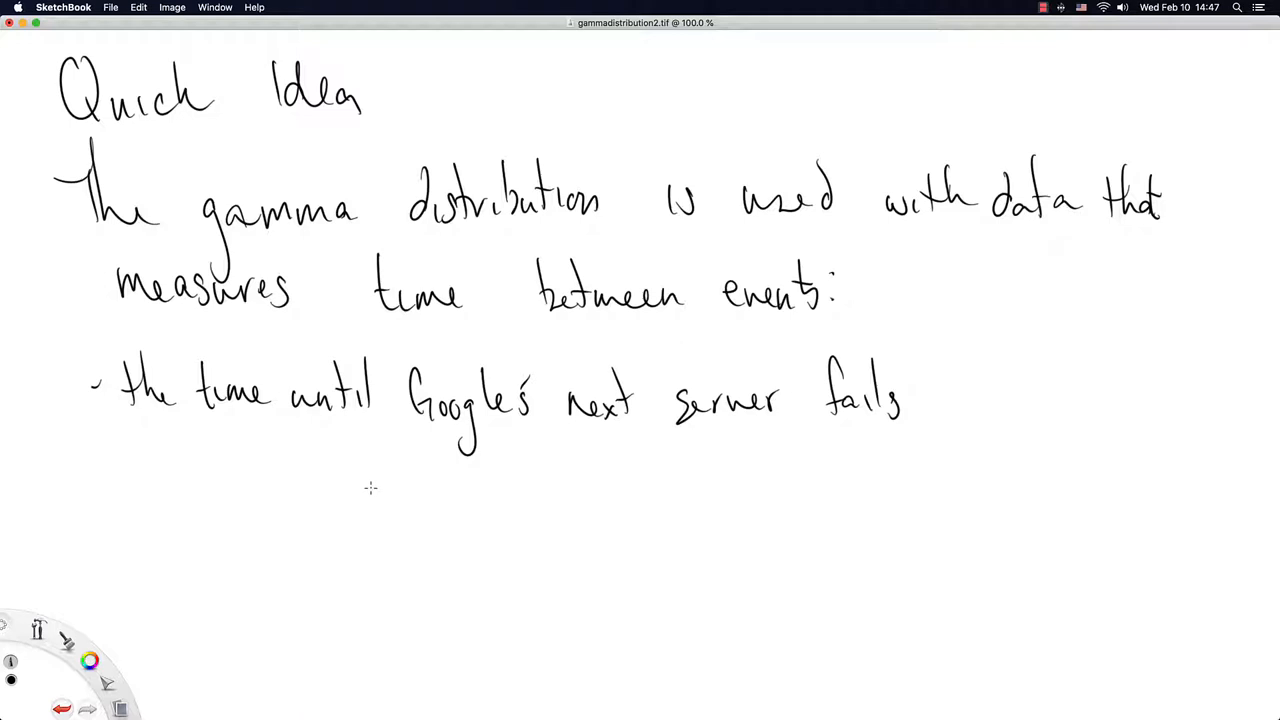
{"action": "mouse_move", "coordinate": [362, 492]}
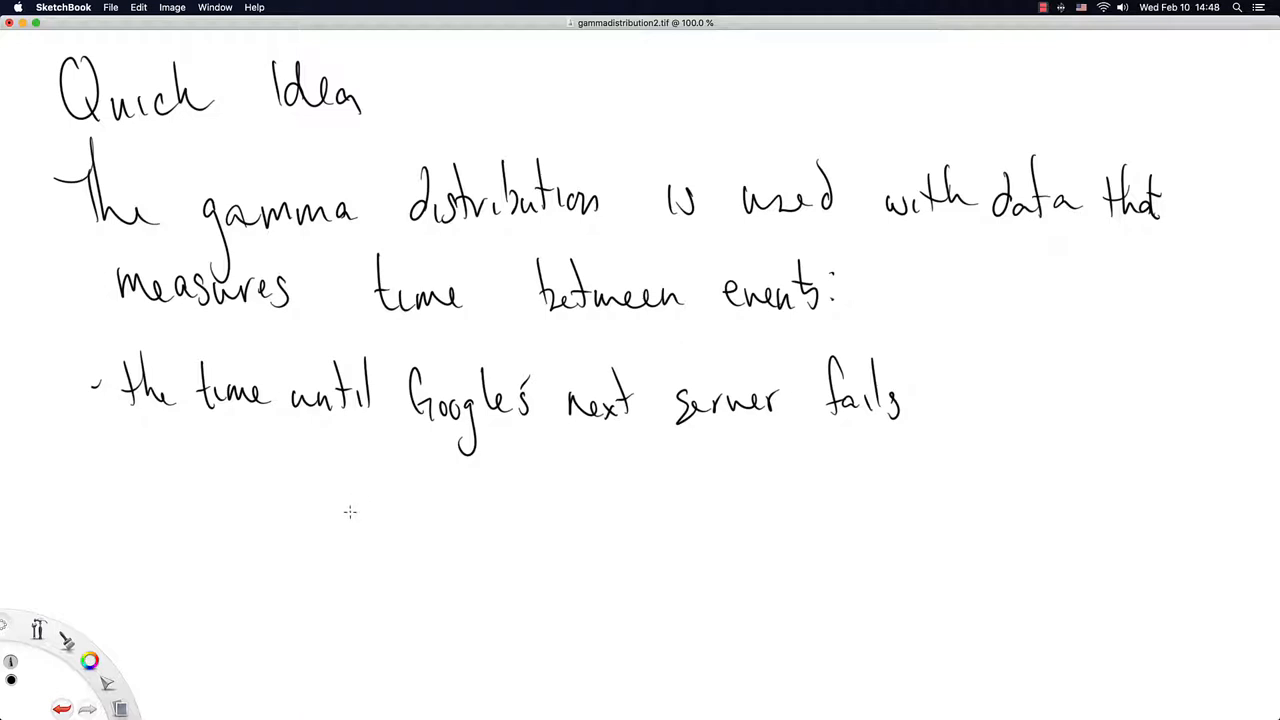
{"action": "mouse_move", "coordinate": [392, 480]}
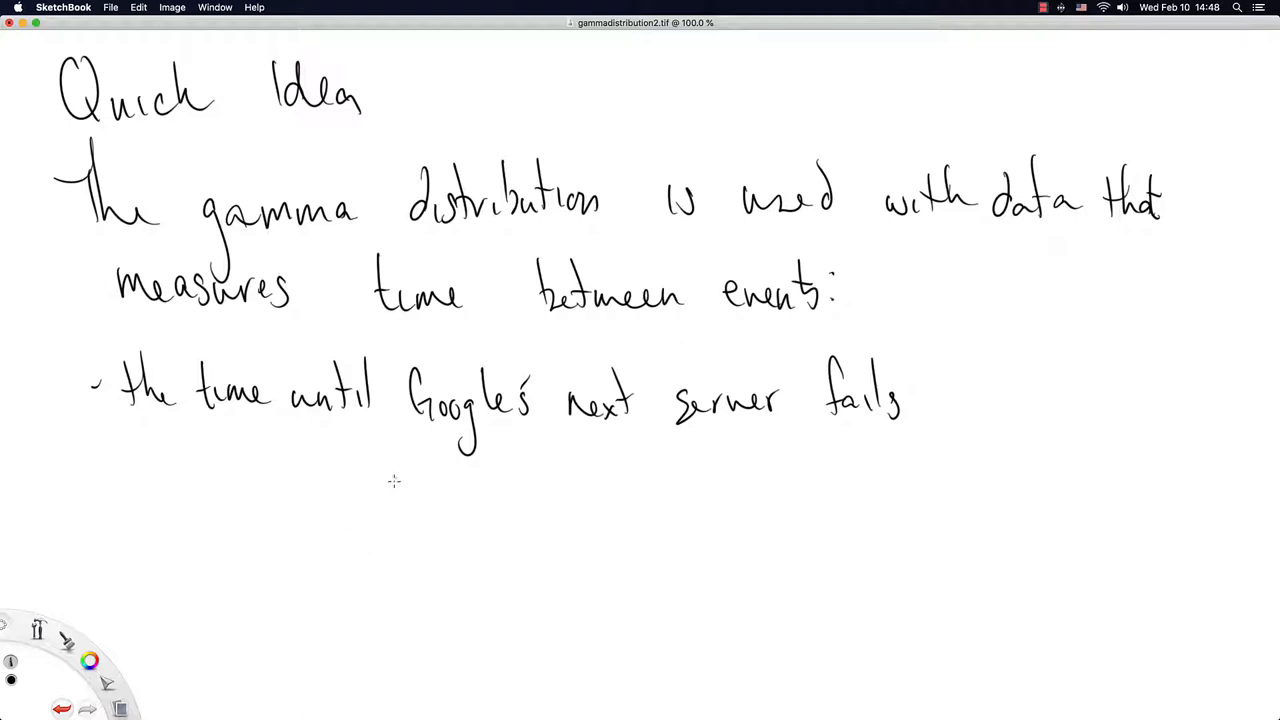
{"action": "mouse_move", "coordinate": [436, 420]}
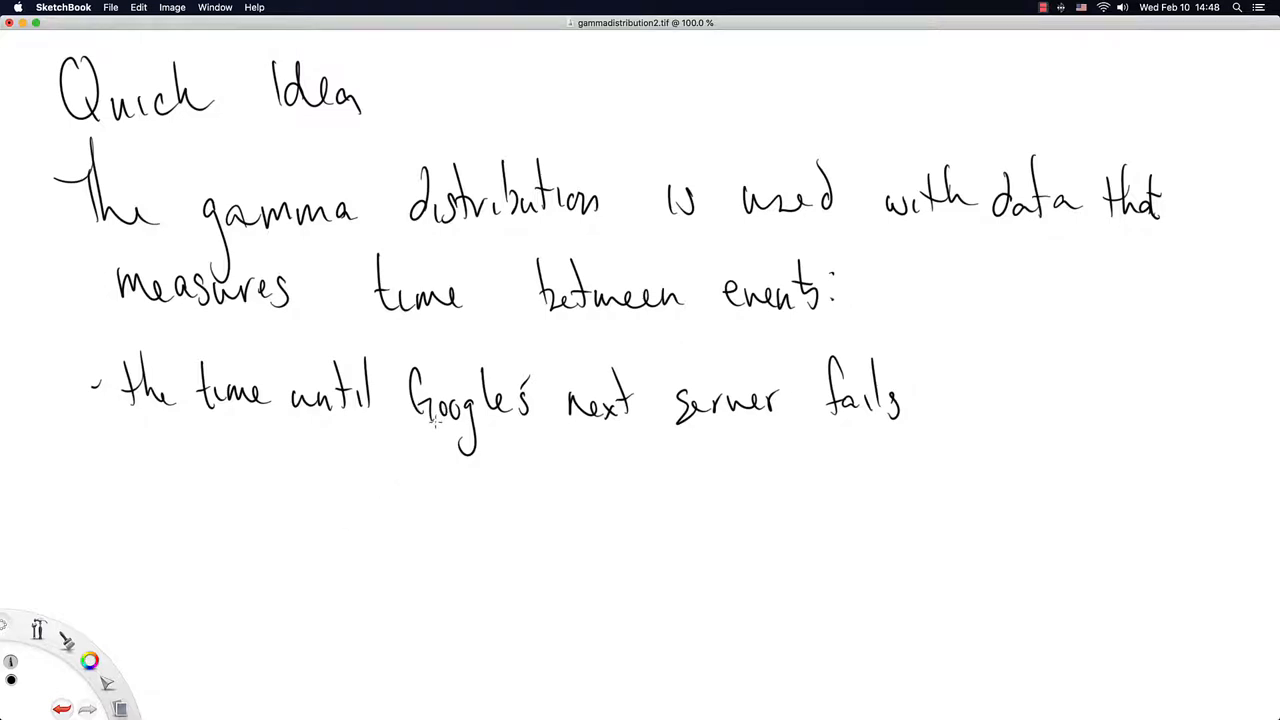
{"action": "mouse_move", "coordinate": [398, 464]}
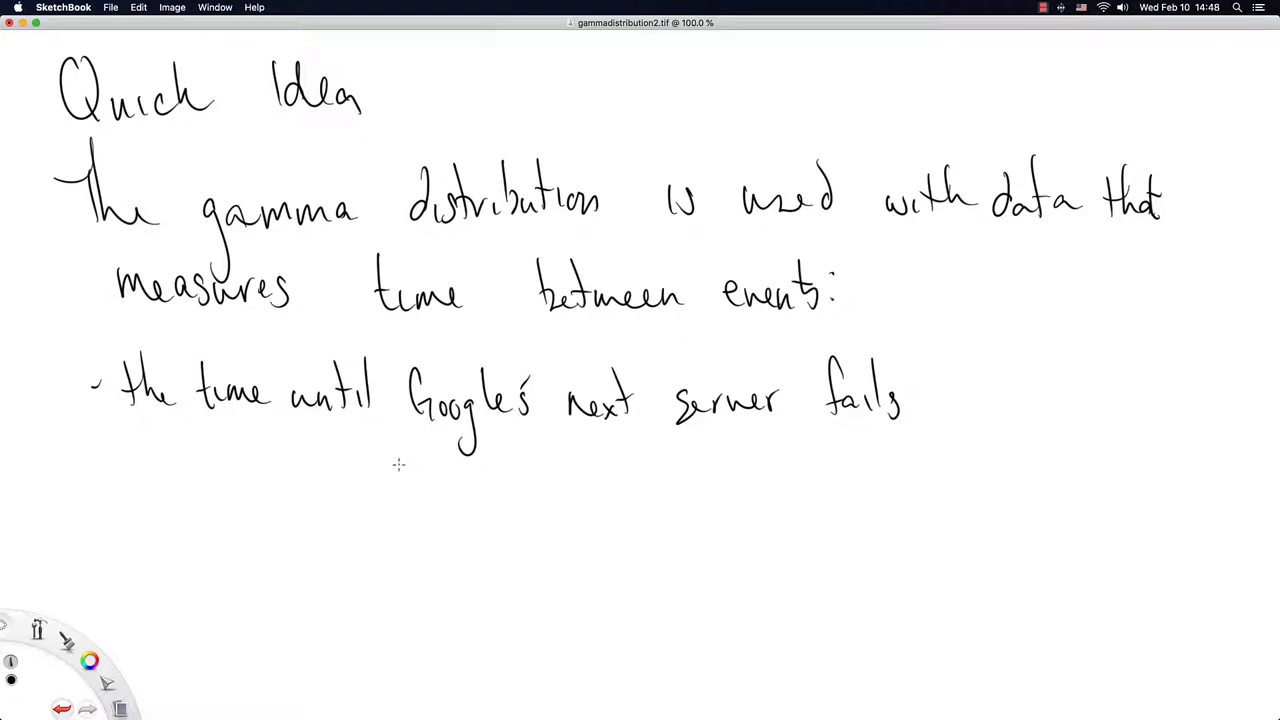
{"action": "mouse_move", "coordinate": [478, 480]}
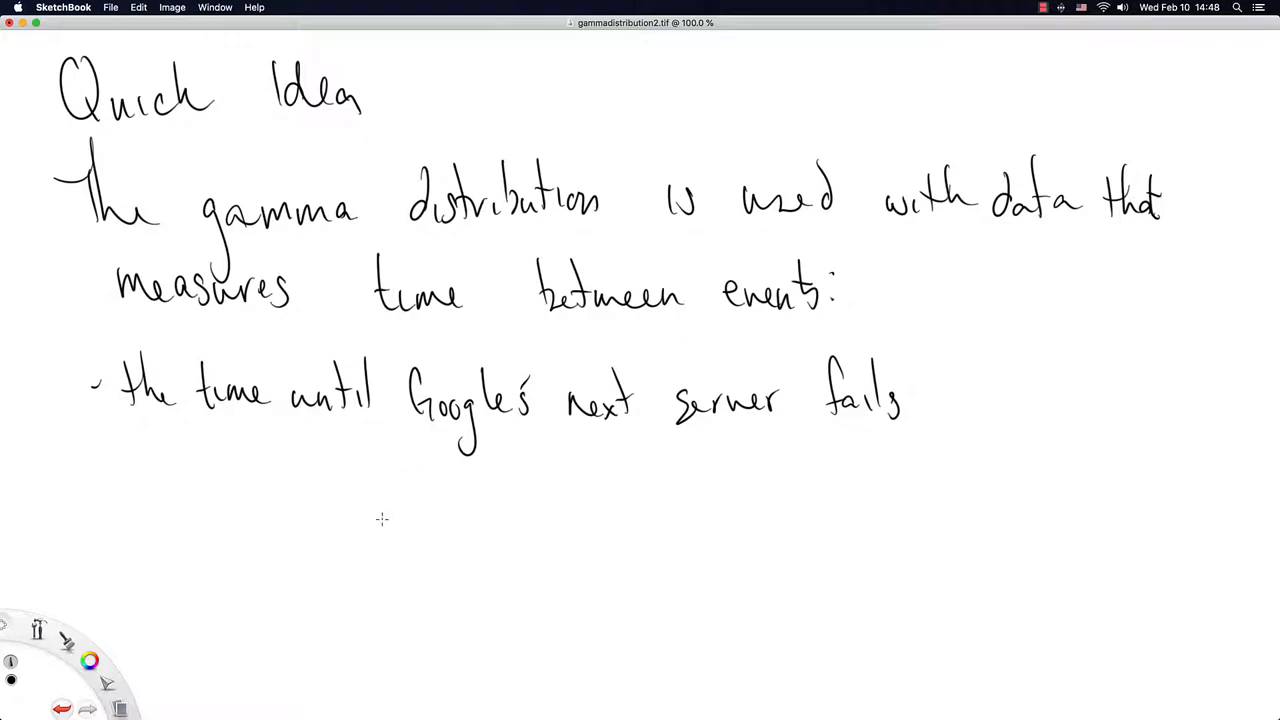
{"action": "mouse_move", "coordinate": [108, 472]}
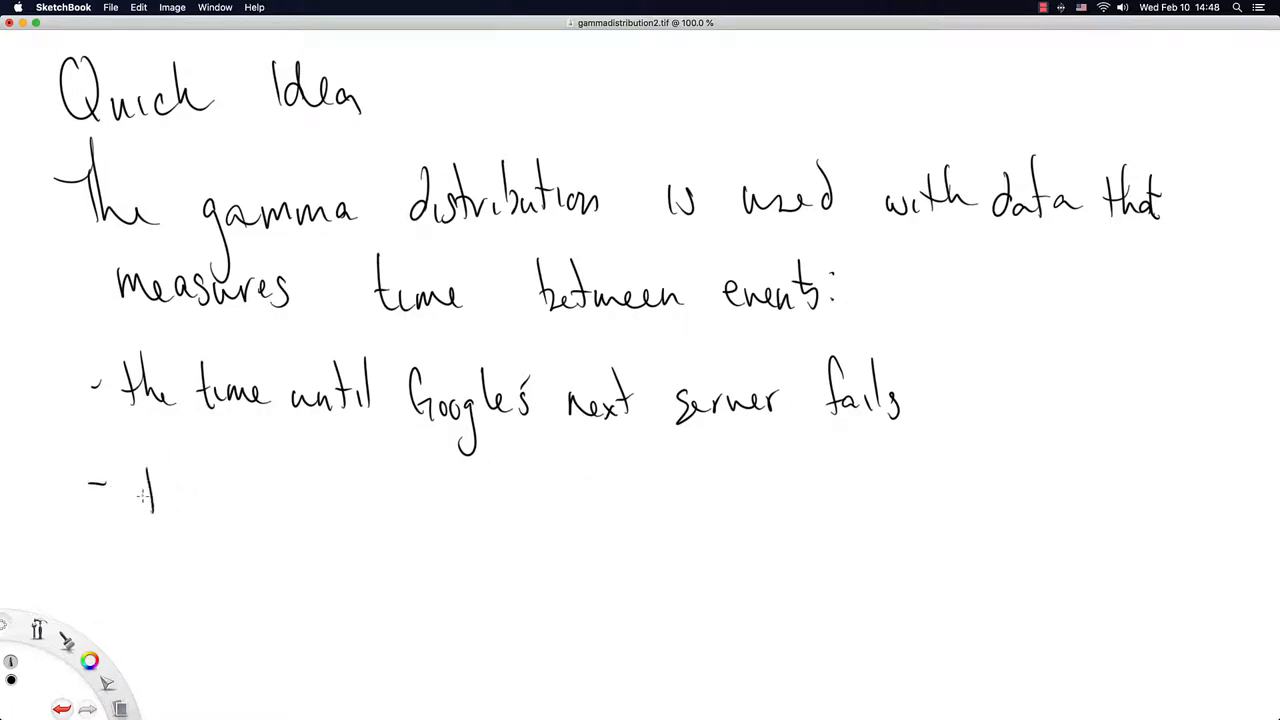
Handwrite 'the time until this red light turns green' and insert 'traffic' above before 'light'
{"action": "left_click_drag", "start_coordinate": [140, 500], "coordinate": [284, 496]}
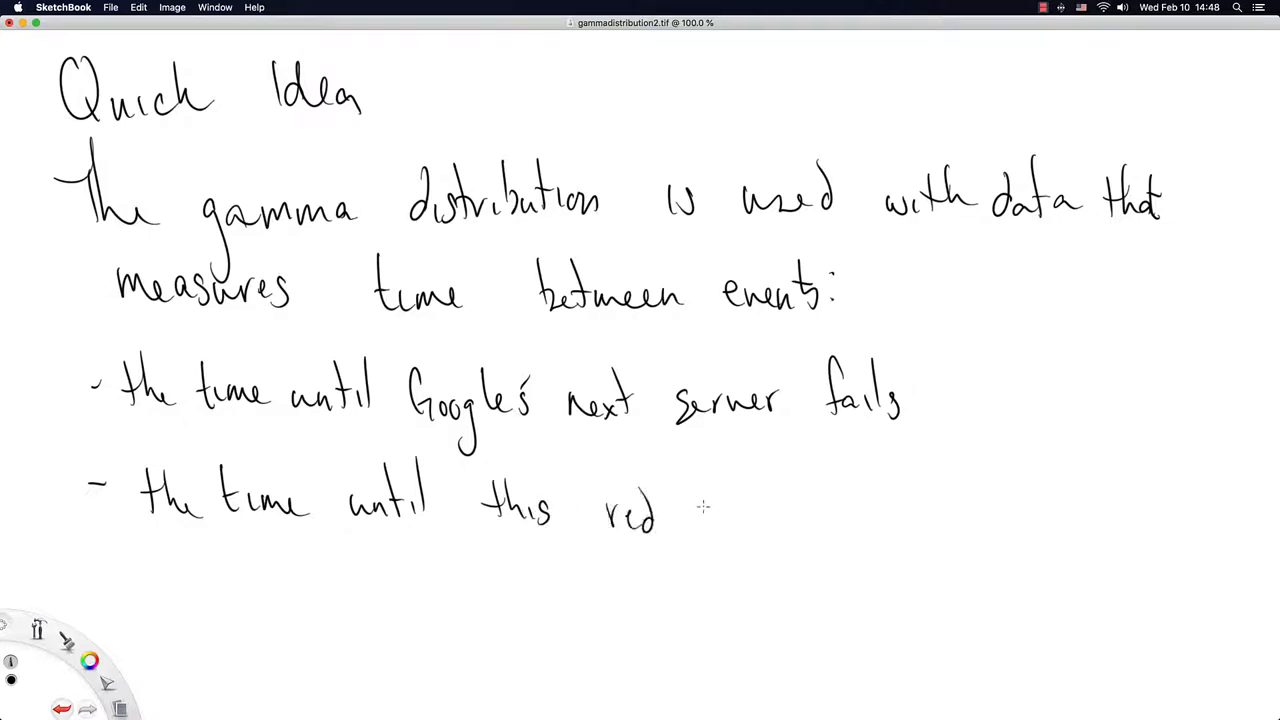
{"action": "left_click_drag", "start_coordinate": [700, 486], "coordinate": [704, 520]}
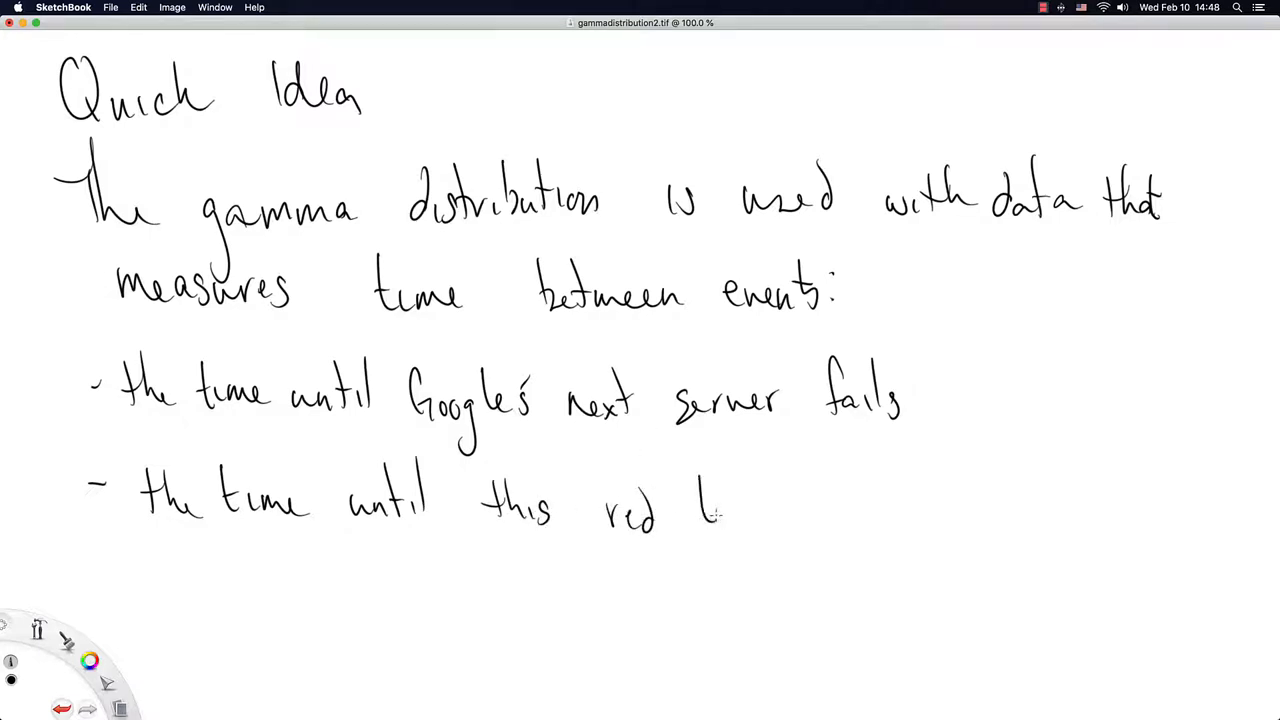
{"action": "left_click_drag", "start_coordinate": [696, 490], "coordinate": [780, 540]}
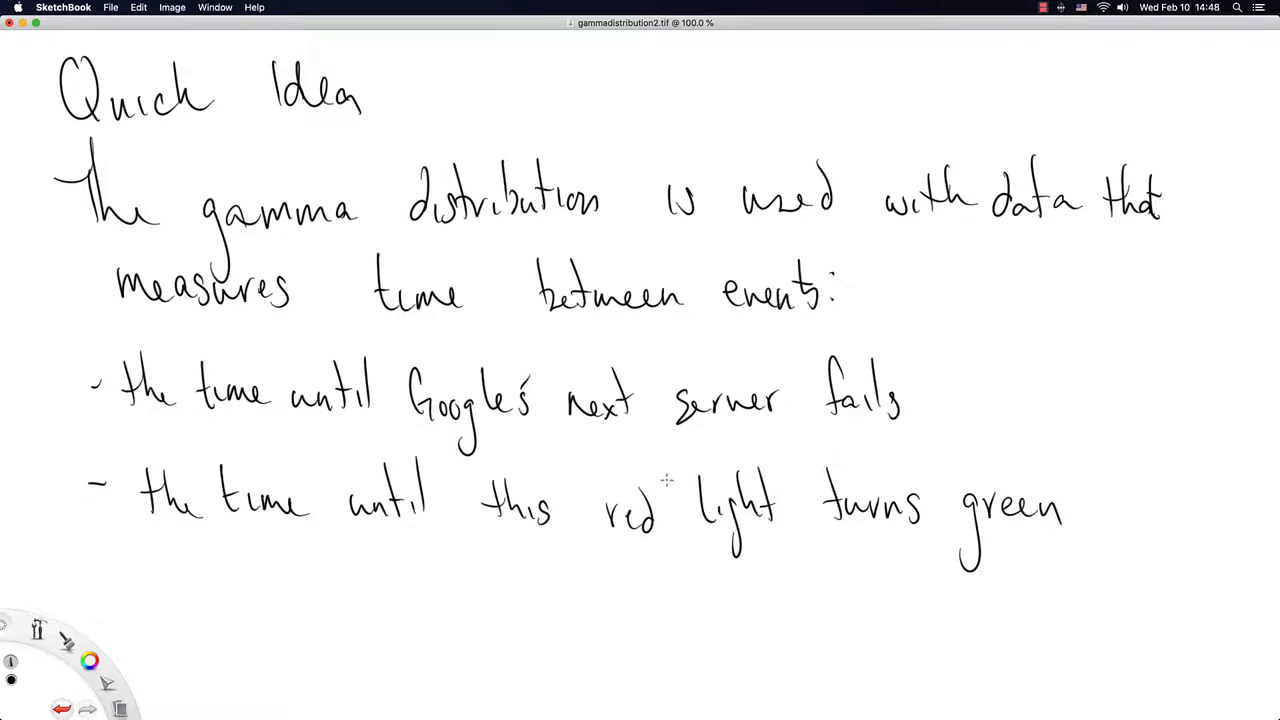
{"action": "left_click_drag", "start_coordinate": [644, 470], "coordinate": [684, 476]}
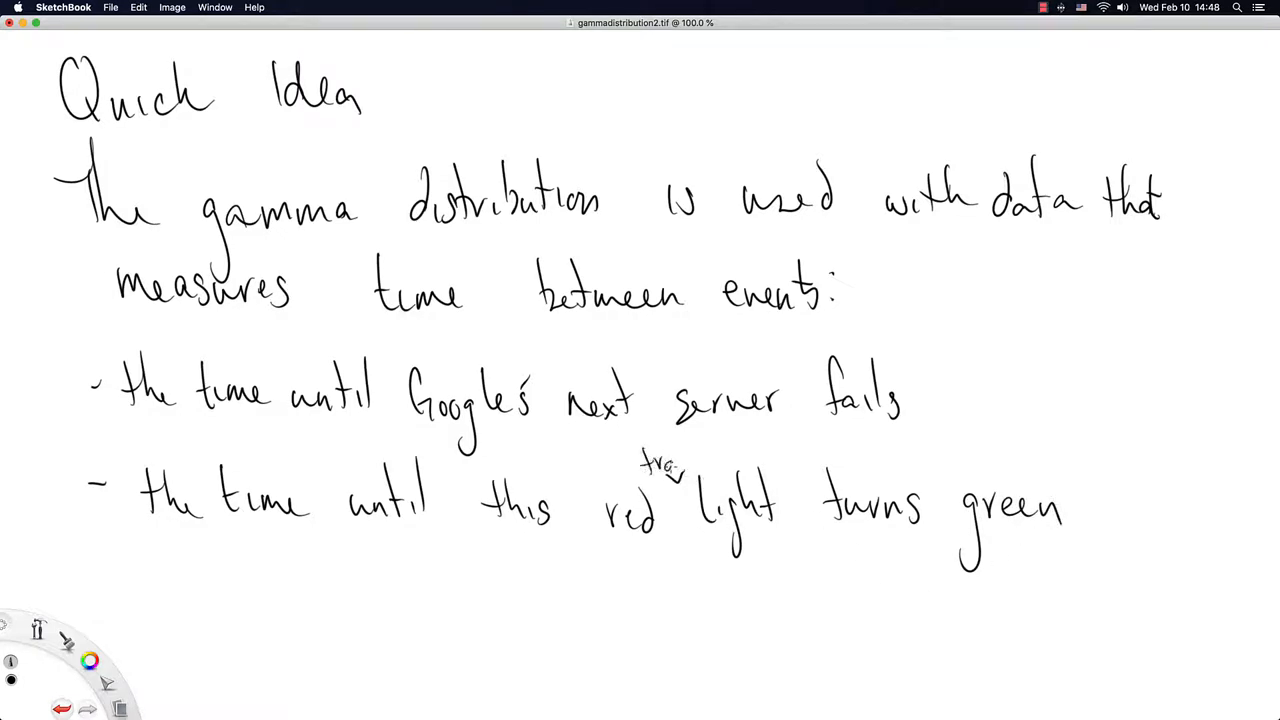
{"action": "left_click_drag", "start_coordinate": [650, 460], "coordinate": [720, 464]}
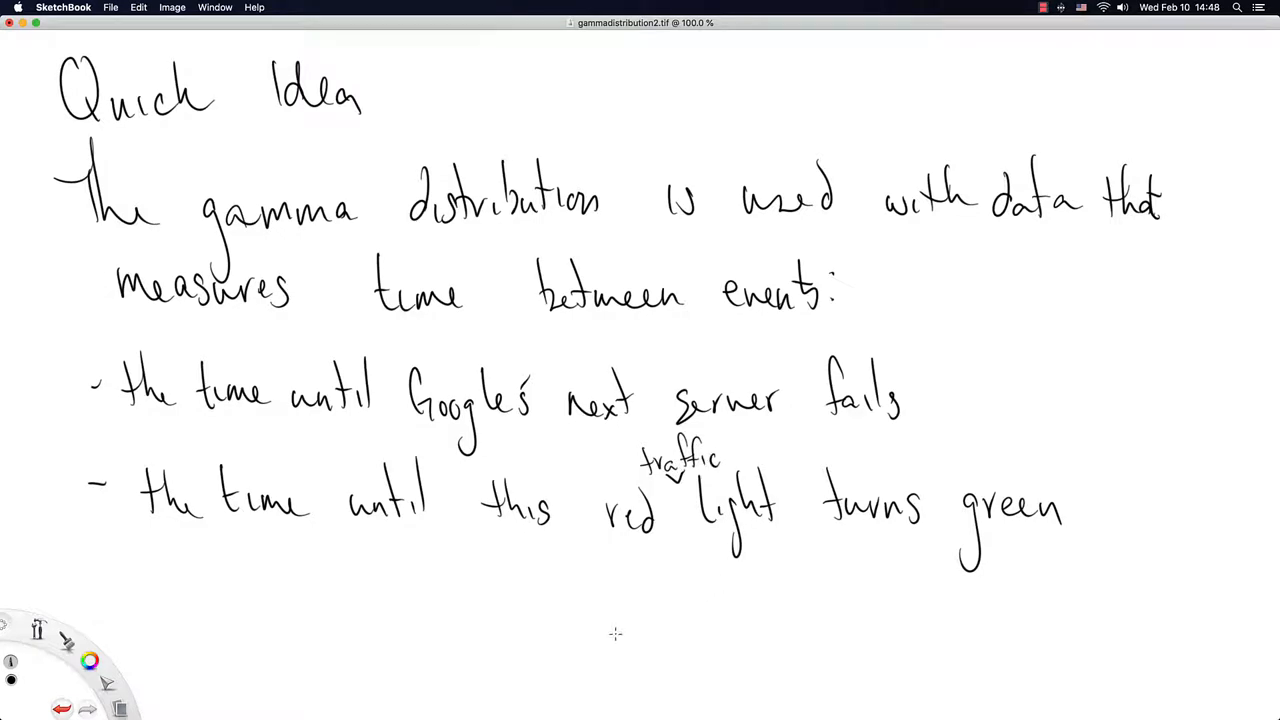
{"action": "mouse_move", "coordinate": [236, 520]}
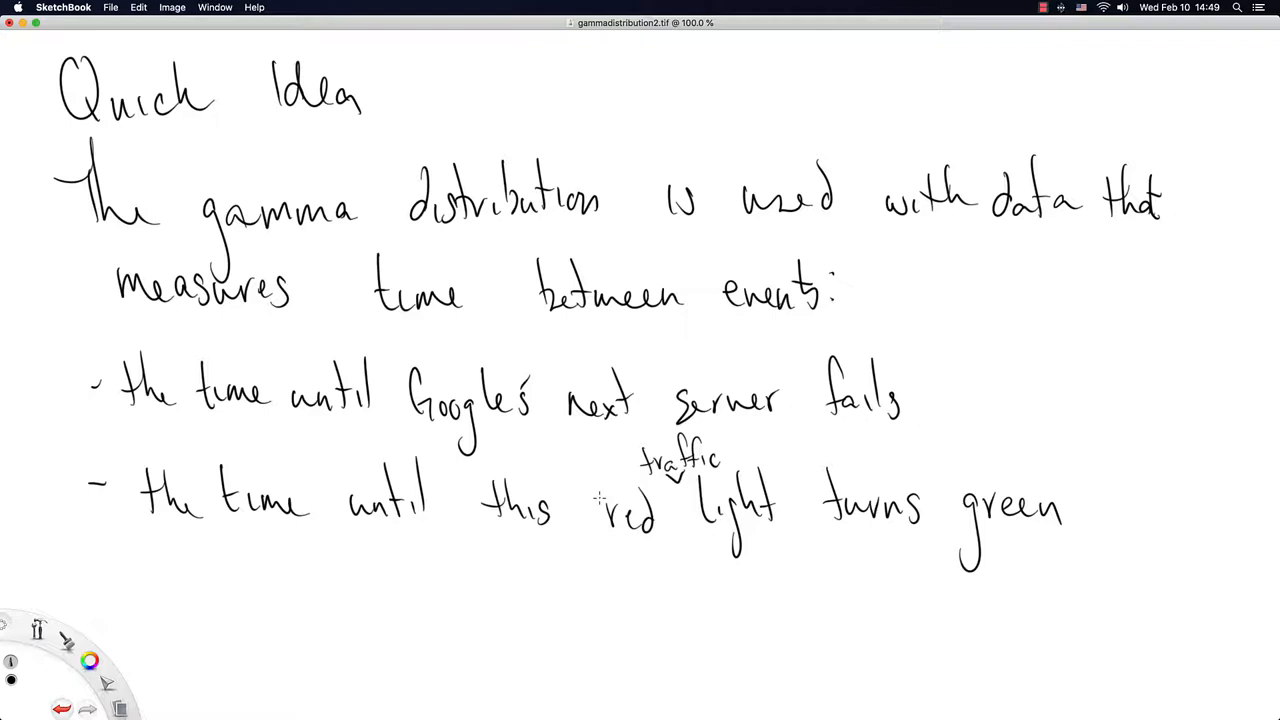
{"action": "mouse_move", "coordinate": [170, 584]}
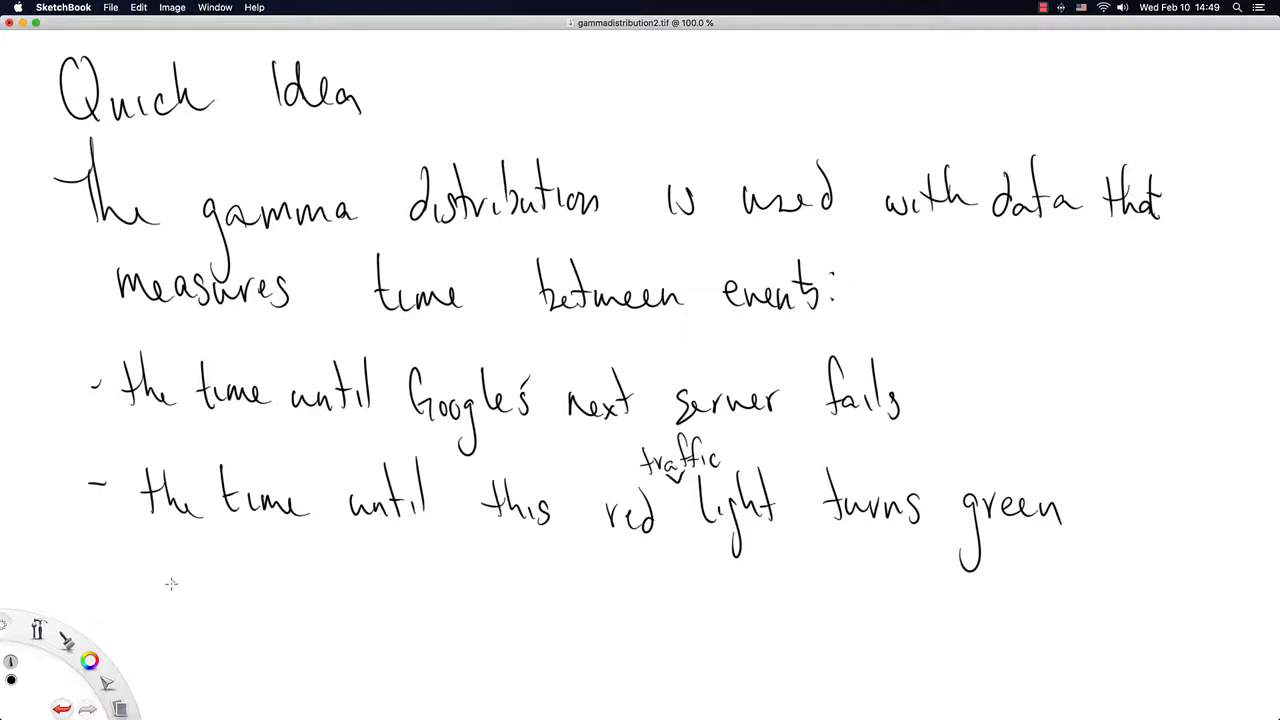
Handwrite a third bullet reading 'the time until the next sewer line breaks'
{"action": "left_click_drag", "start_coordinate": [96, 590], "coordinate": [120, 588]}
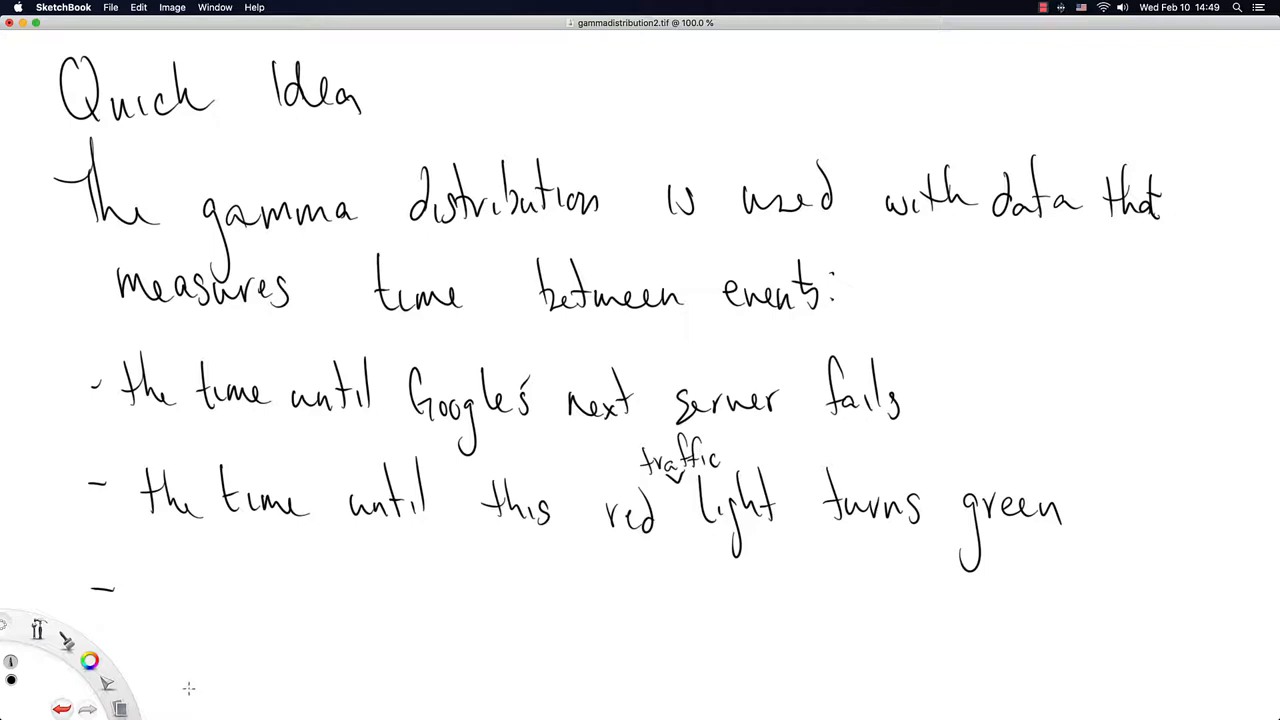
{"action": "mouse_move", "coordinate": [146, 674]}
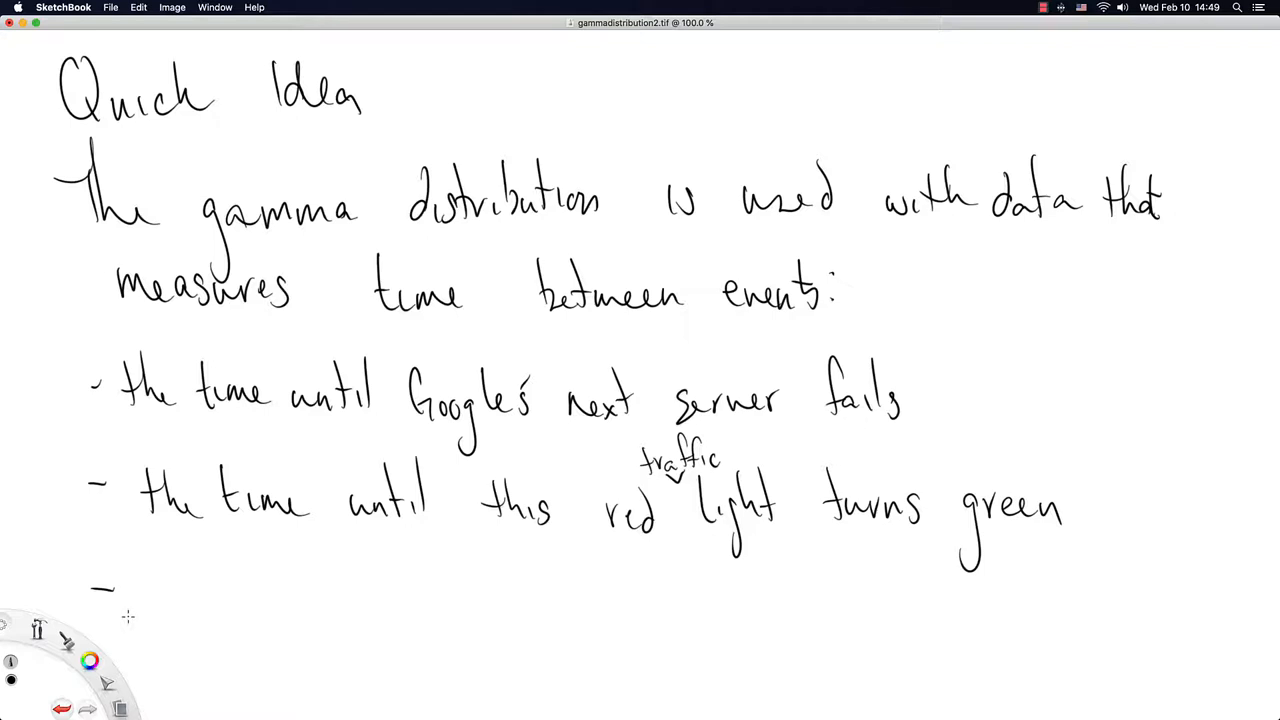
{"action": "mouse_move", "coordinate": [172, 580]}
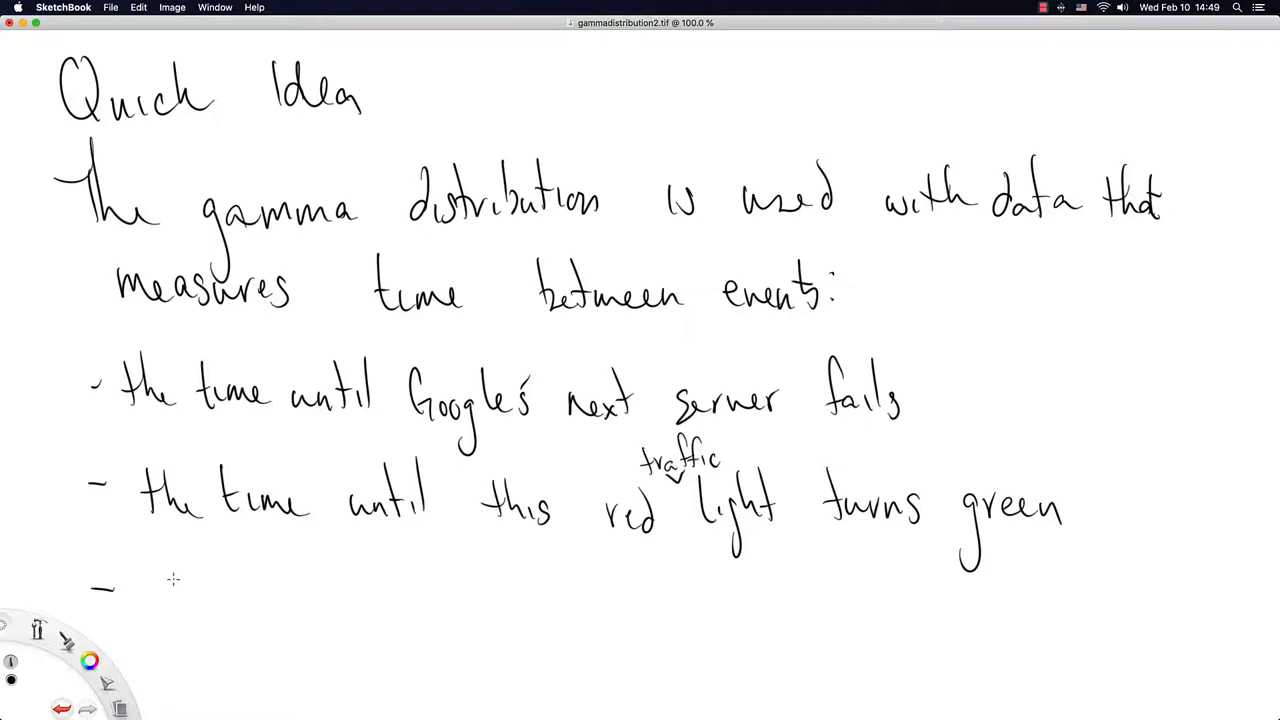
{"action": "mouse_move", "coordinate": [152, 592]}
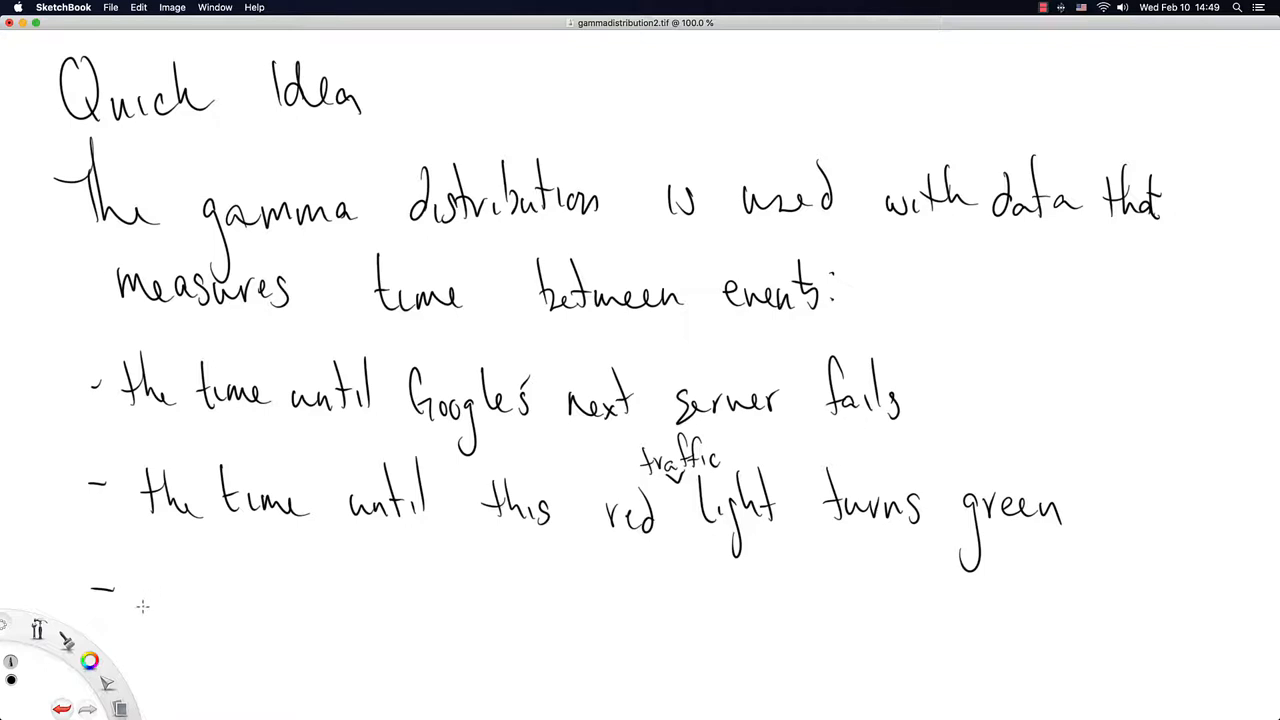
{"action": "left_click_drag", "start_coordinate": [148, 584], "coordinate": [150, 620]}
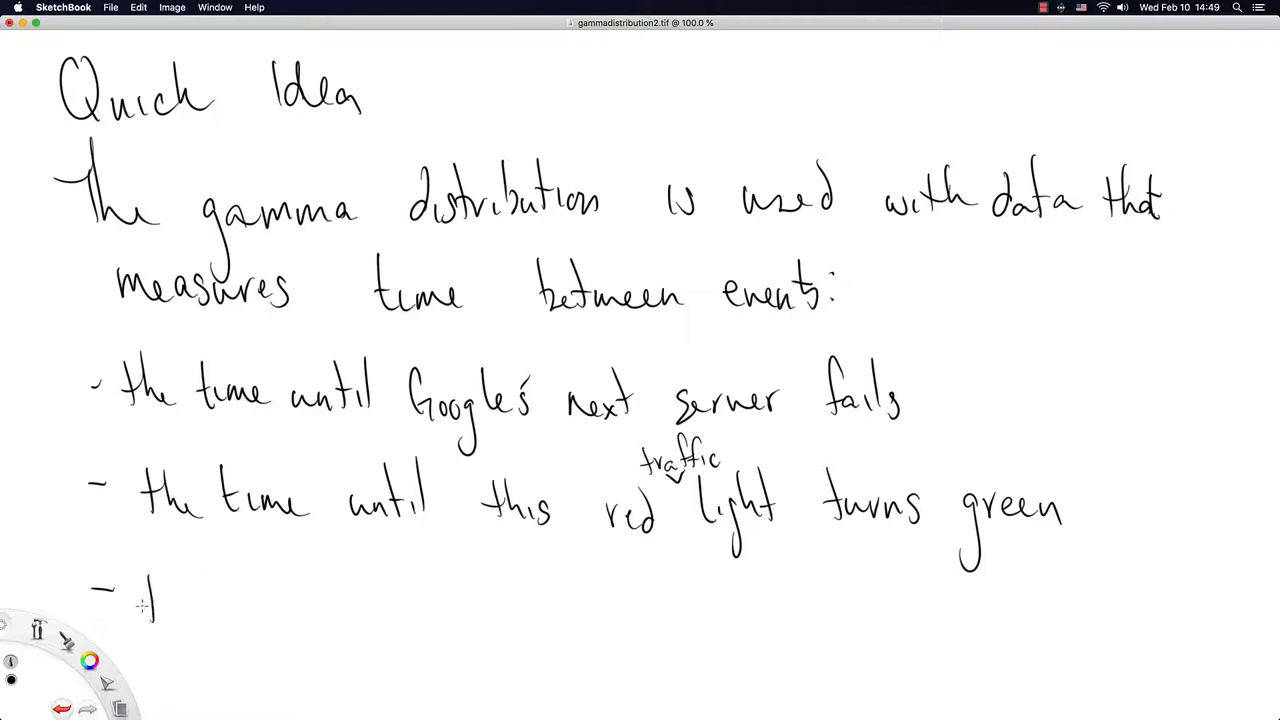
{"action": "left_click_drag", "start_coordinate": [140, 604], "coordinate": [290, 610]}
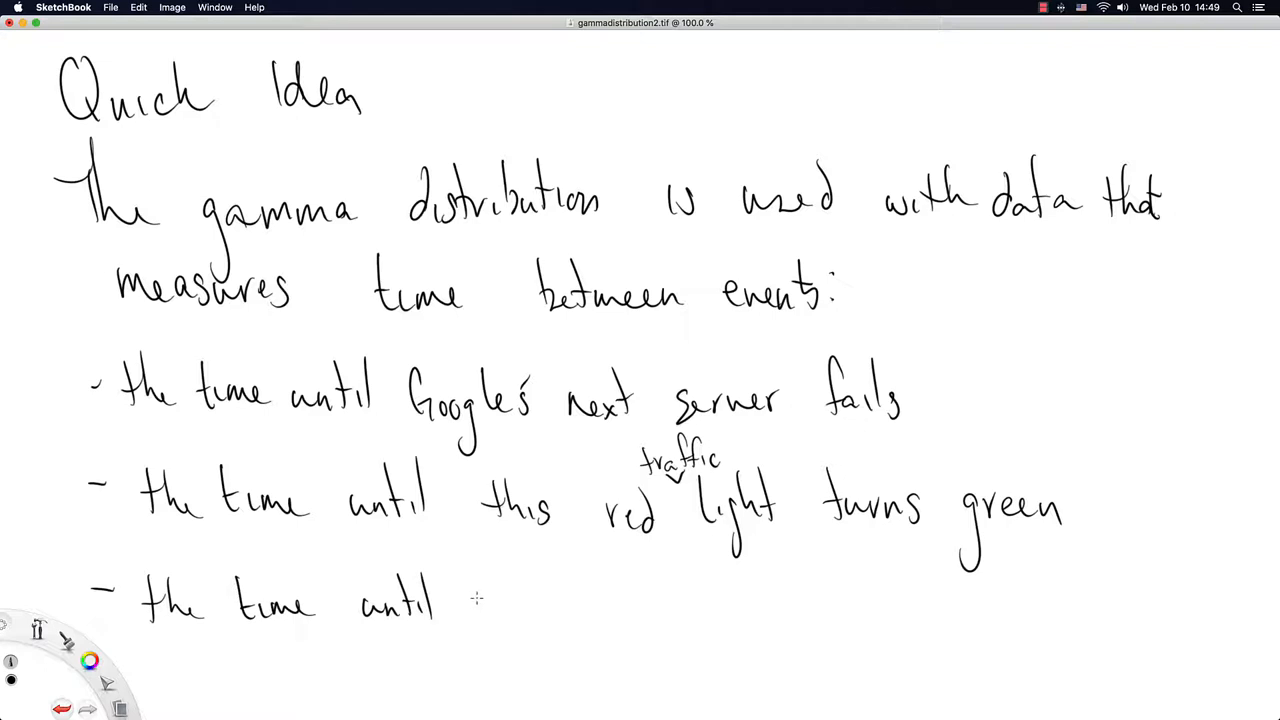
{"action": "left_click_drag", "start_coordinate": [470, 600], "coordinate": [576, 600]}
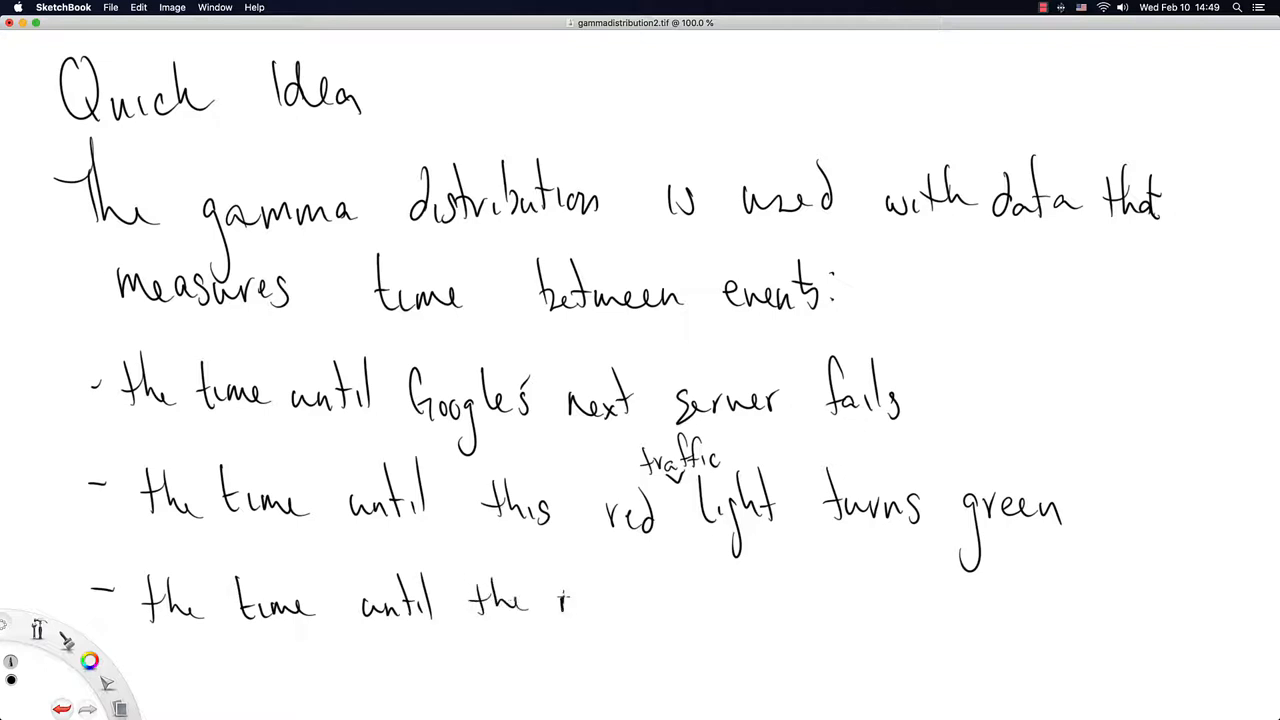
{"action": "left_click_drag", "start_coordinate": [560, 600], "coordinate": [700, 610]}
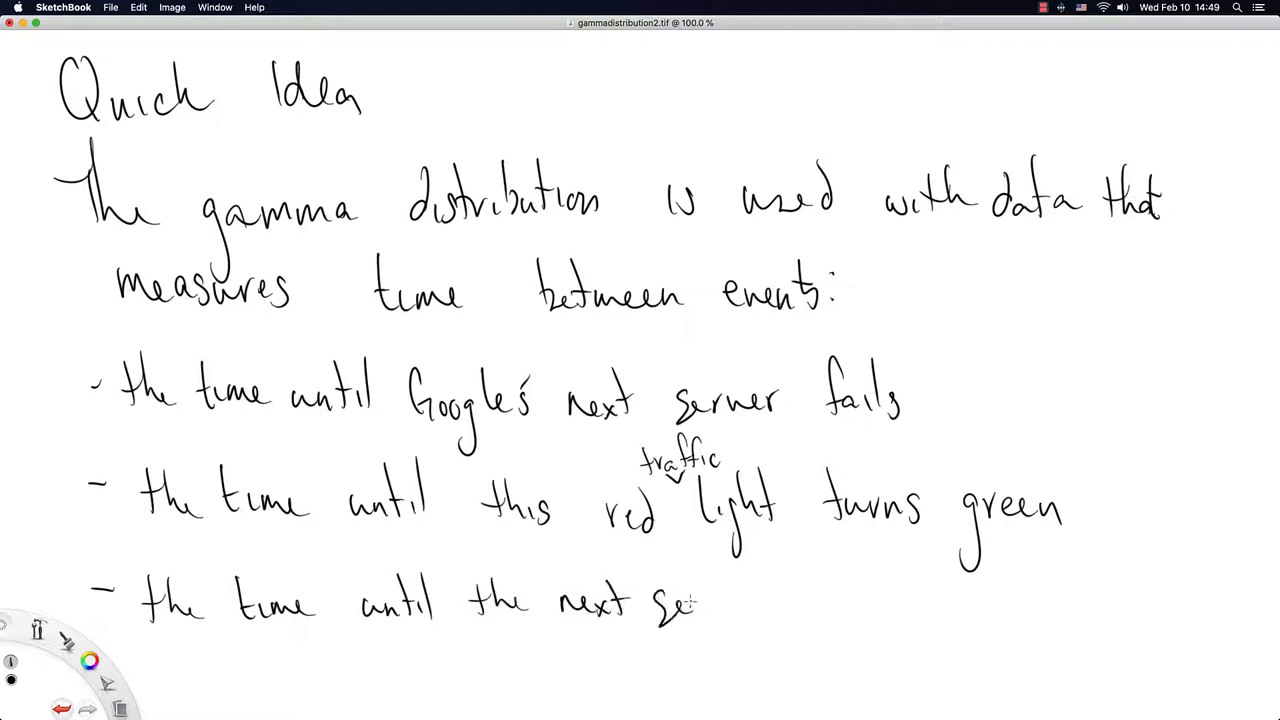
{"action": "left_click_drag", "start_coordinate": [690, 604], "coordinate": [830, 604]}
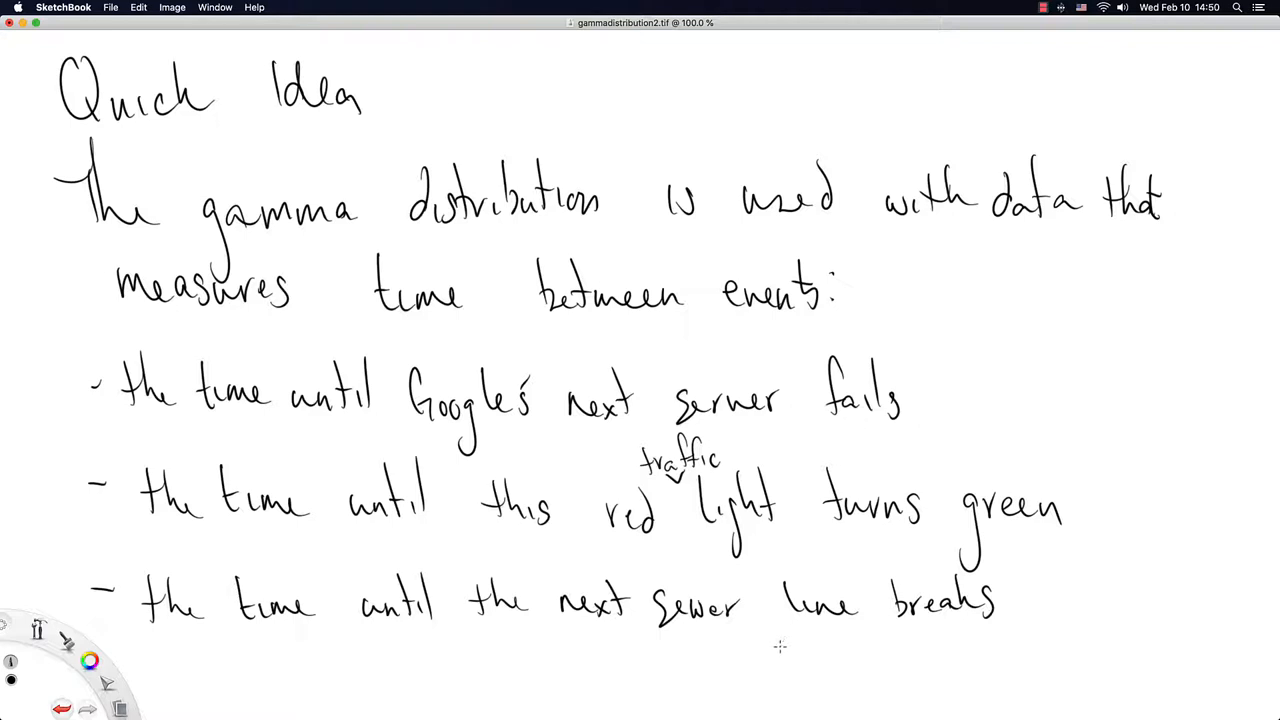
{"action": "mouse_move", "coordinate": [512, 528]}
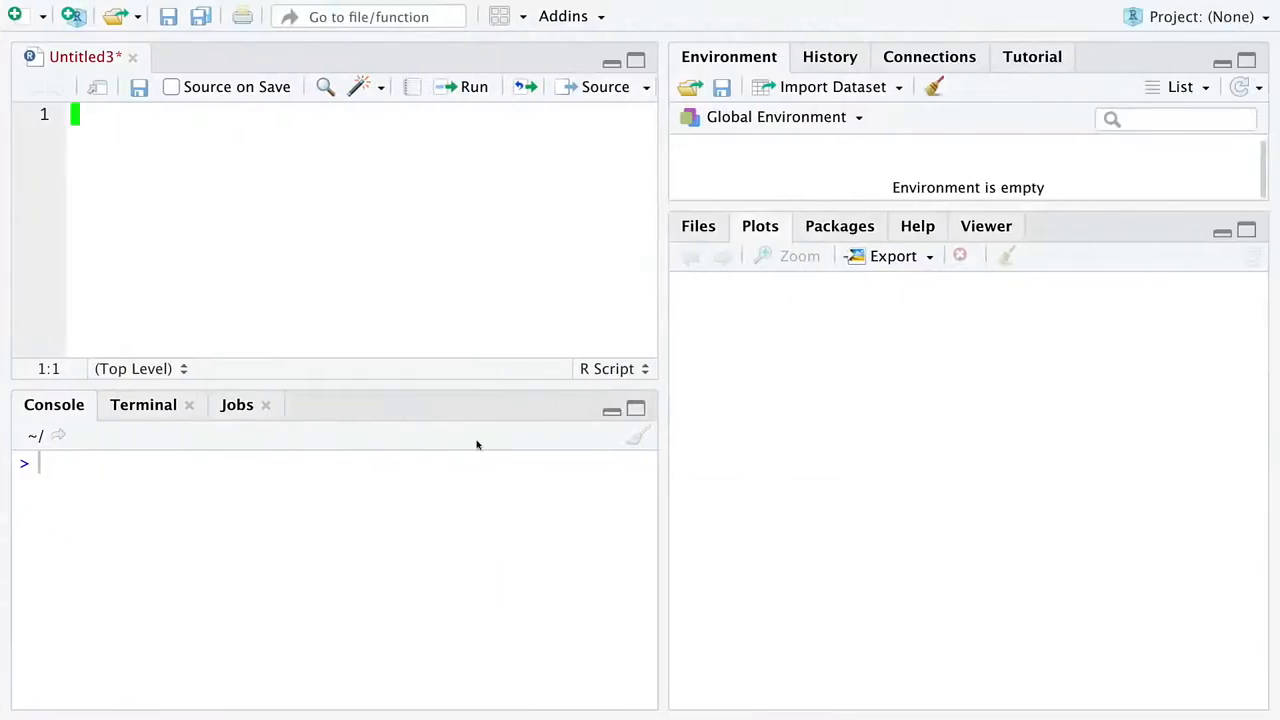
Define the shape variable a <- 3 at the top of the script
{"action": "type", "text": "a"}
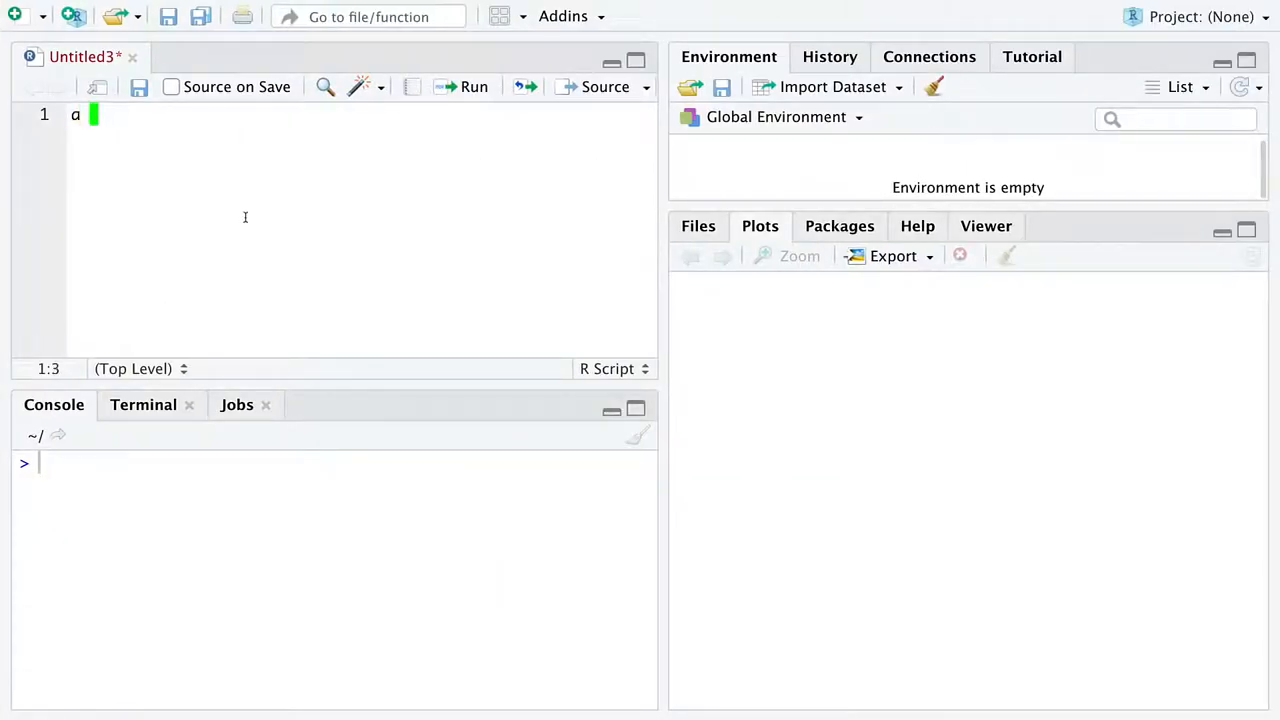
{"action": "type", "text": "<- 3"}
{"action": "type", "text": "b <- 10"}
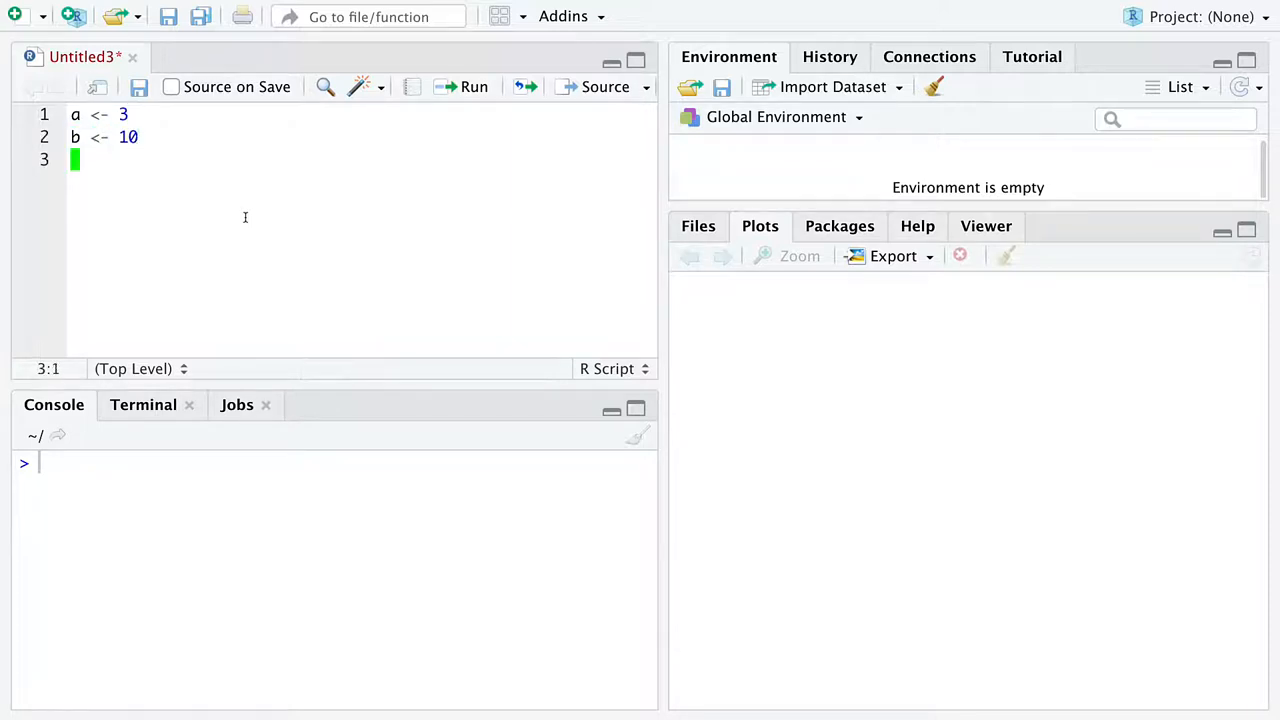
{"action": "key", "text": "Return"}
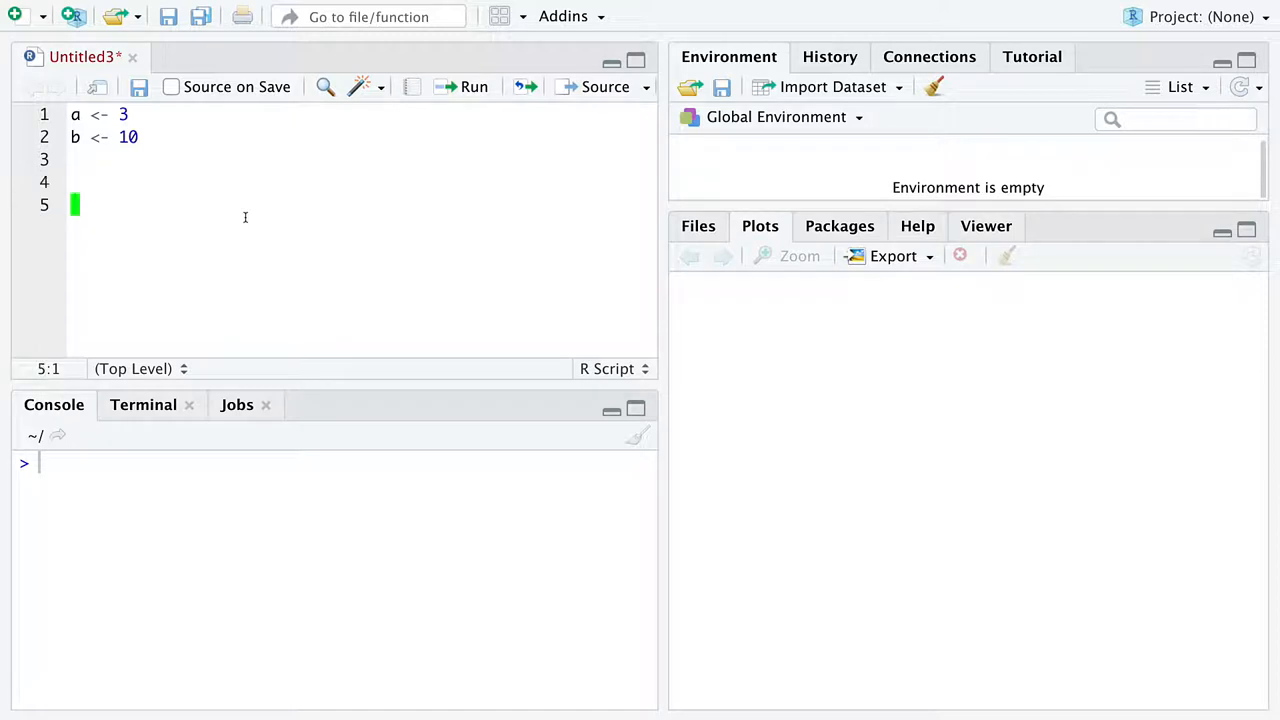
Write curve(dgamma(x, shape = a, rate = b) for the gamma density
{"action": "type", "text": "curve("}
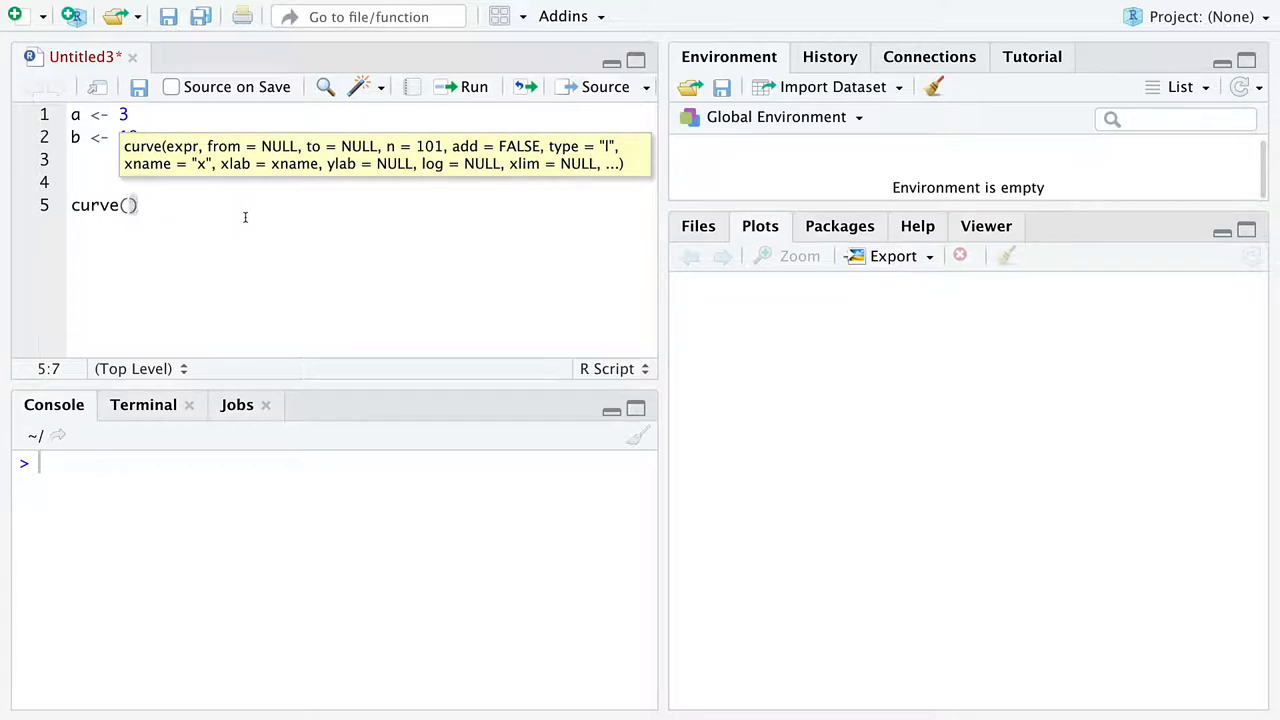
{"action": "type", "text": "dgamma"}
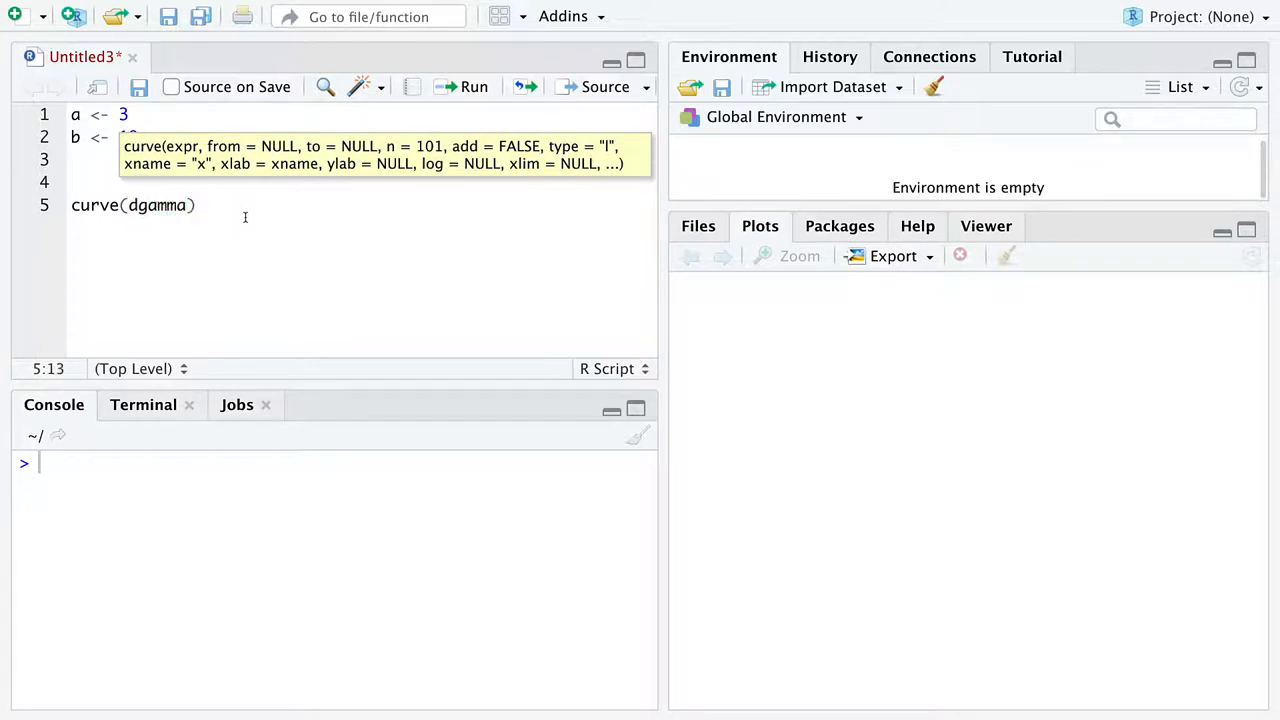
{"action": "type", "text": "("}
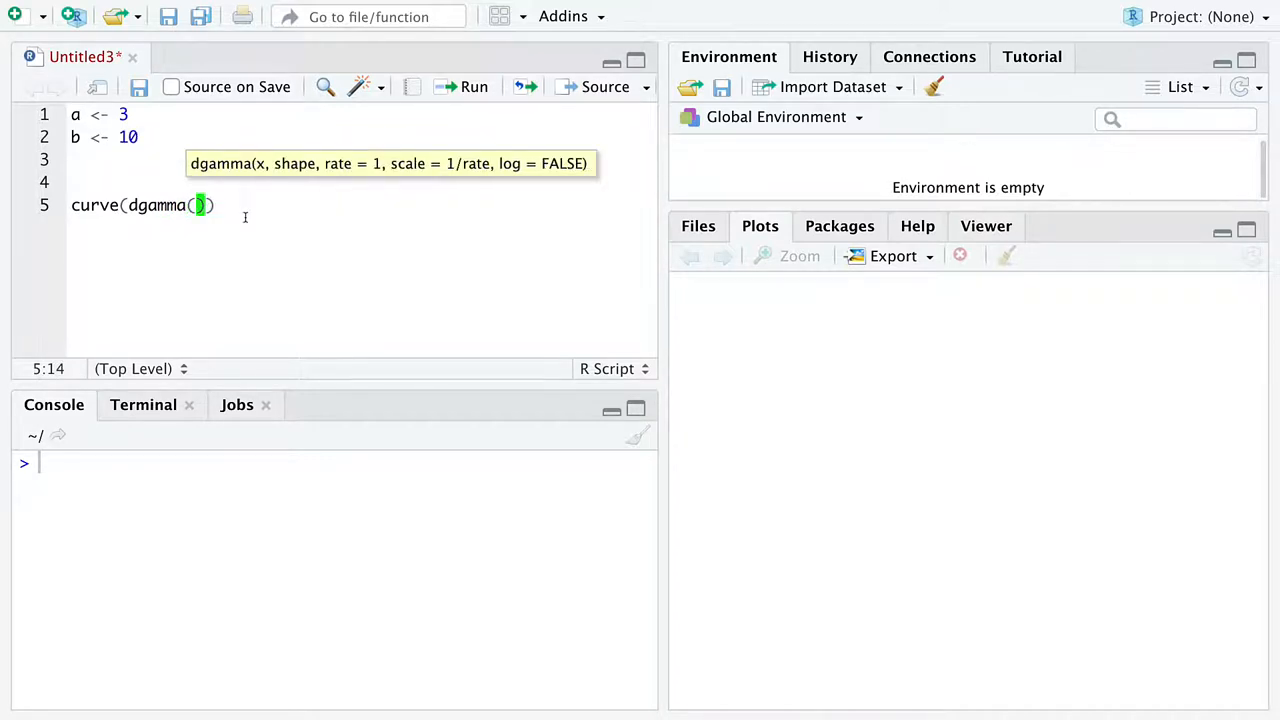
{"action": "type", "text": "x,"}
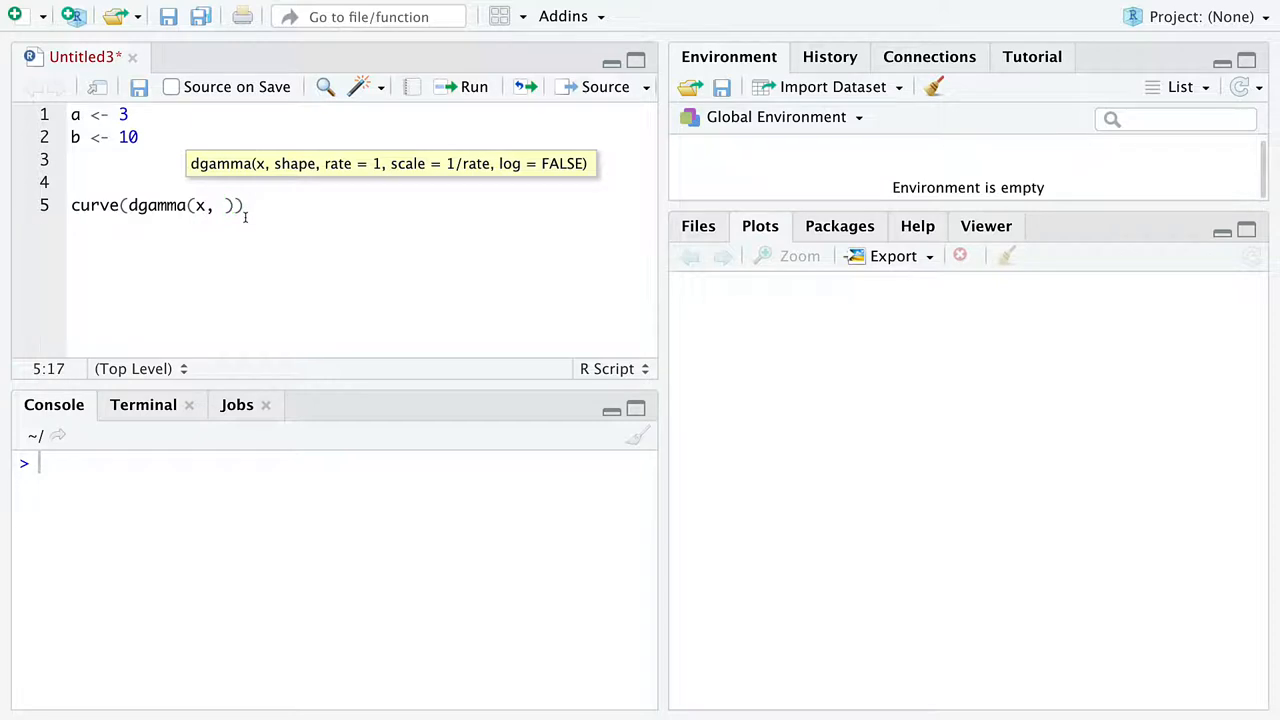
{"action": "type", "text": "shap"}
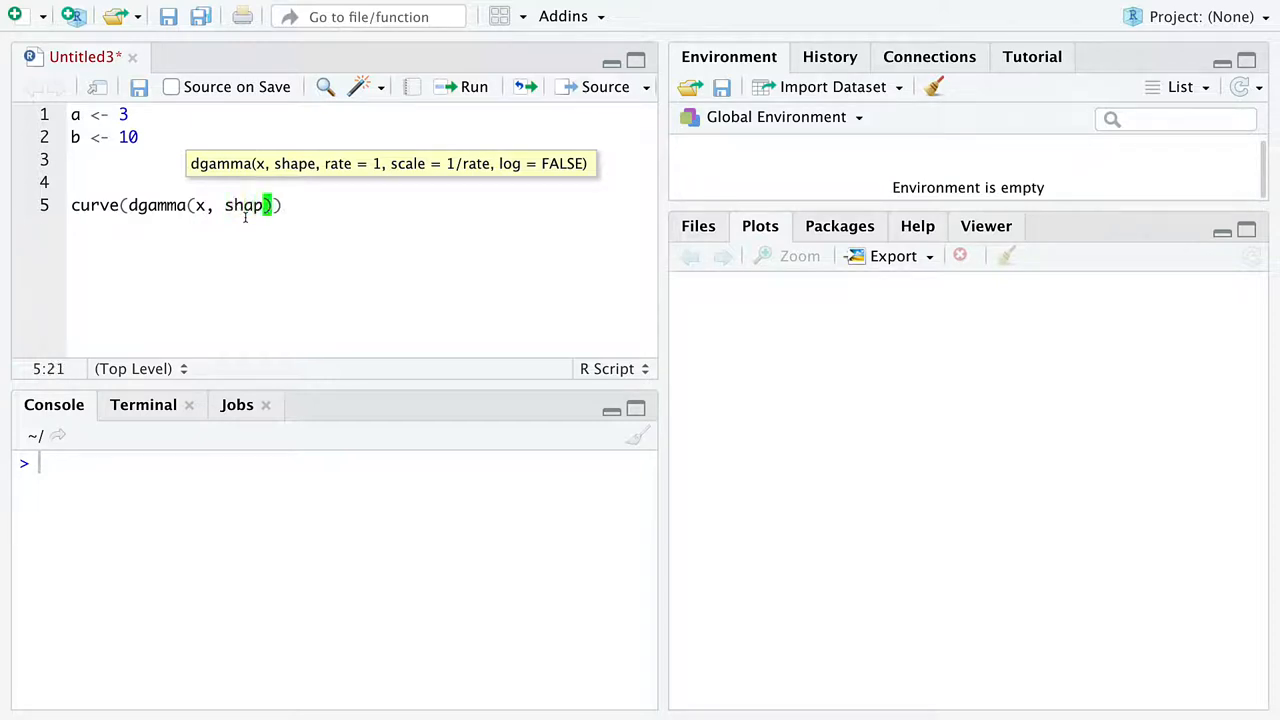
{"action": "type", "text": "e = a"}
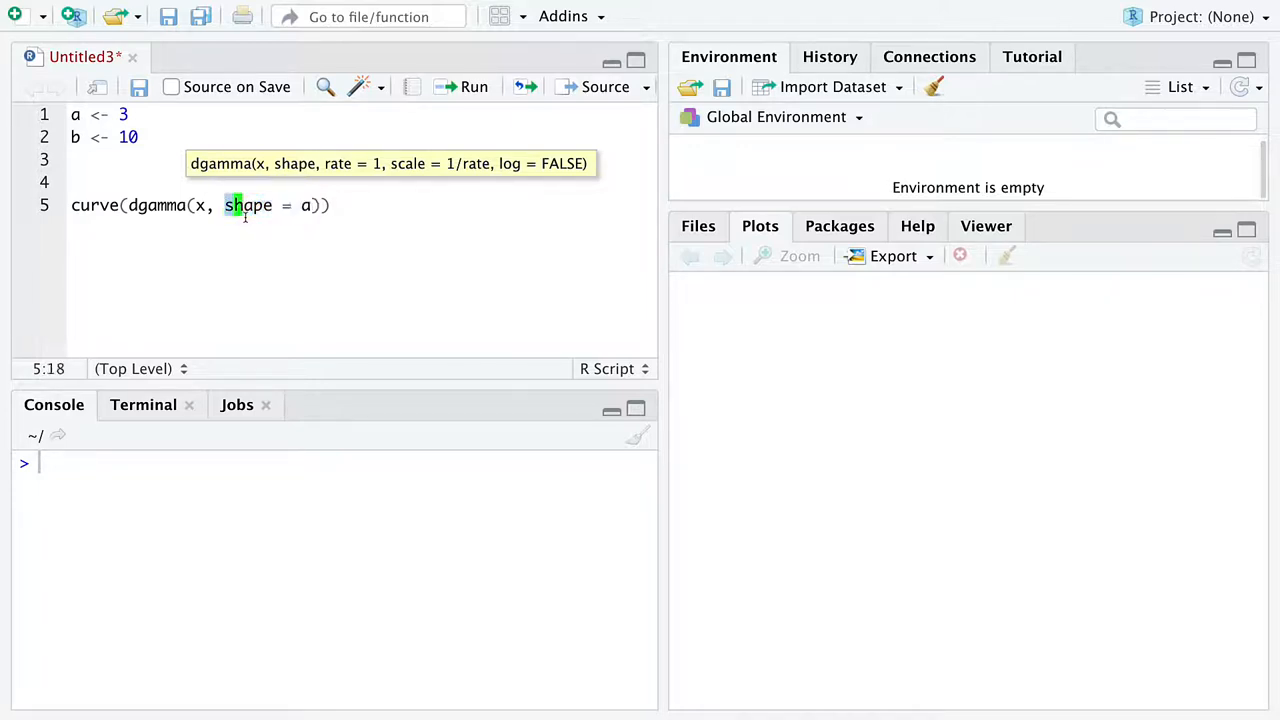
{"action": "double_click", "coordinate": [248, 204]}
{"action": "type", "text": ", "}
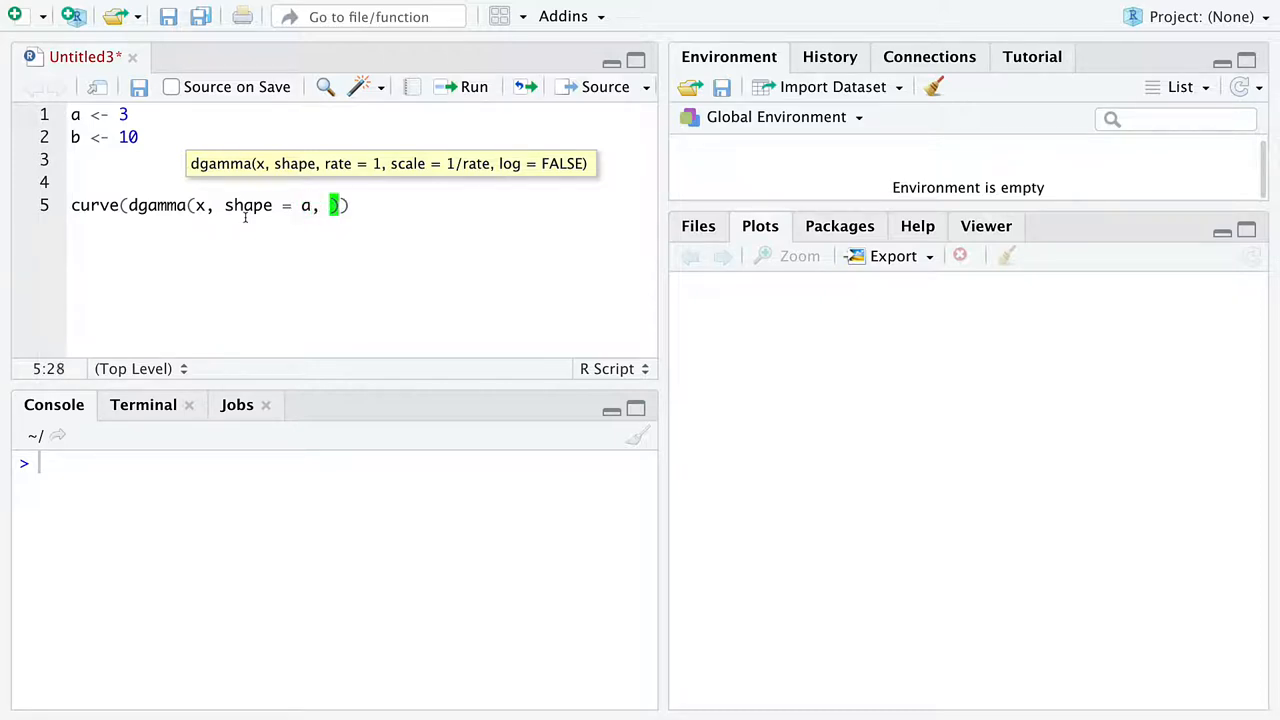
{"action": "type", "text": "rate = b"}
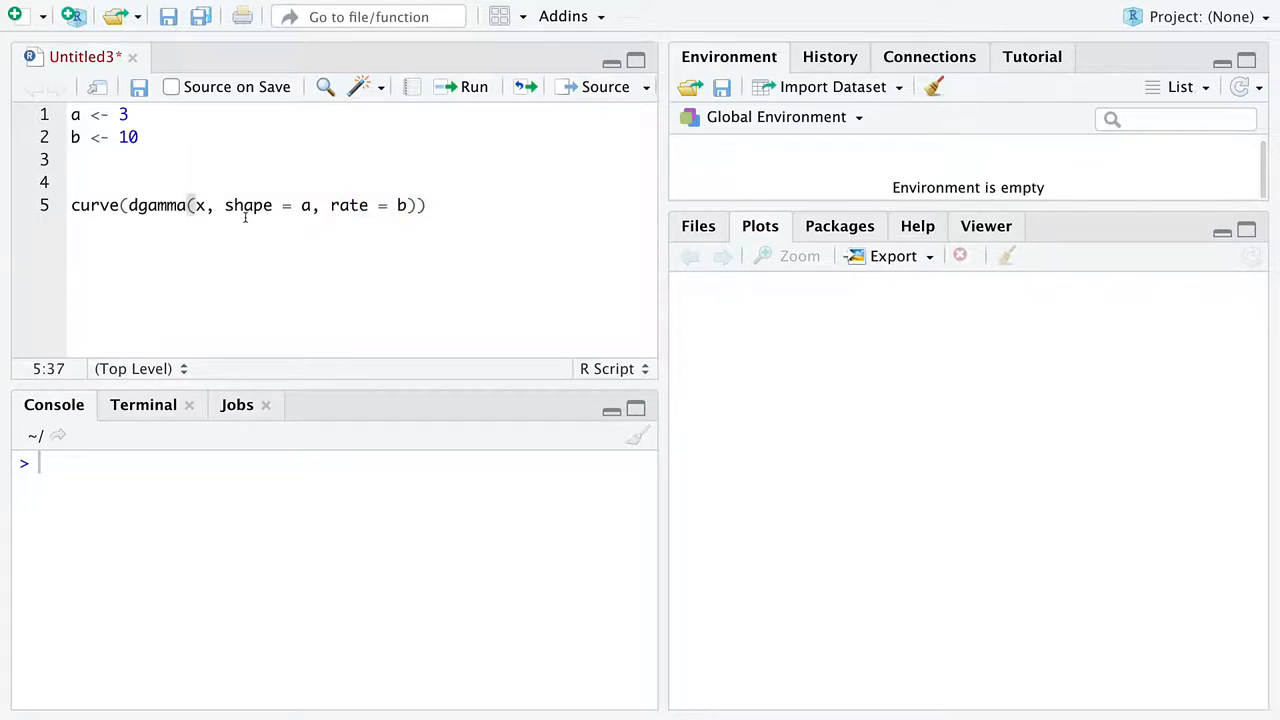
Add the curve arguments from = 0, to = 10, n = 301 on a new line
{"action": "type", "text": ","}
{"action": "key", "text": "Return"}
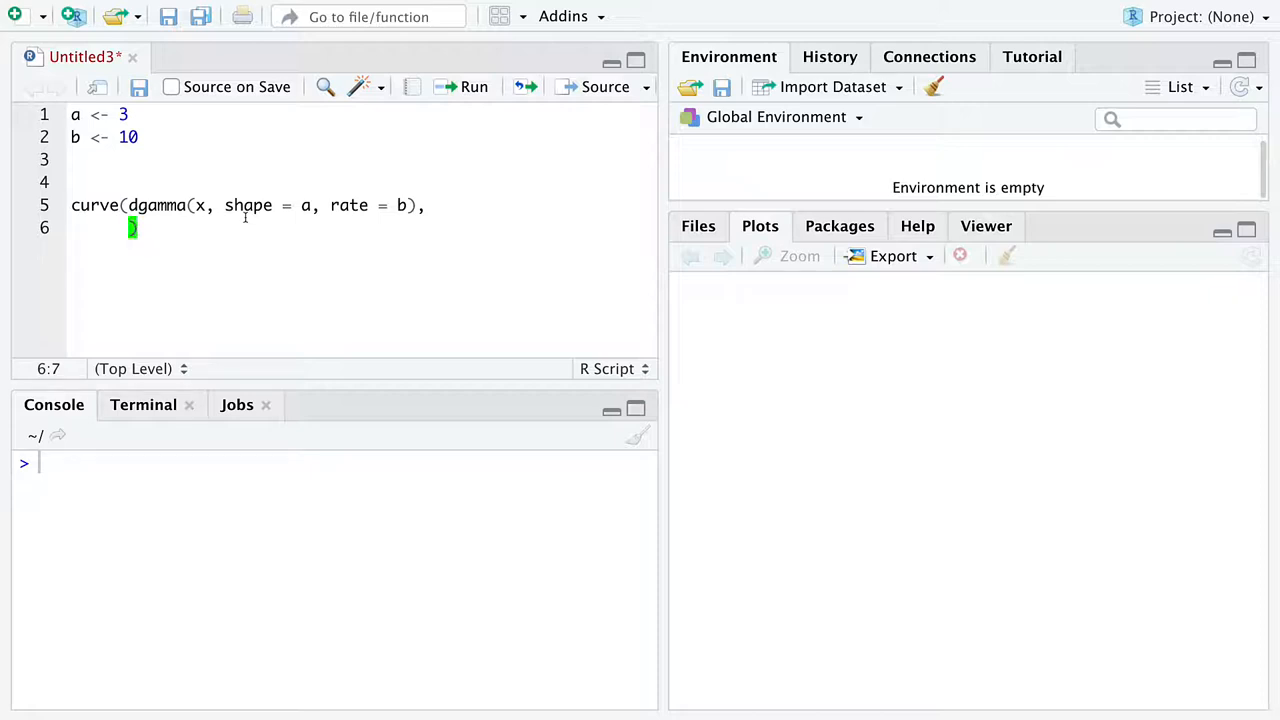
{"action": "type", "text": "from ="}
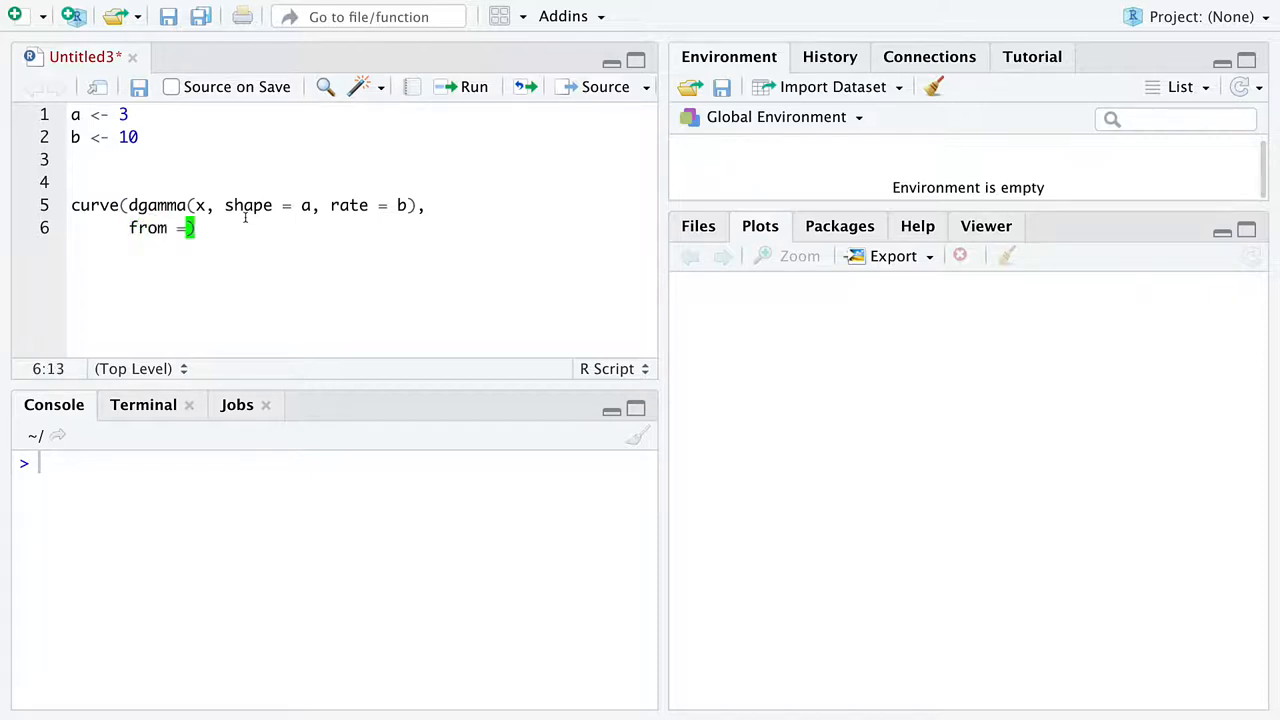
{"action": "type", "text": "0, to ="}
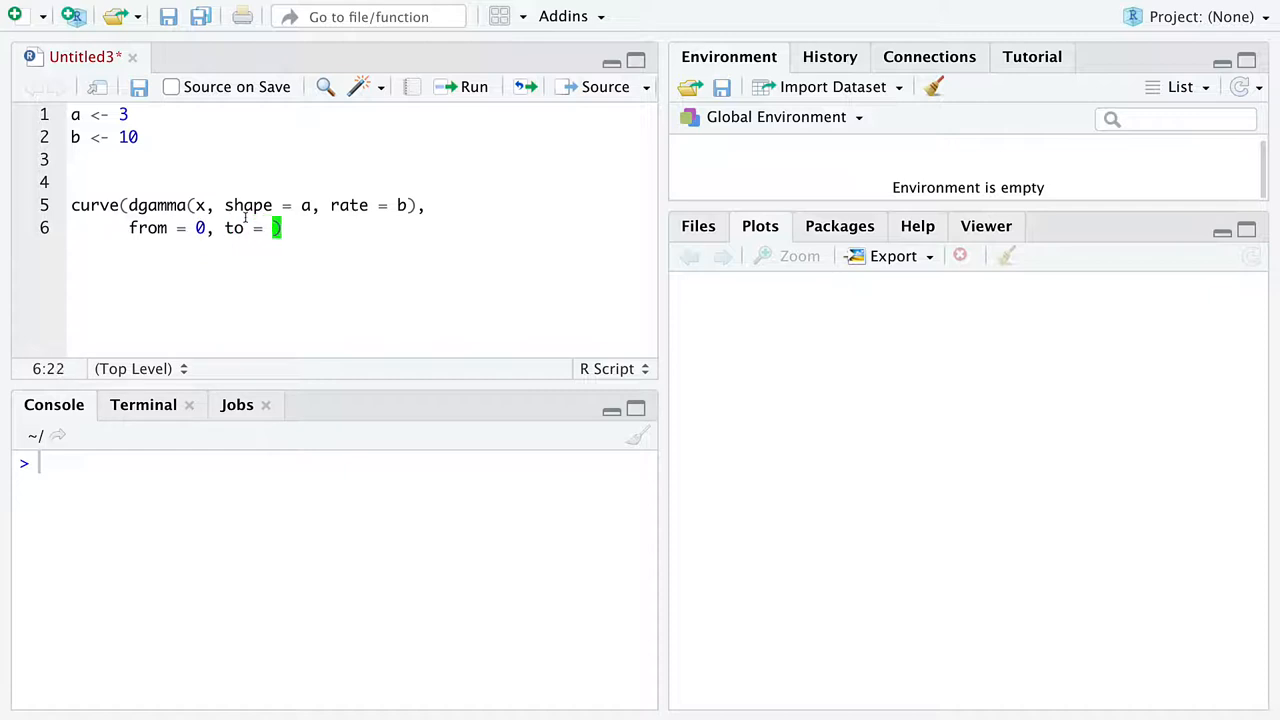
{"action": "type", "text": "10, n ="}
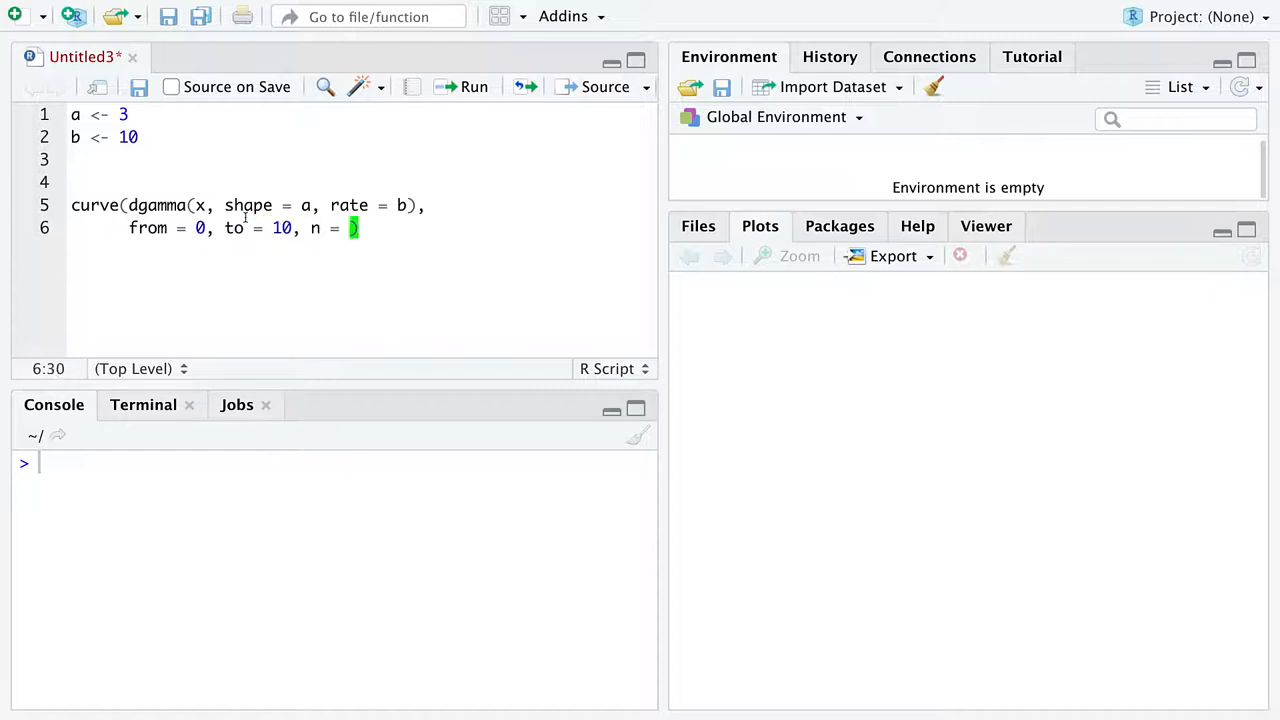
{"action": "type", "text": "301"}
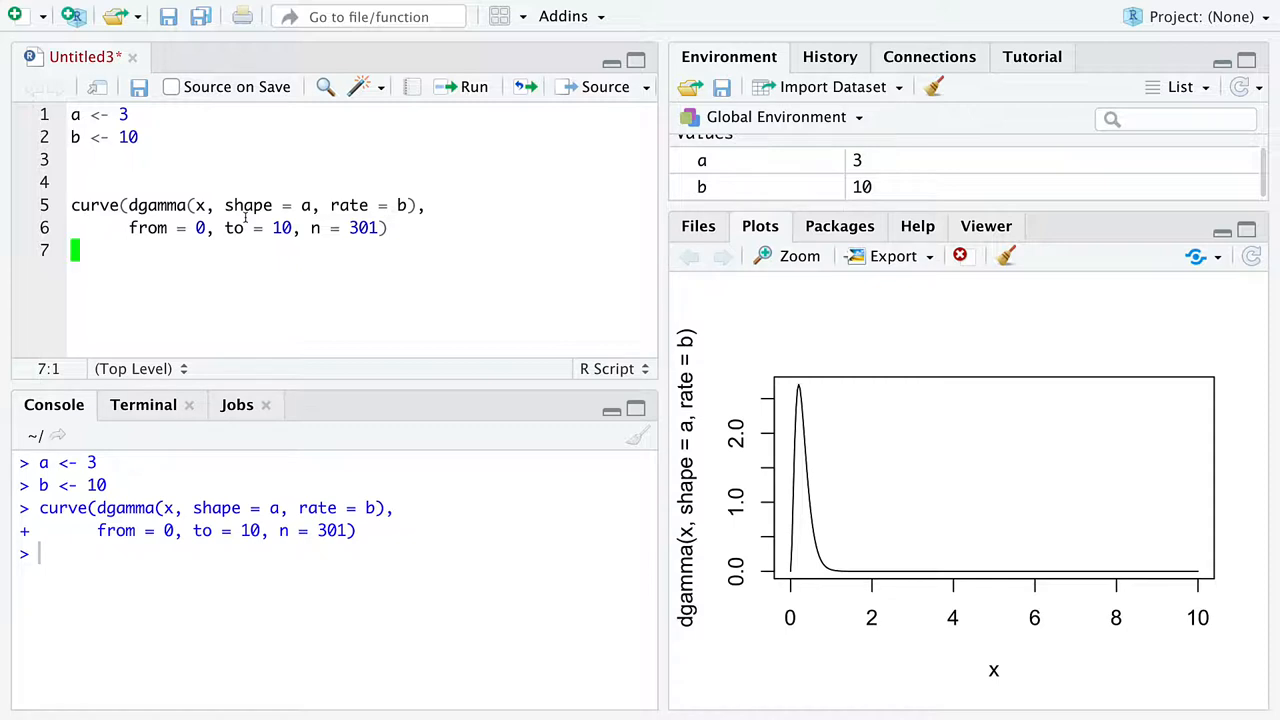
Change the assignment to a <- 103 and rerun the script
{"action": "left_click", "coordinate": [74, 136]}
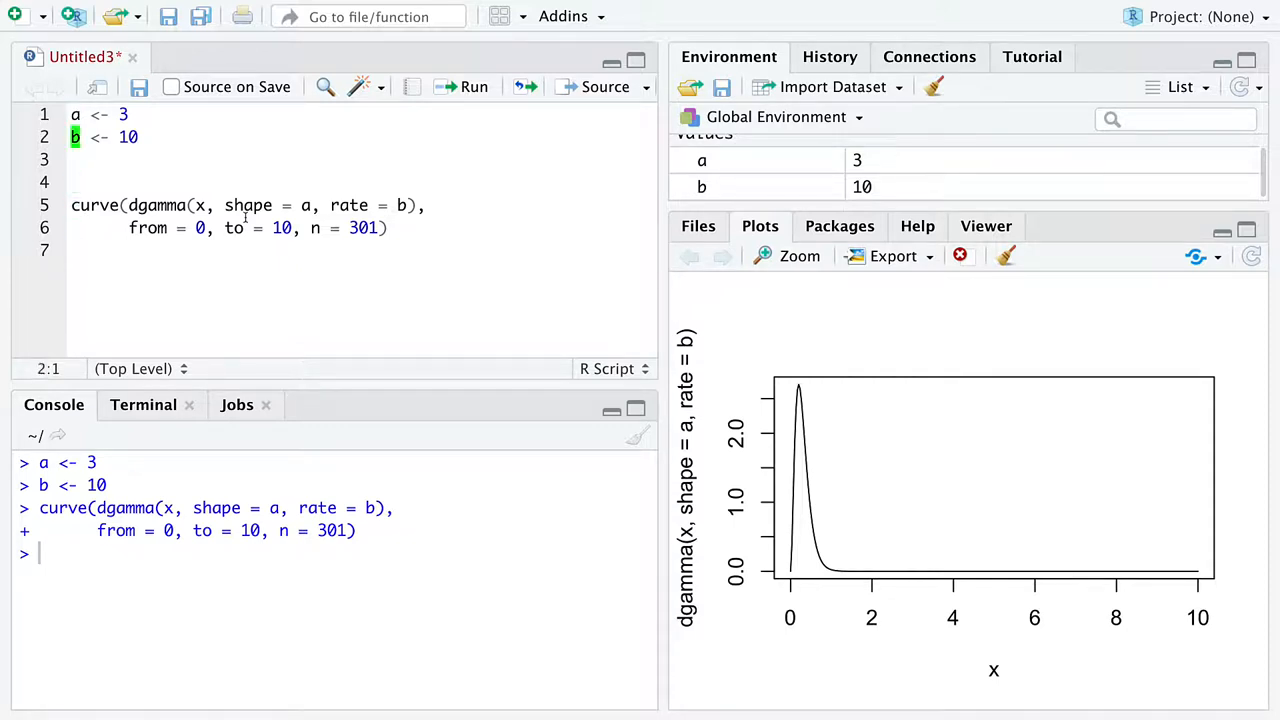
{"action": "left_click", "coordinate": [76, 180]}
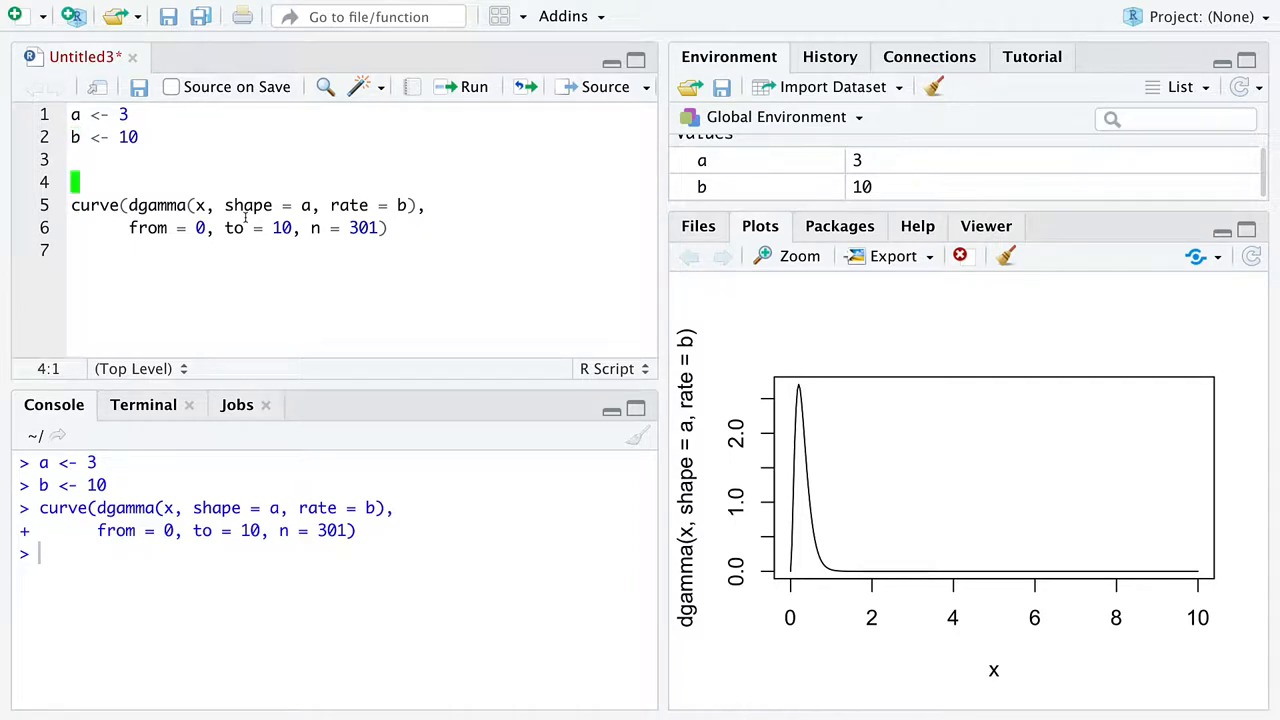
{"action": "left_click", "coordinate": [128, 114]}
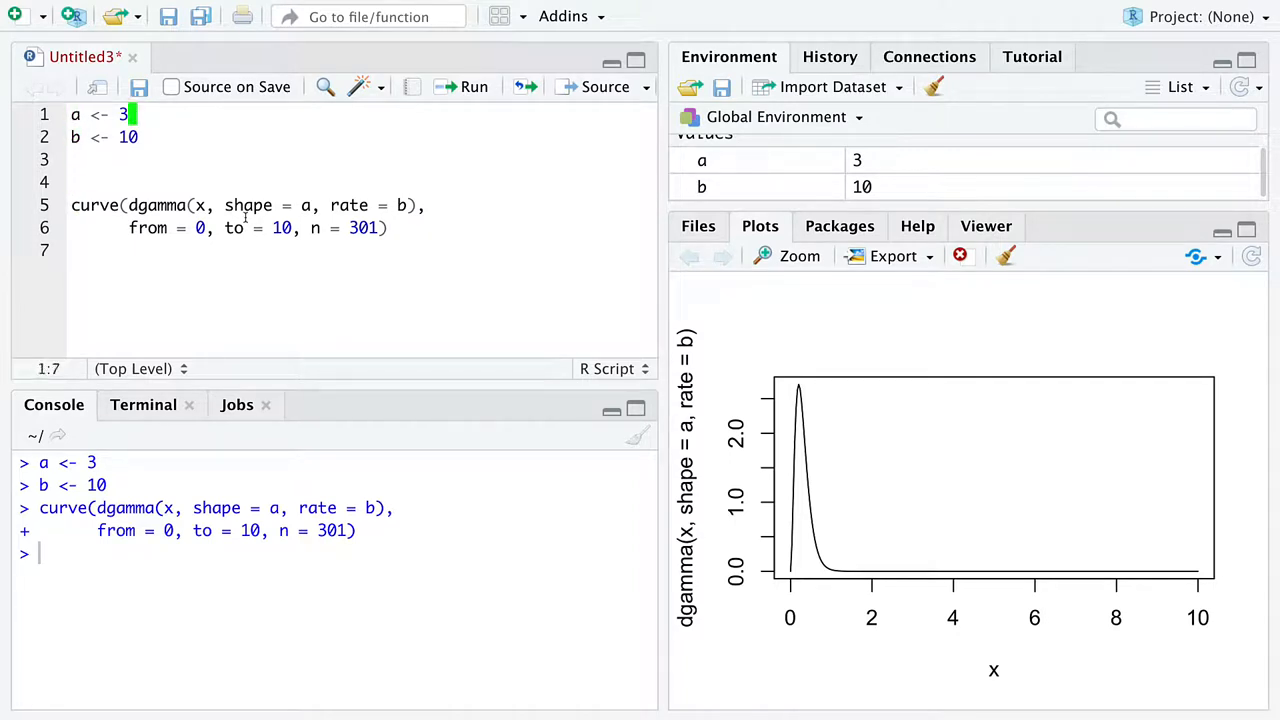
{"action": "key", "text": "Backspace"}
{"action": "type", "text": "10"}
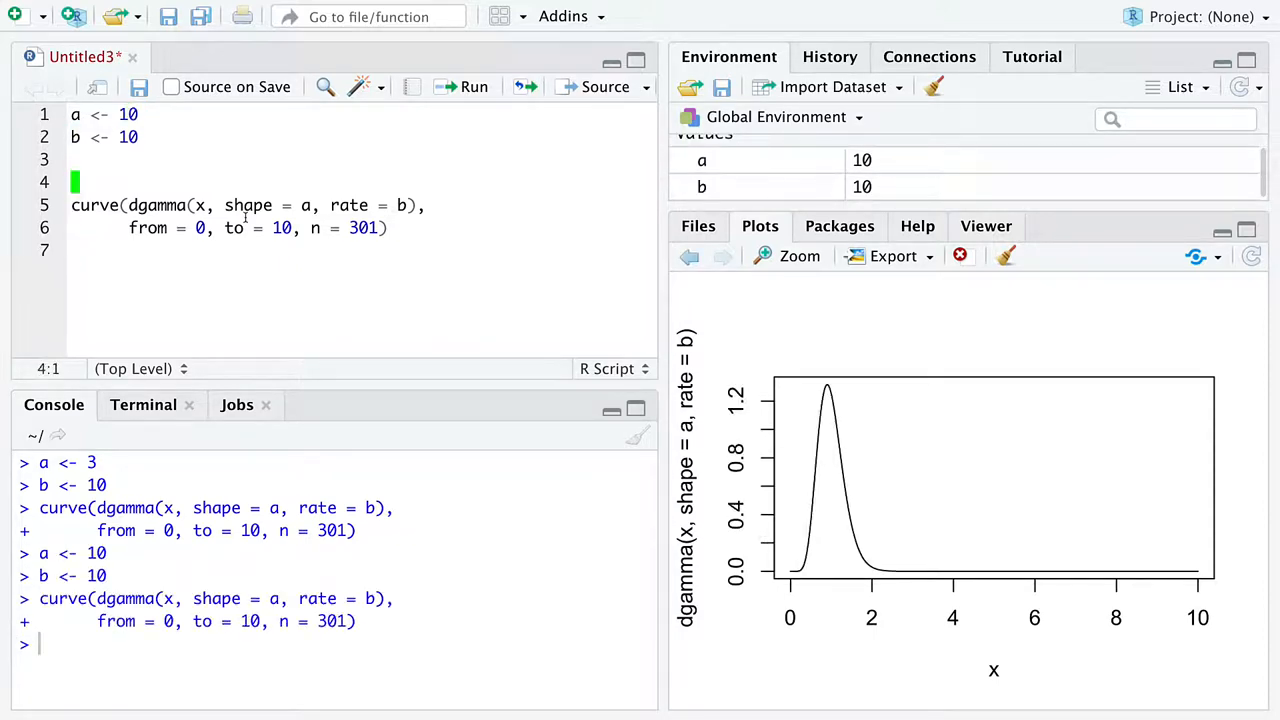
{"action": "type", "text": "3"}
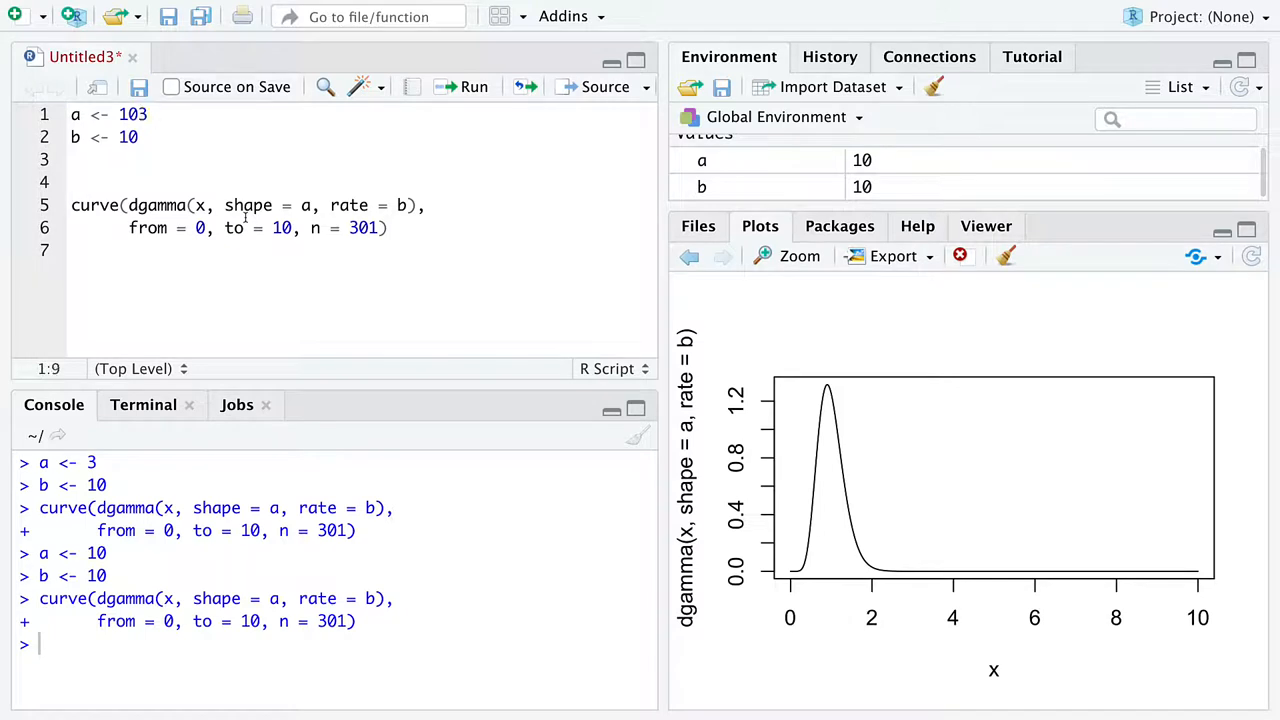
{"action": "left_click", "coordinate": [464, 88]}
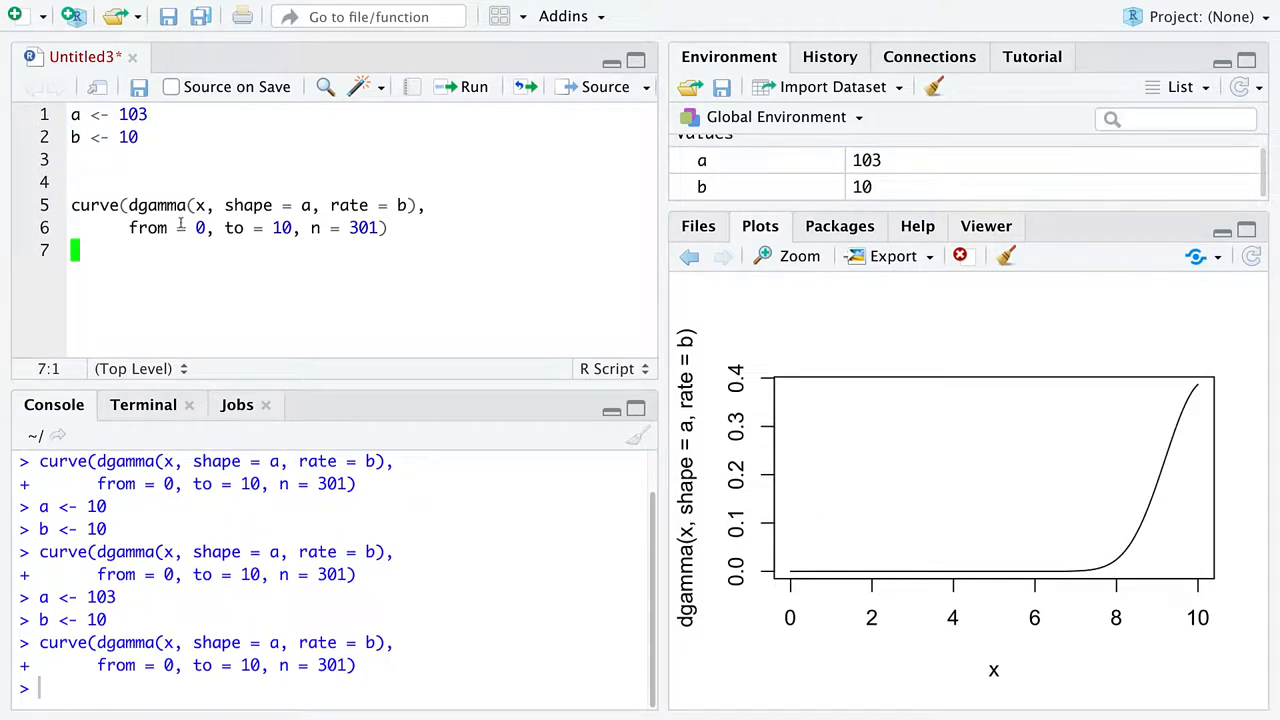
Change the curve's upper limit from to = 10 to to = 20
{"action": "double_click", "coordinate": [200, 228]}
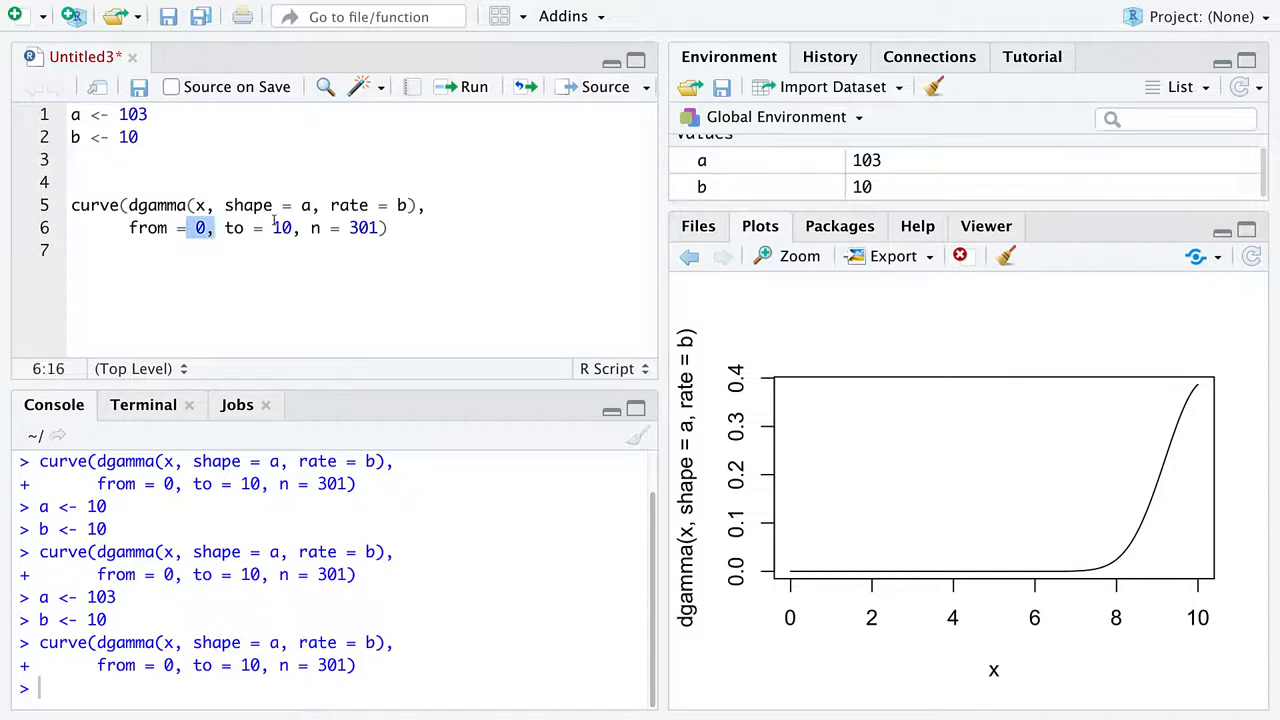
{"action": "double_click", "coordinate": [280, 228]}
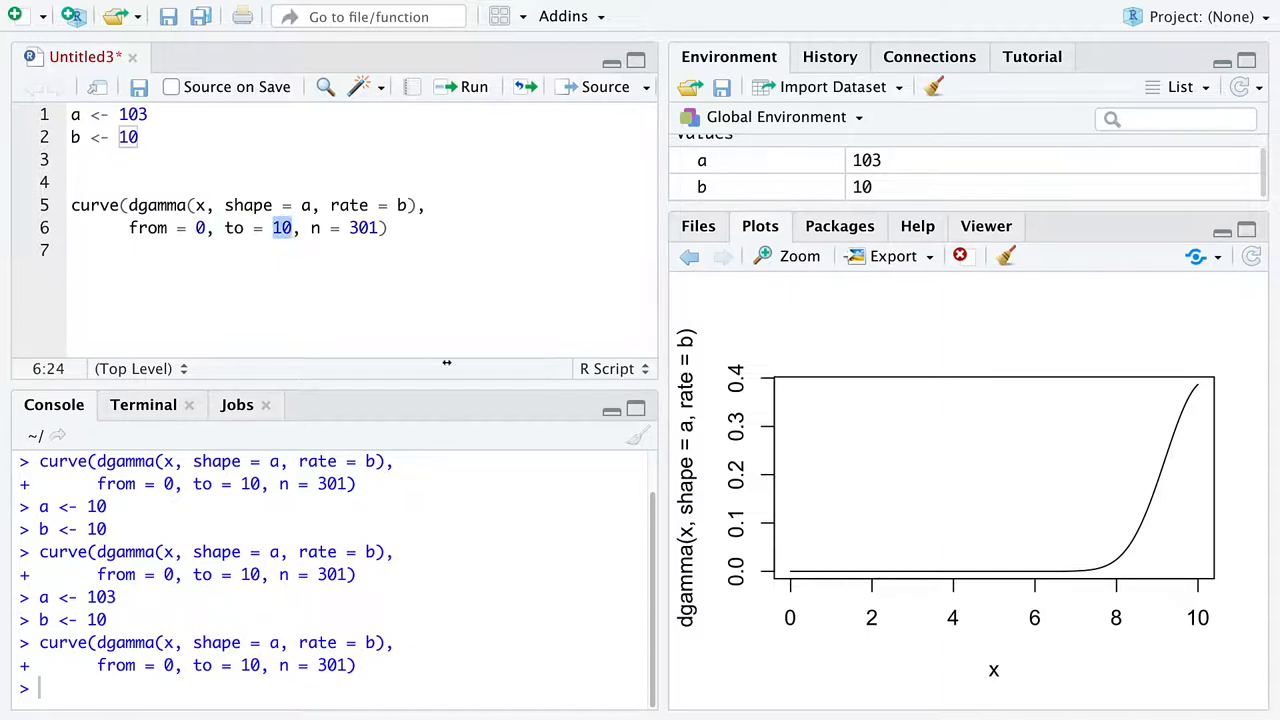
{"action": "mouse_move", "coordinate": [1248, 544]}
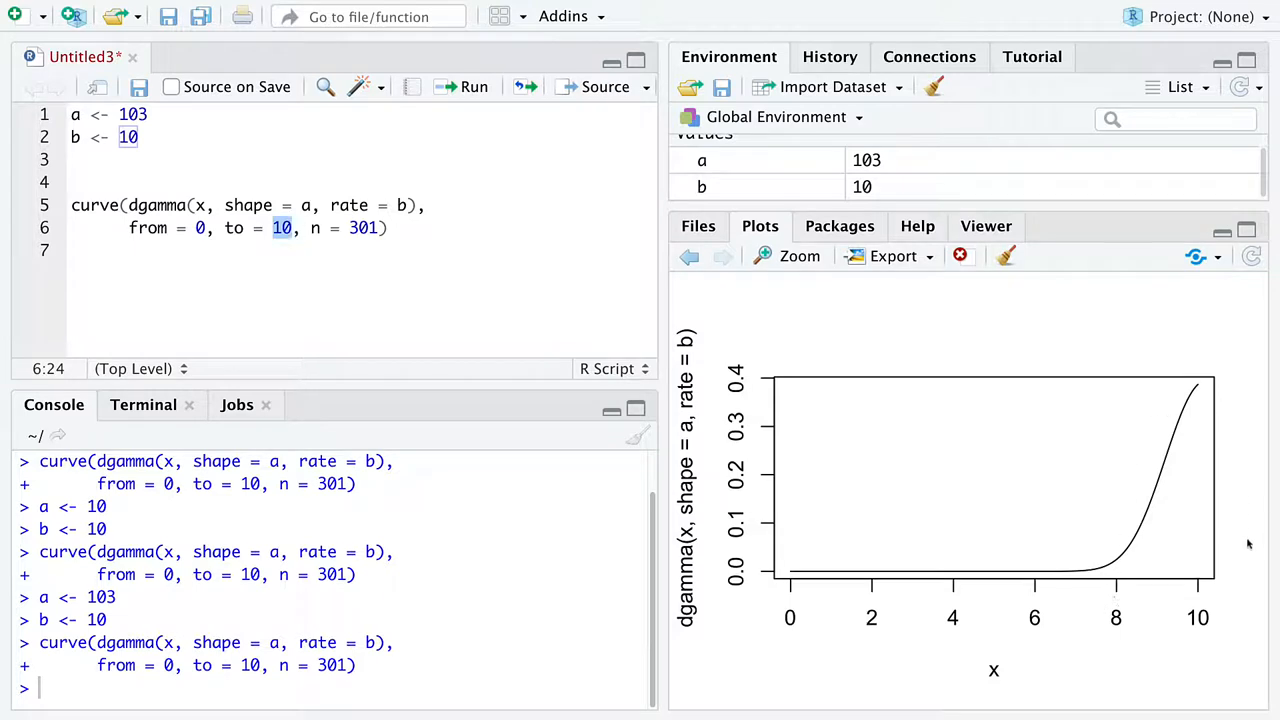
{"action": "mouse_move", "coordinate": [1204, 568]}
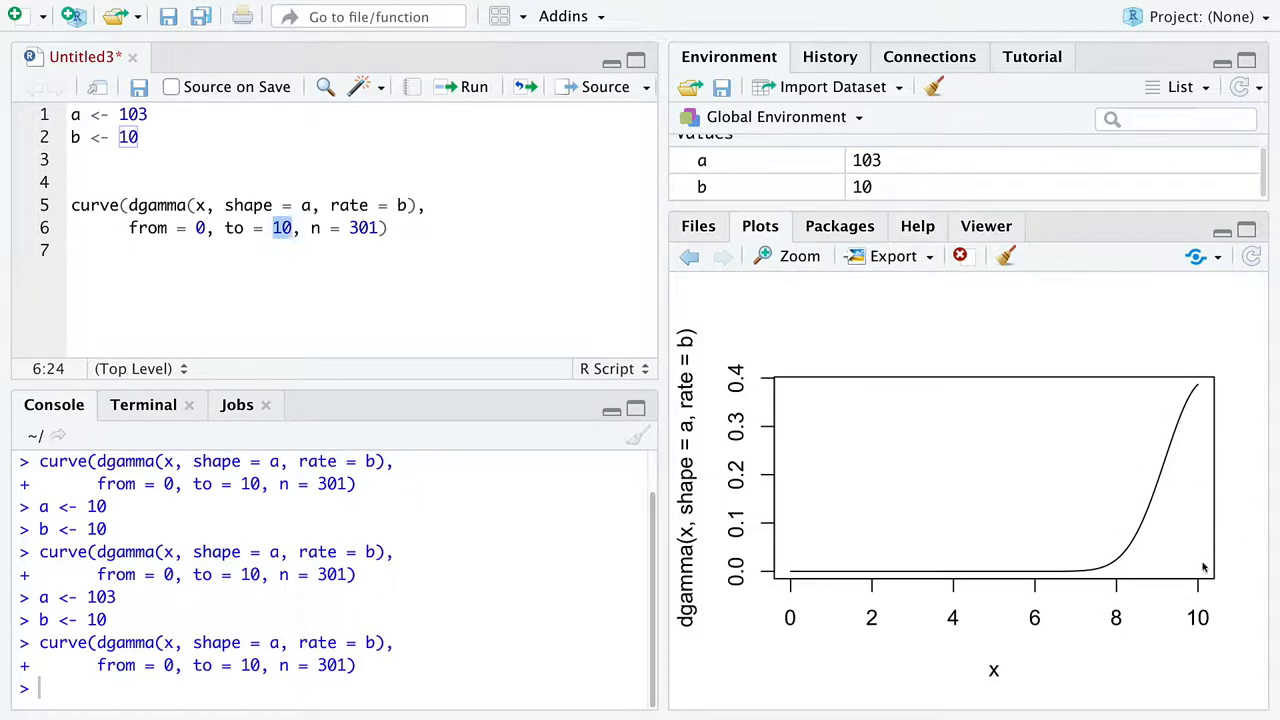
{"action": "left_click", "coordinate": [284, 228]}
{"action": "type", "text": "2"}
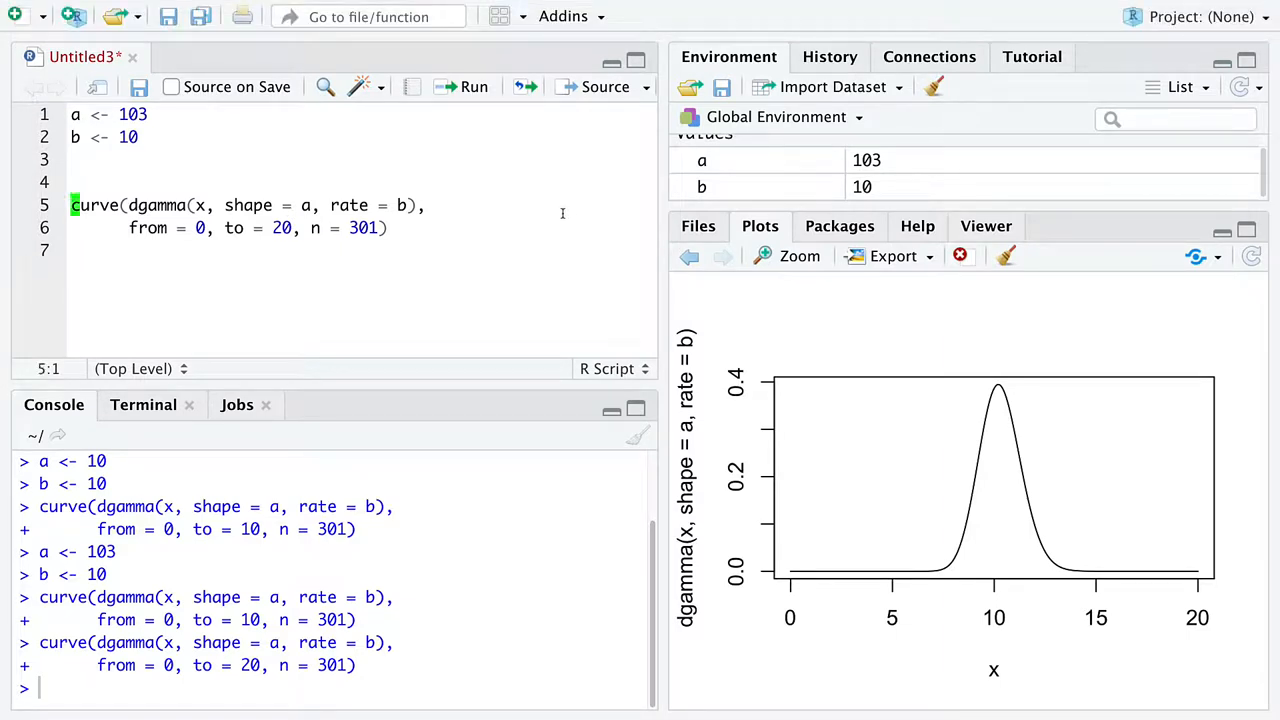
Write N <- 100 and x <- rgamma(N, shape = a, rate = b) for random draws
{"action": "type", "text": "N <- 100"}
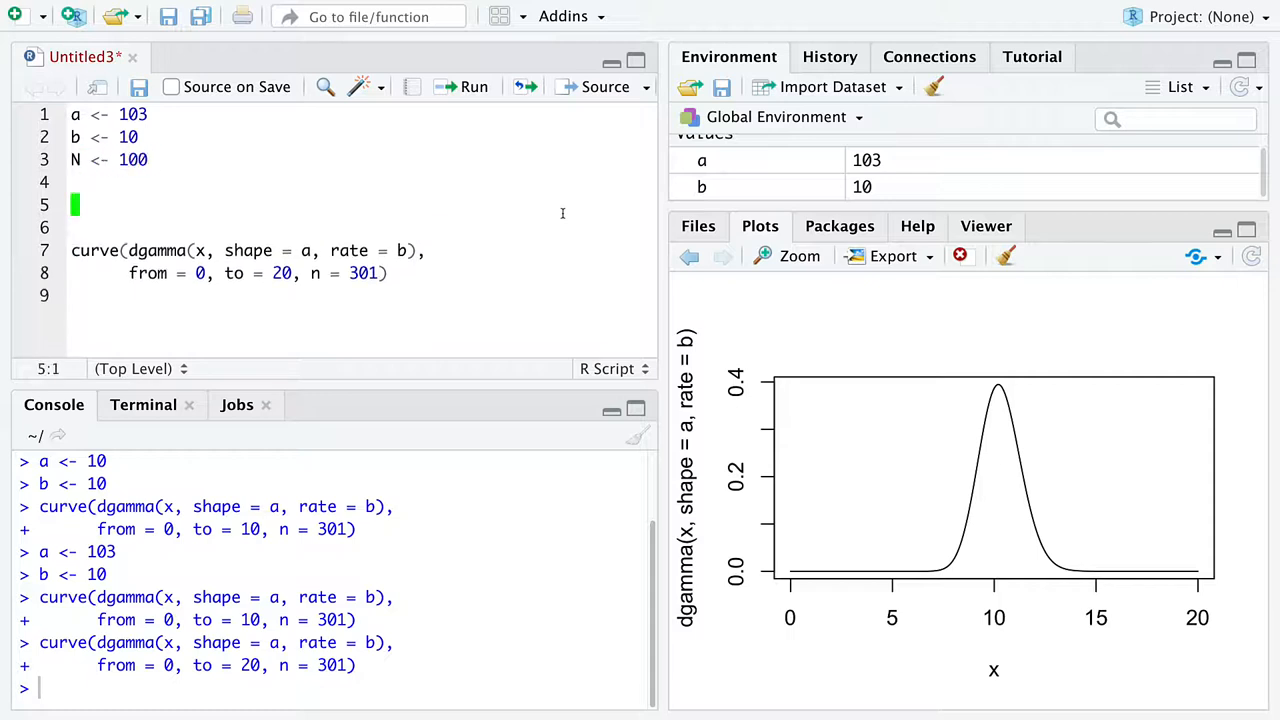
{"action": "type", "text": "x <-"}
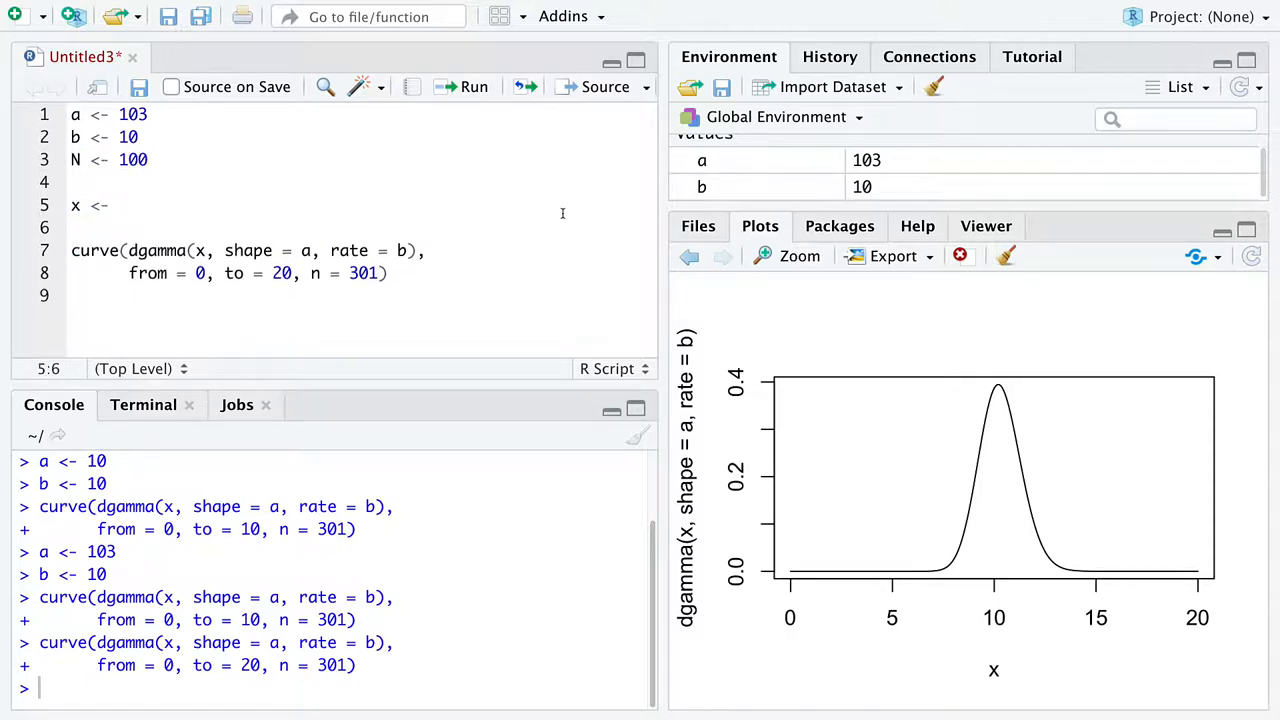
{"action": "type", "text": "rgamma("}
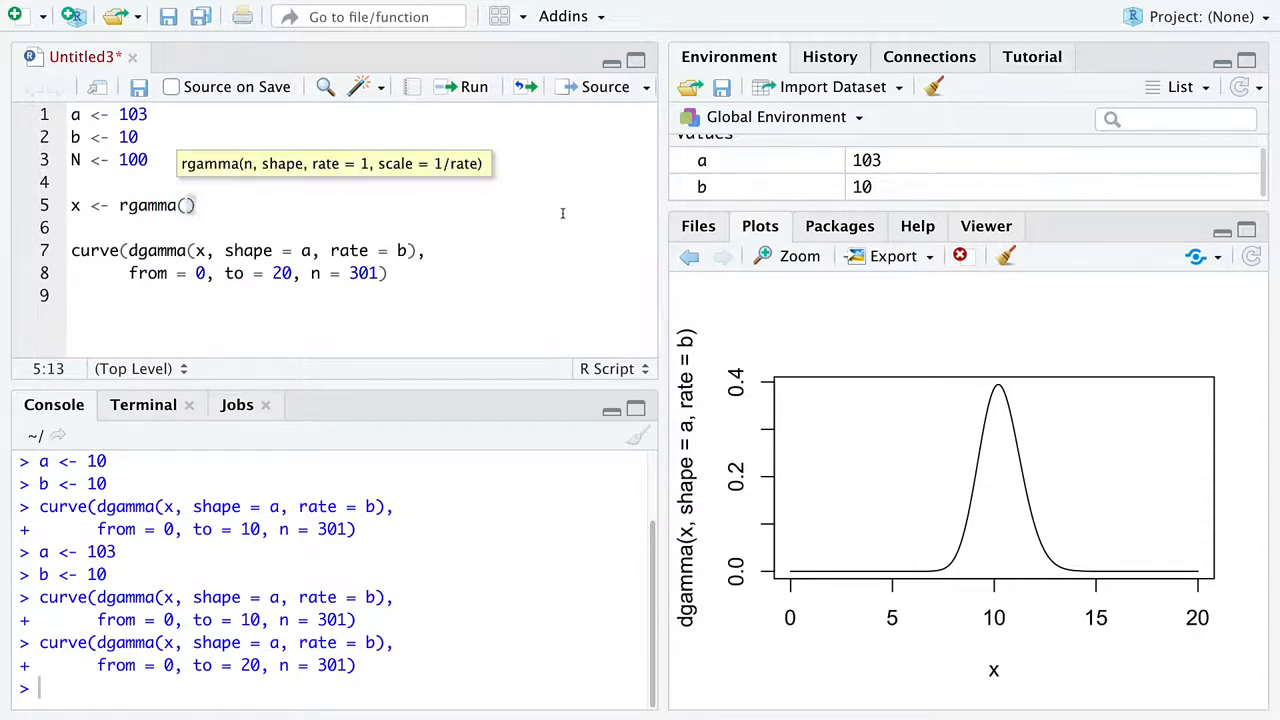
{"action": "type", "text": "N"}
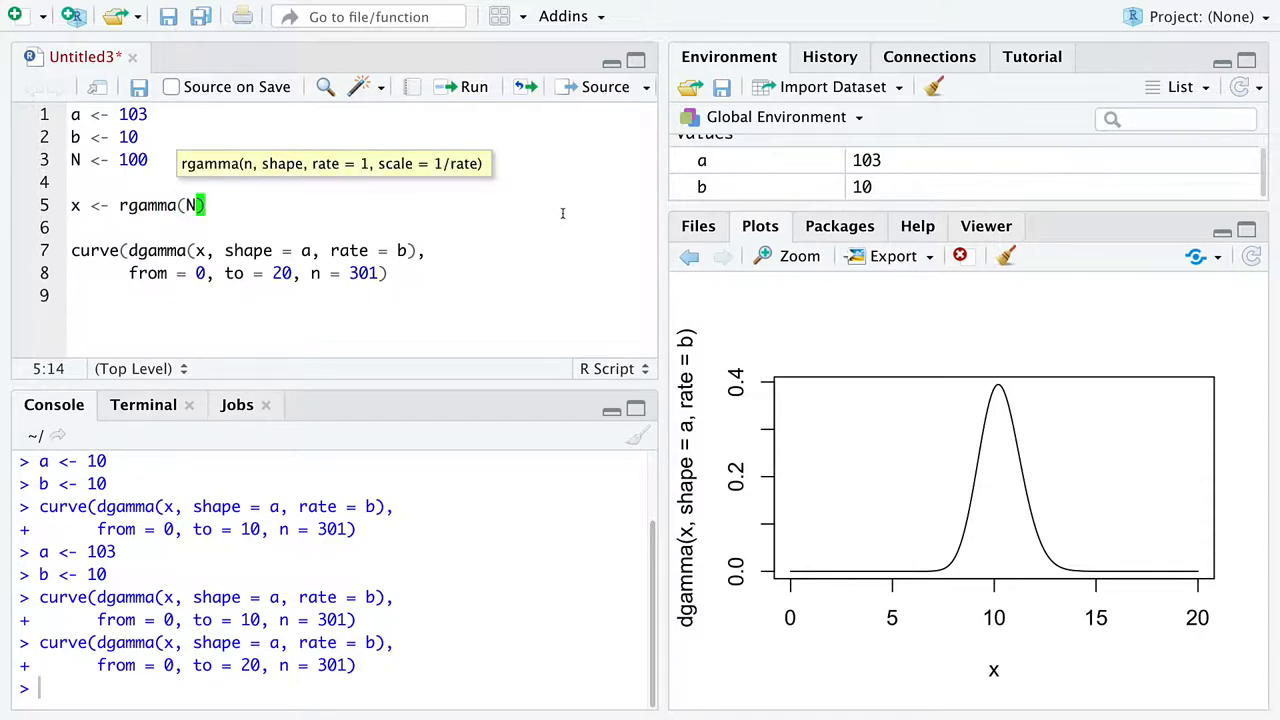
{"action": "type", "text": ", sha"}
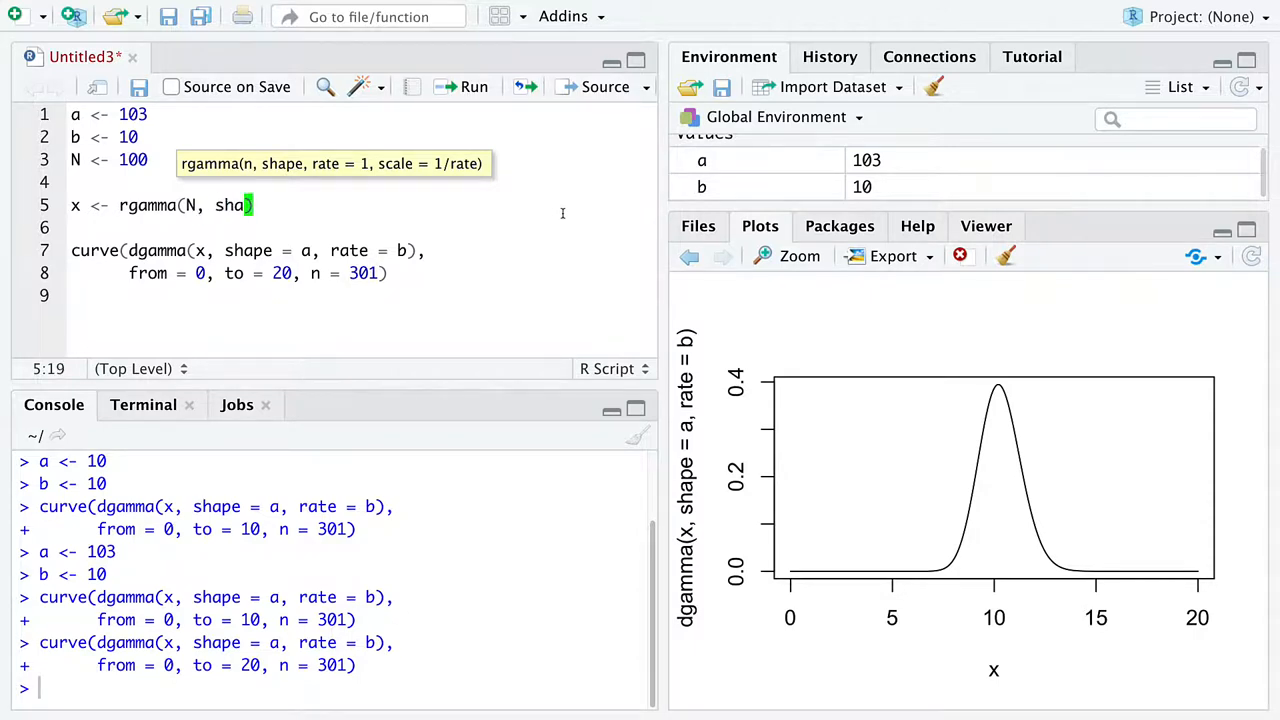
{"action": "type", "text": "pe = a, rate = b"}
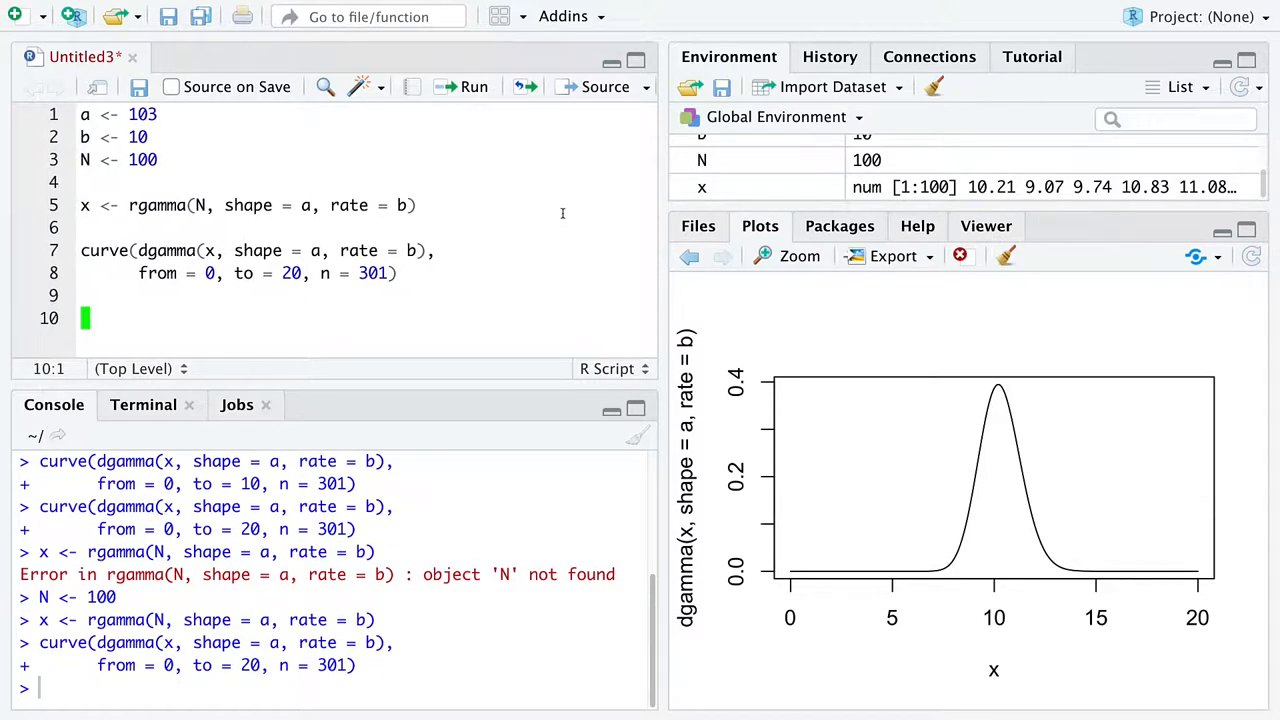
Add lines(density(x), col = "orange", lwd = 2) to overlay the sample density
{"action": "type", "text": "lines(de"}
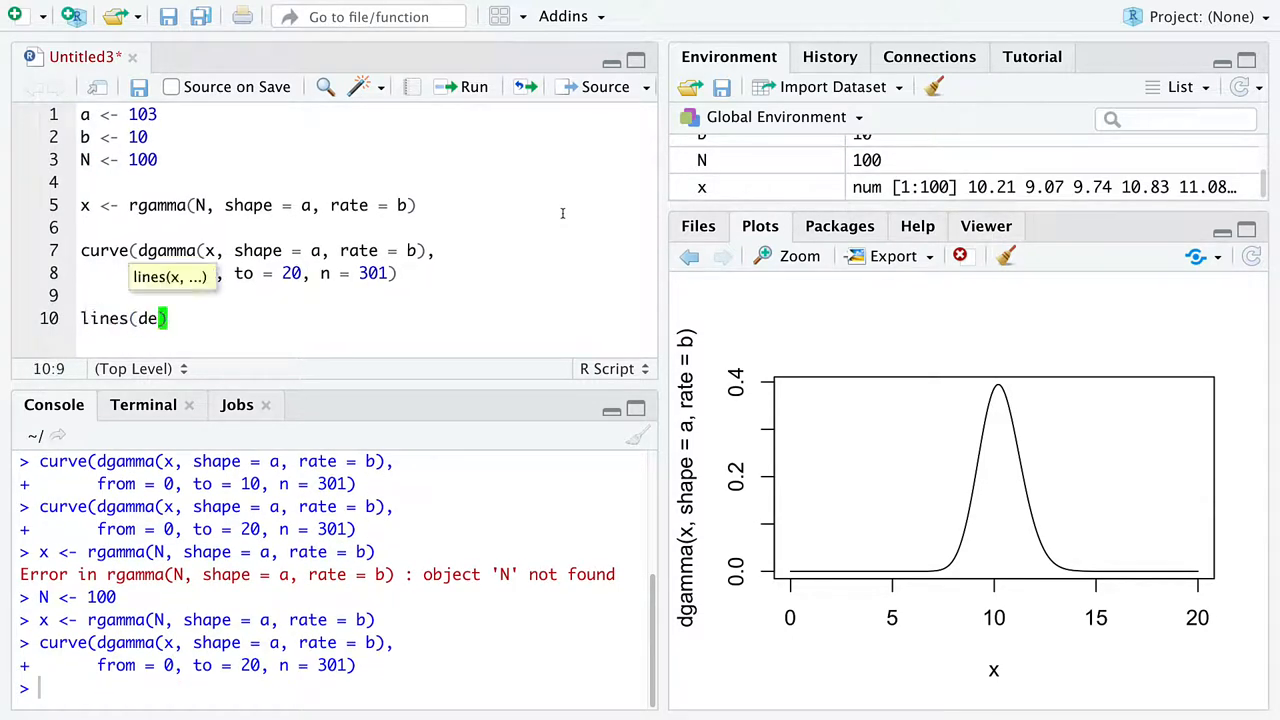
{"action": "type", "text": "nsity(x),"}
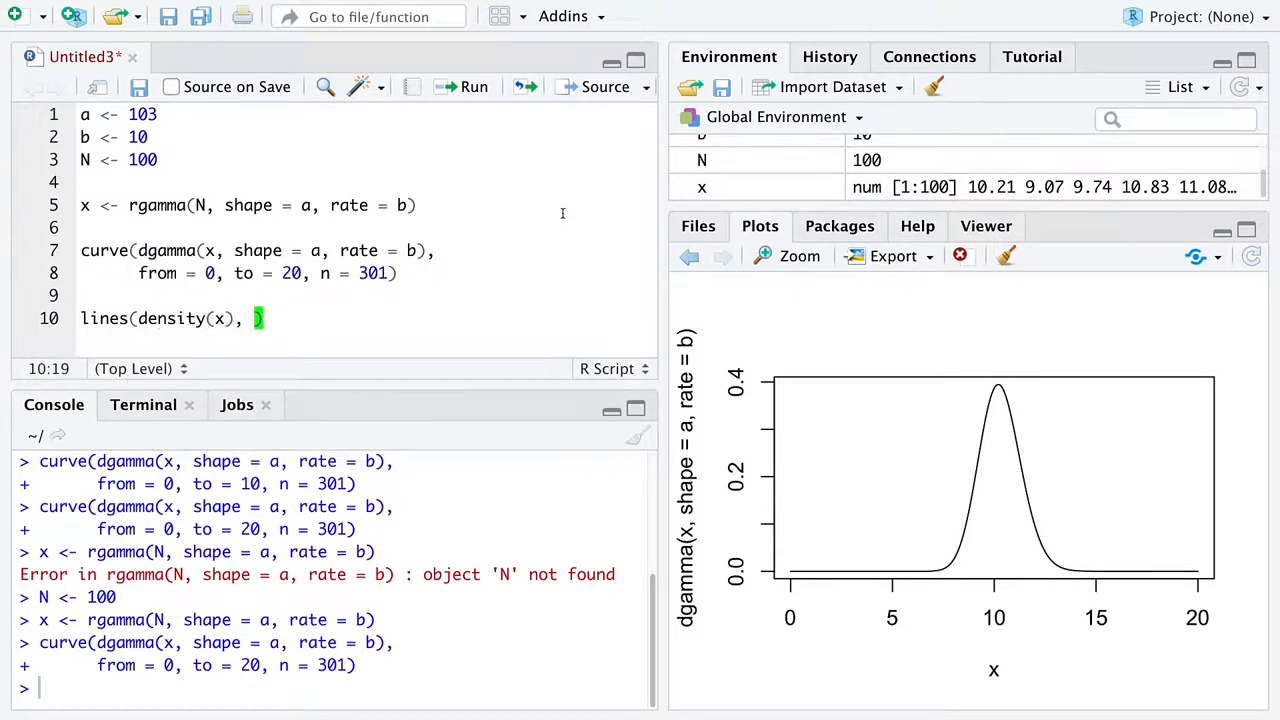
{"action": "type", "text": "col = \"o"}
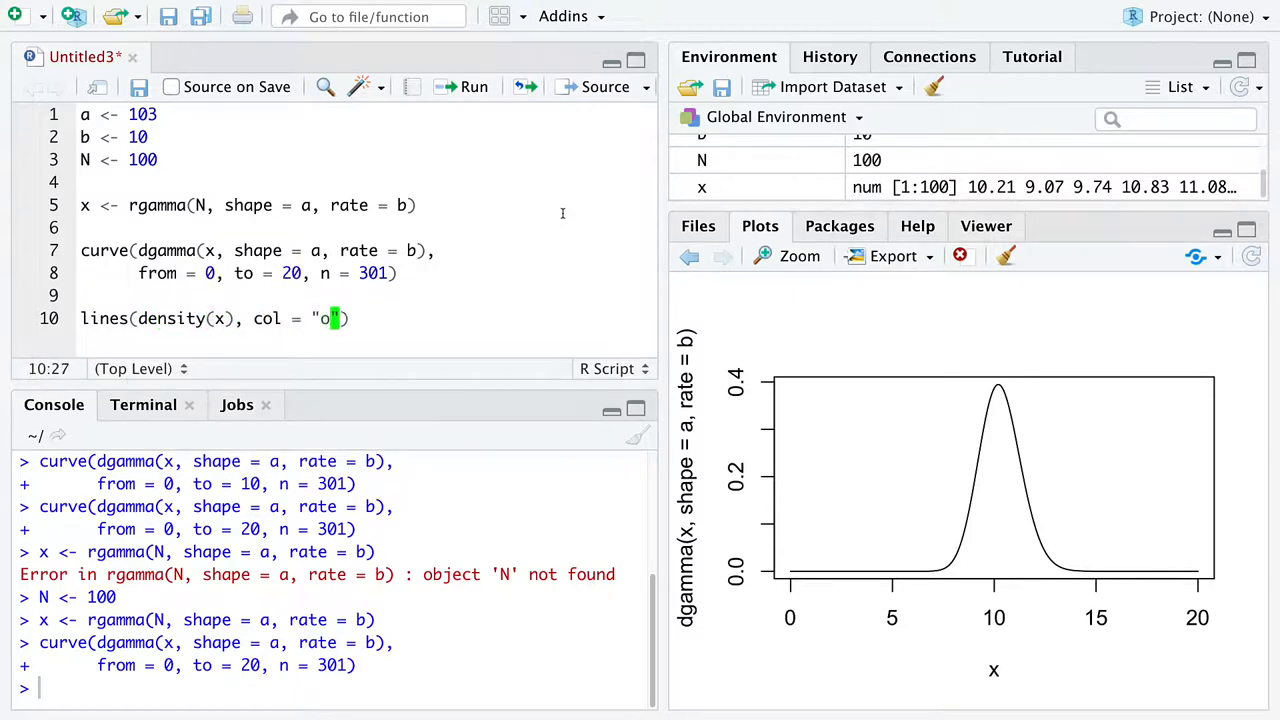
{"action": "type", "text": "range\", lwd = 2"}
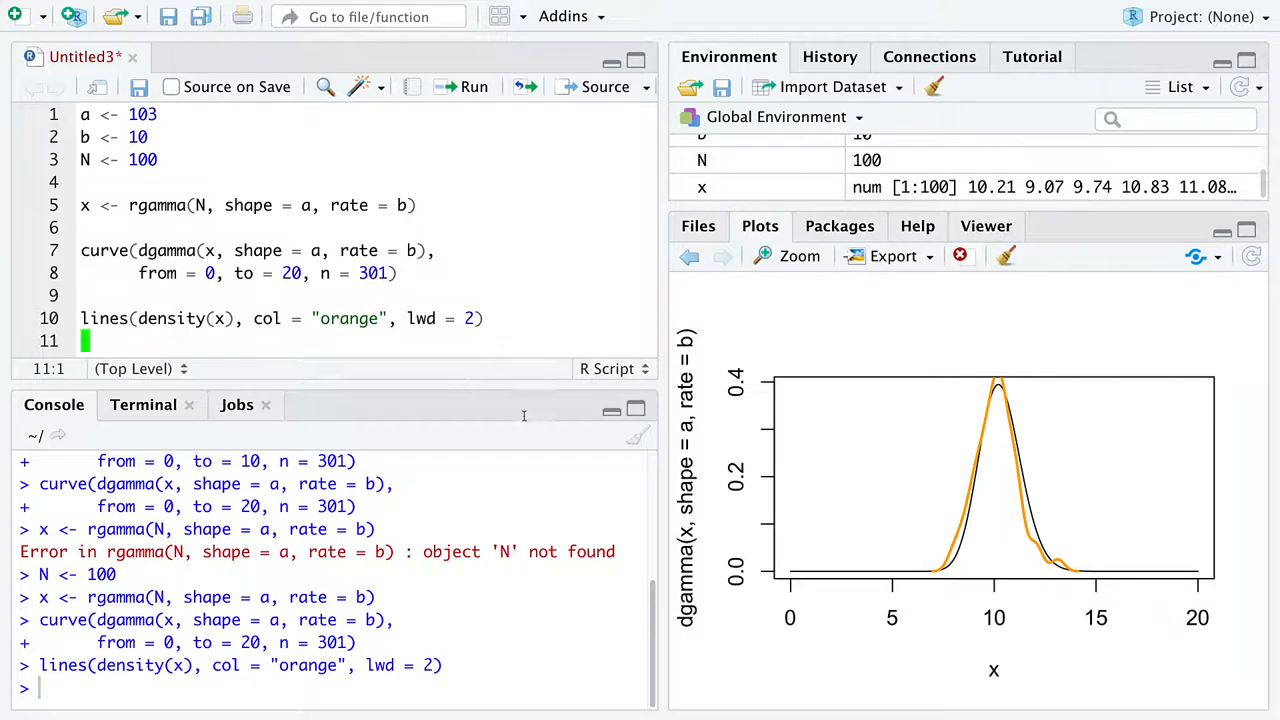
{"action": "mouse_move", "coordinate": [1104, 596]}
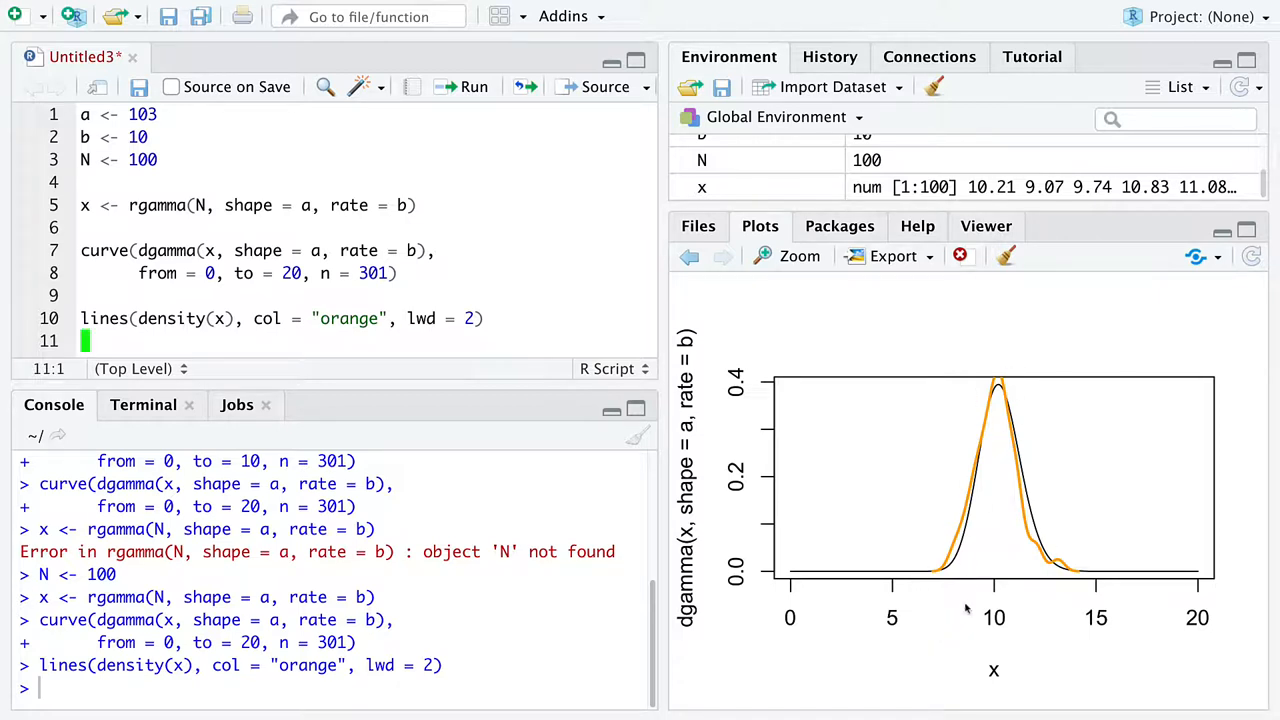
{"action": "mouse_move", "coordinate": [250, 344]}
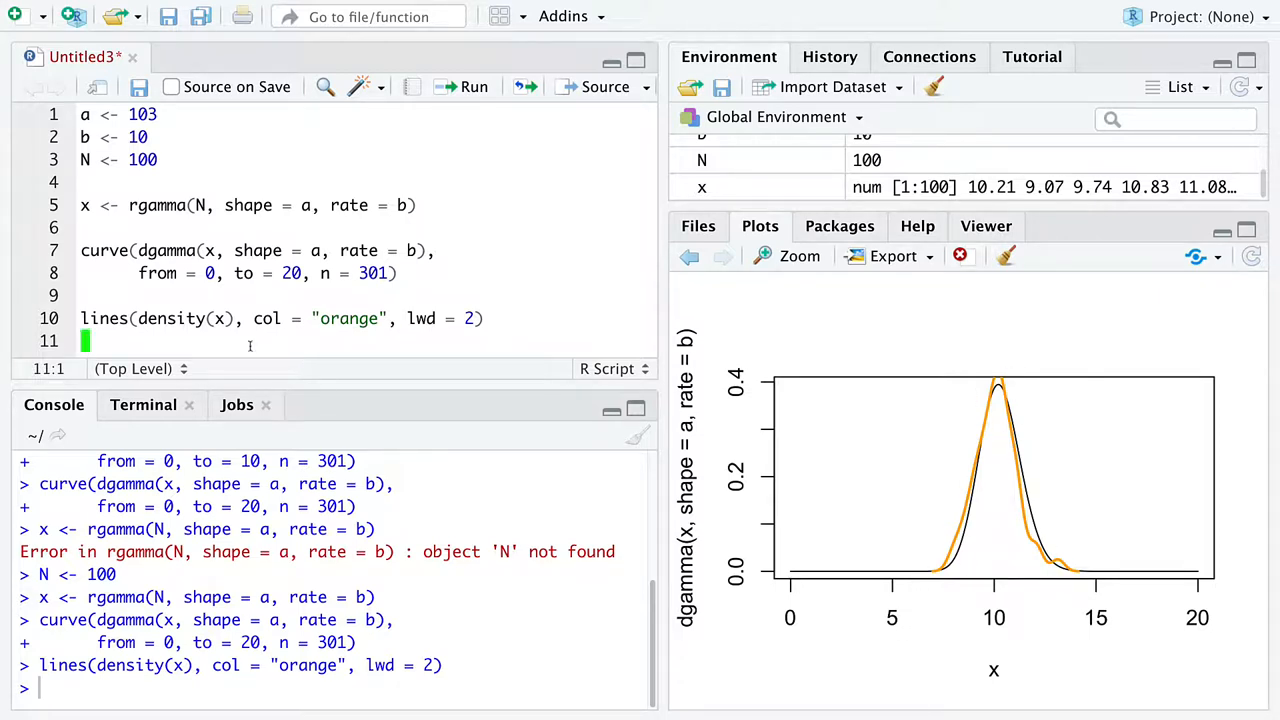
Run the plotting code and start a '# real data' comment on a new line
{"action": "left_click", "coordinate": [210, 318]}
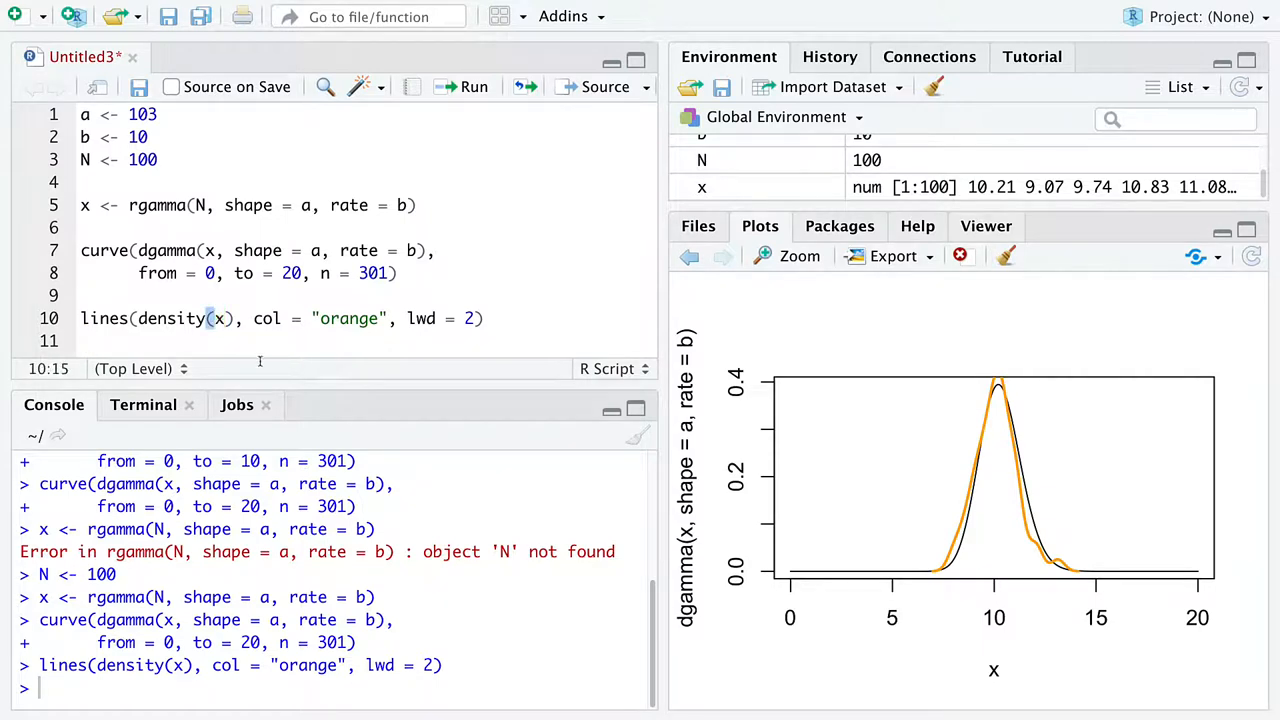
{"action": "double_click", "coordinate": [142, 160]}
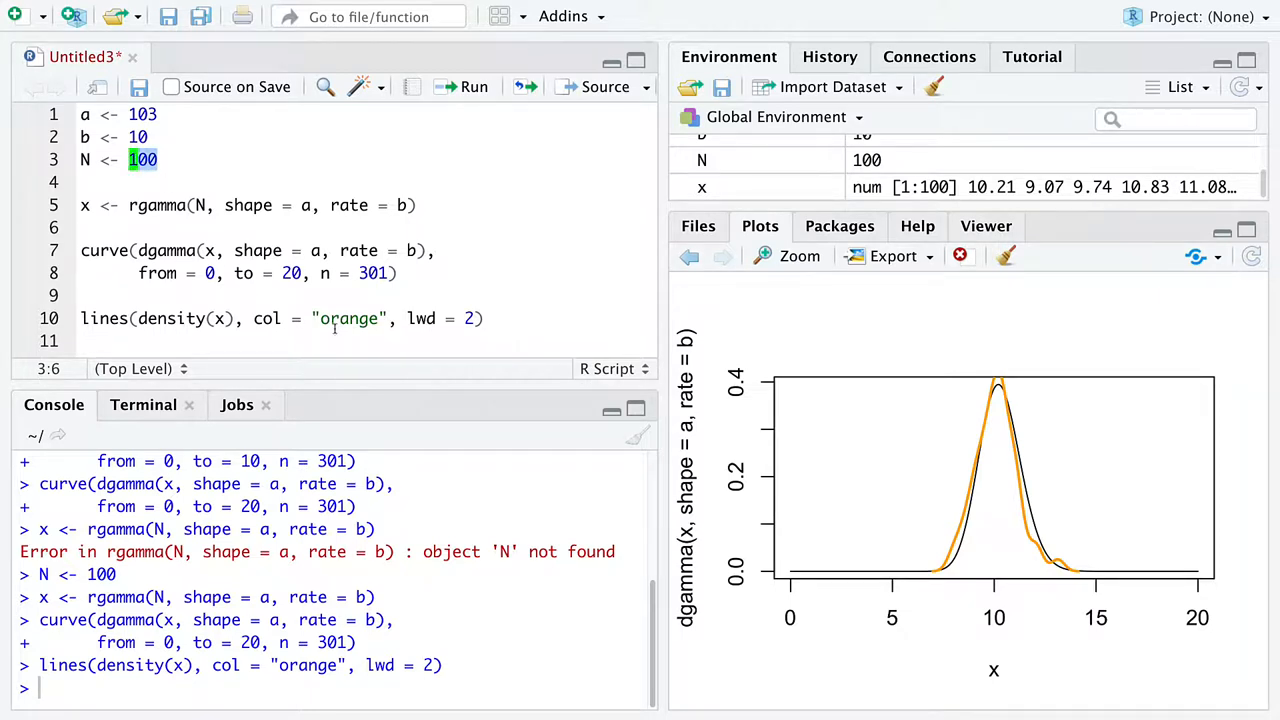
{"action": "left_click", "coordinate": [488, 318]}
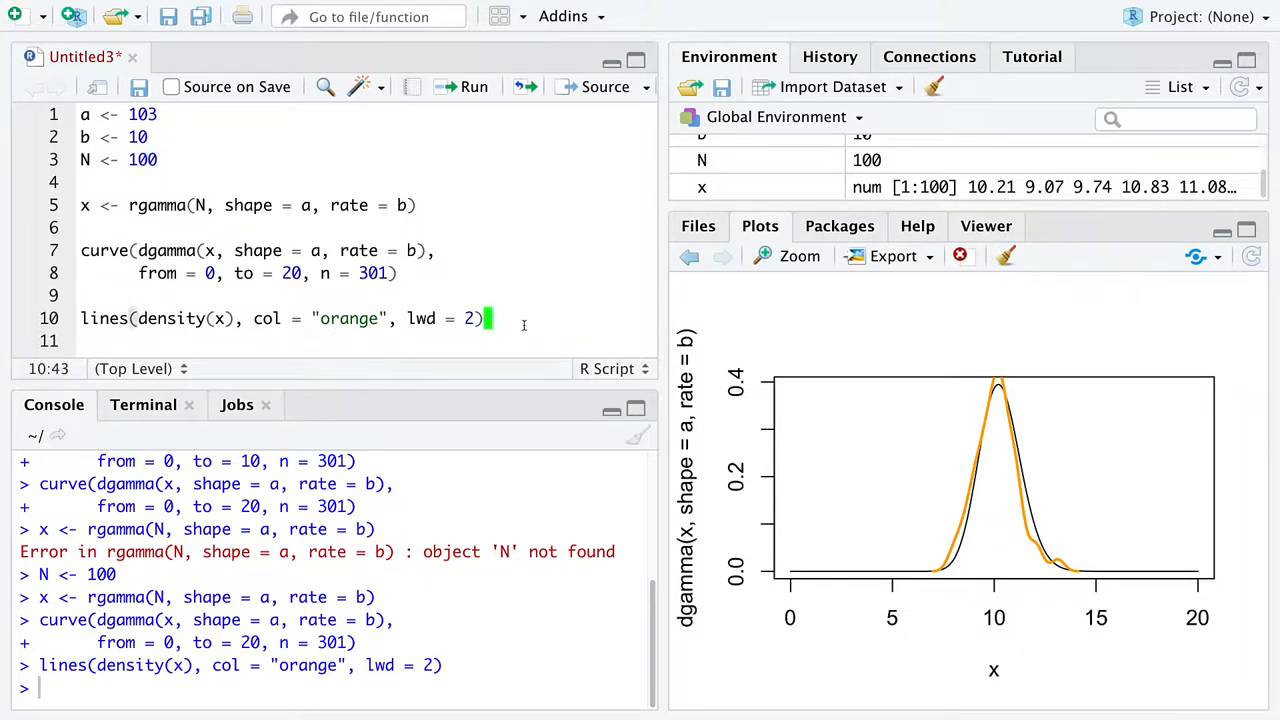
{"action": "key", "text": "Return"}
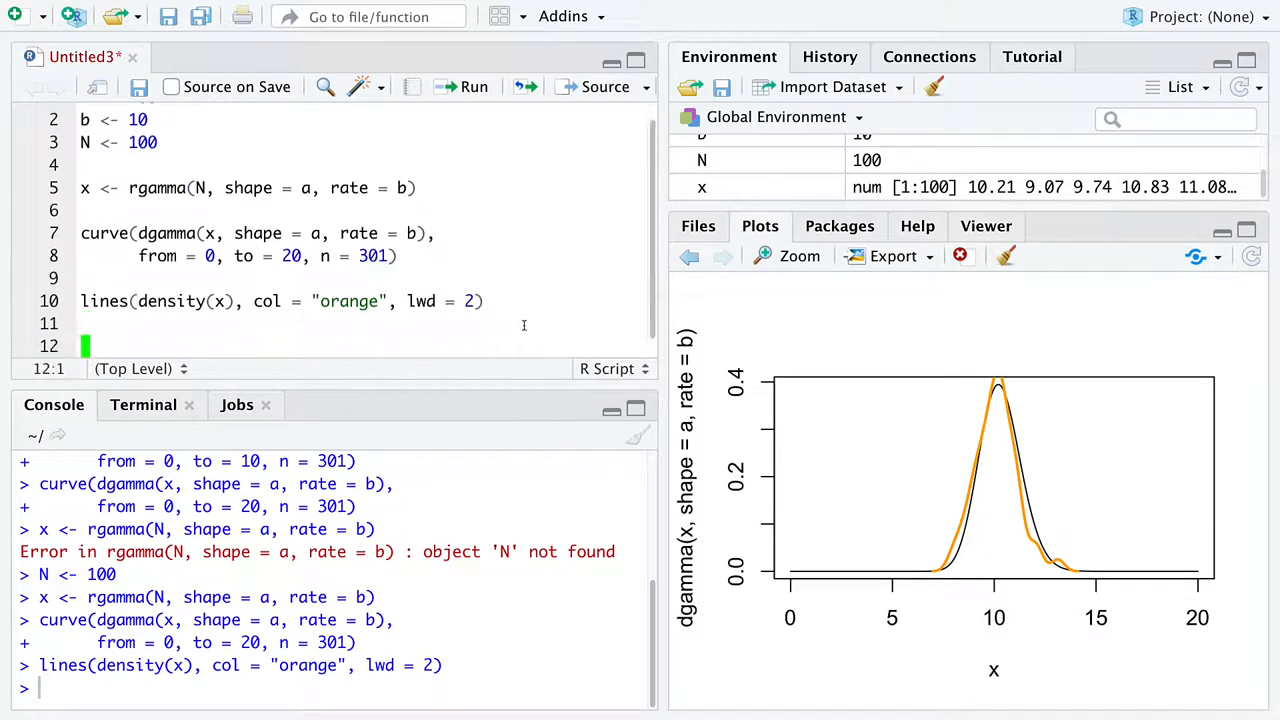
{"action": "type", "text": "# rea"}
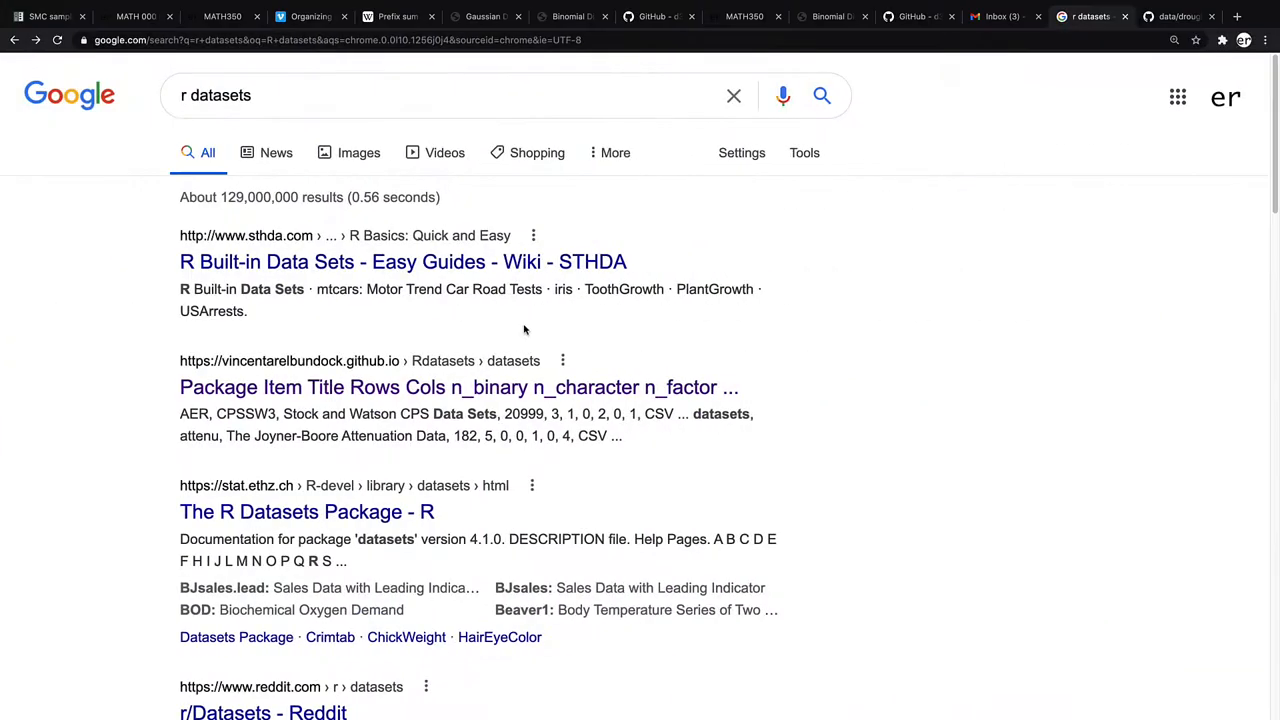
{"action": "mouse_move", "coordinate": [310, 140]}
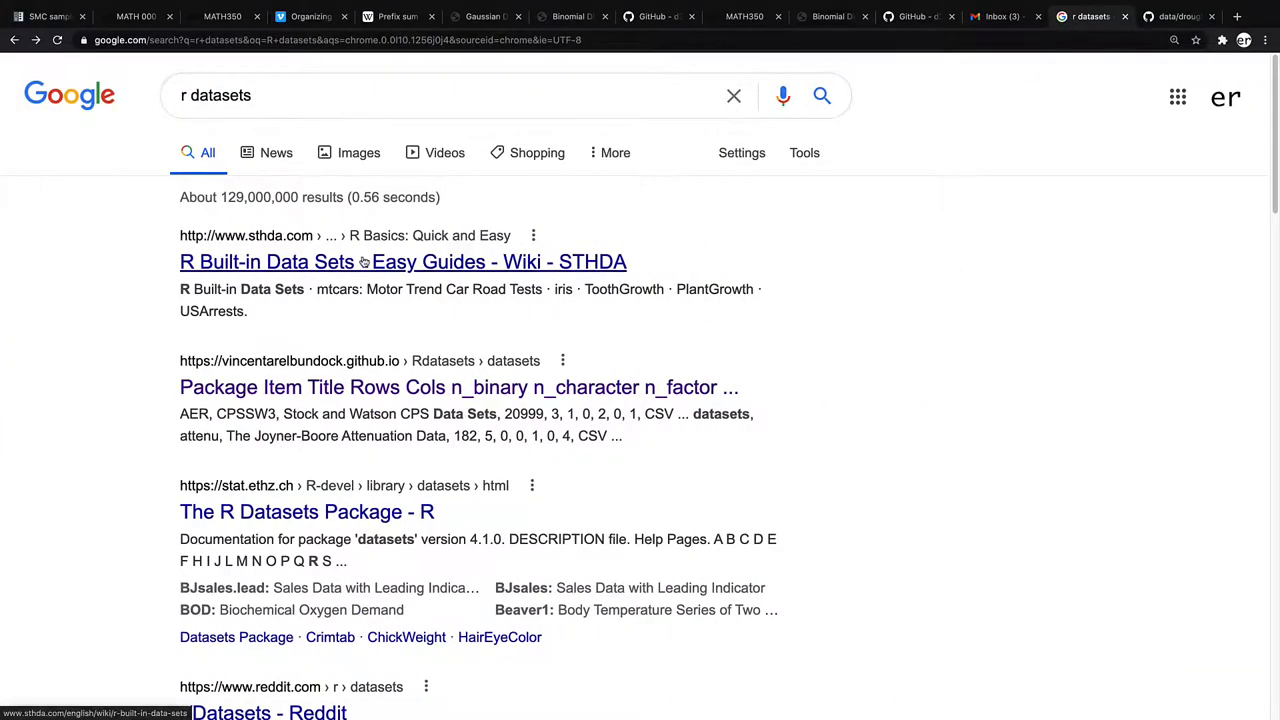
{"action": "mouse_move", "coordinate": [244, 388]}
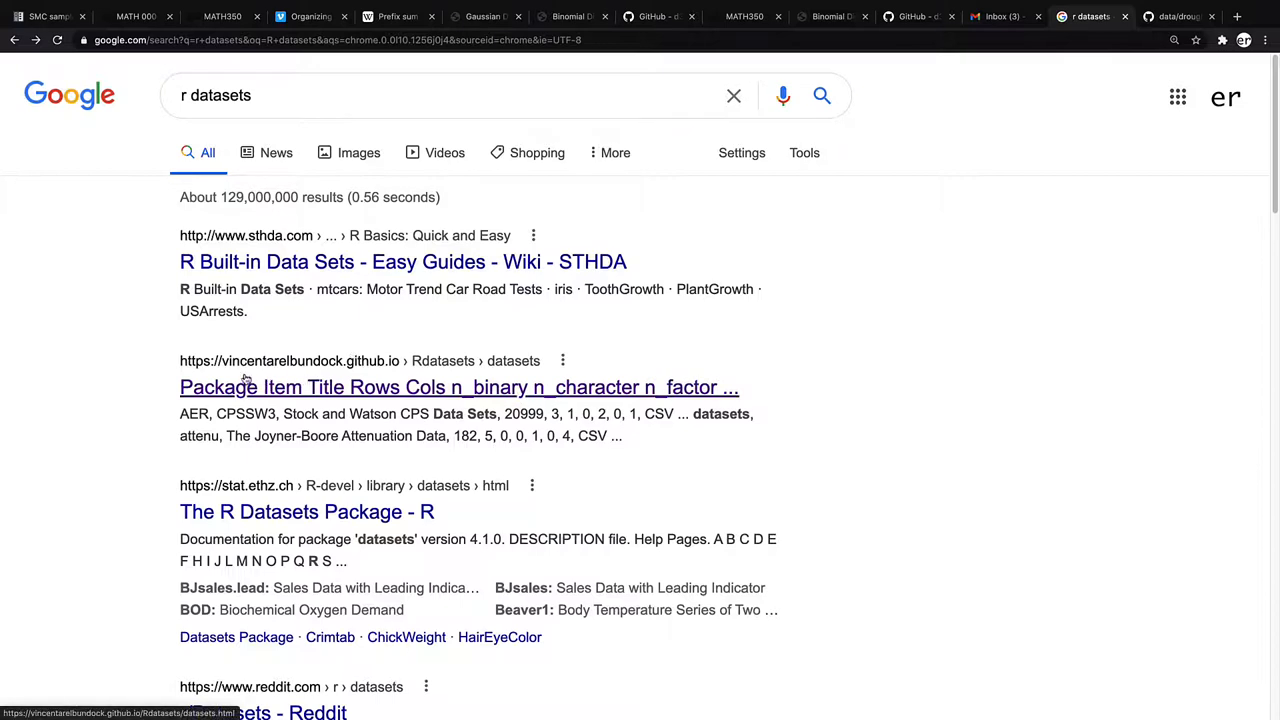
{"action": "mouse_move", "coordinate": [270, 376]}
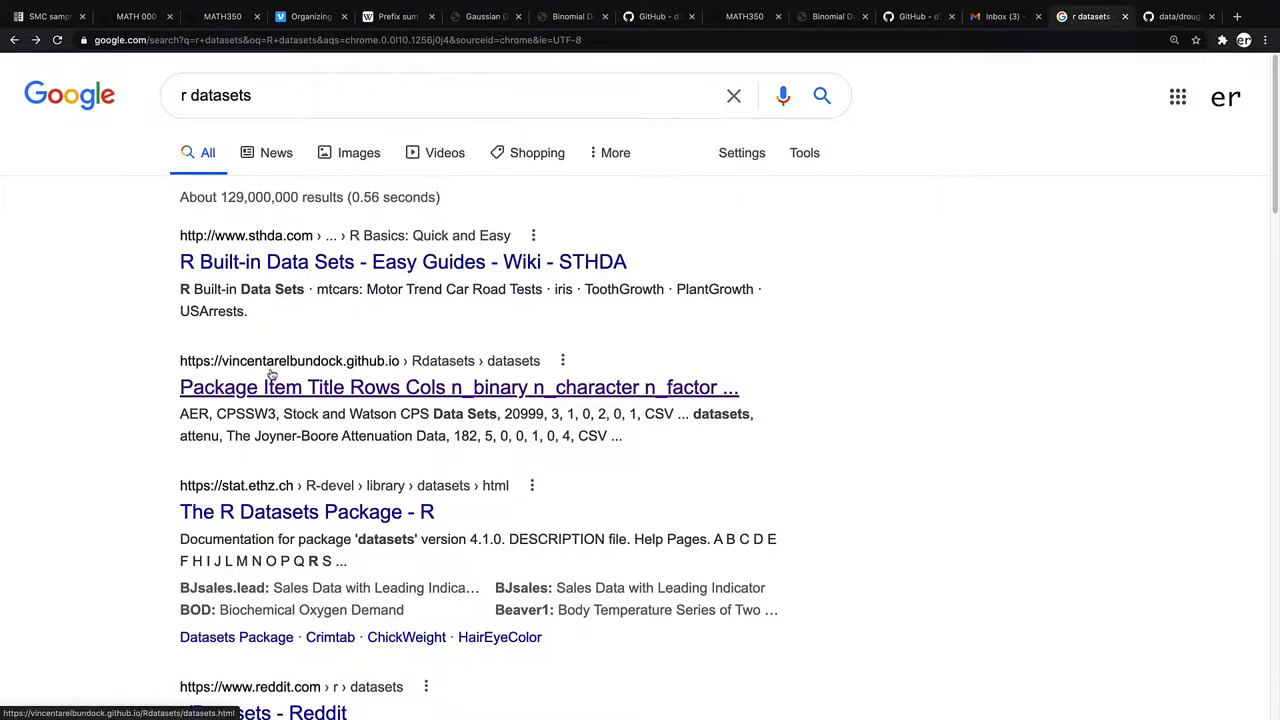
{"action": "mouse_move", "coordinate": [312, 376]}
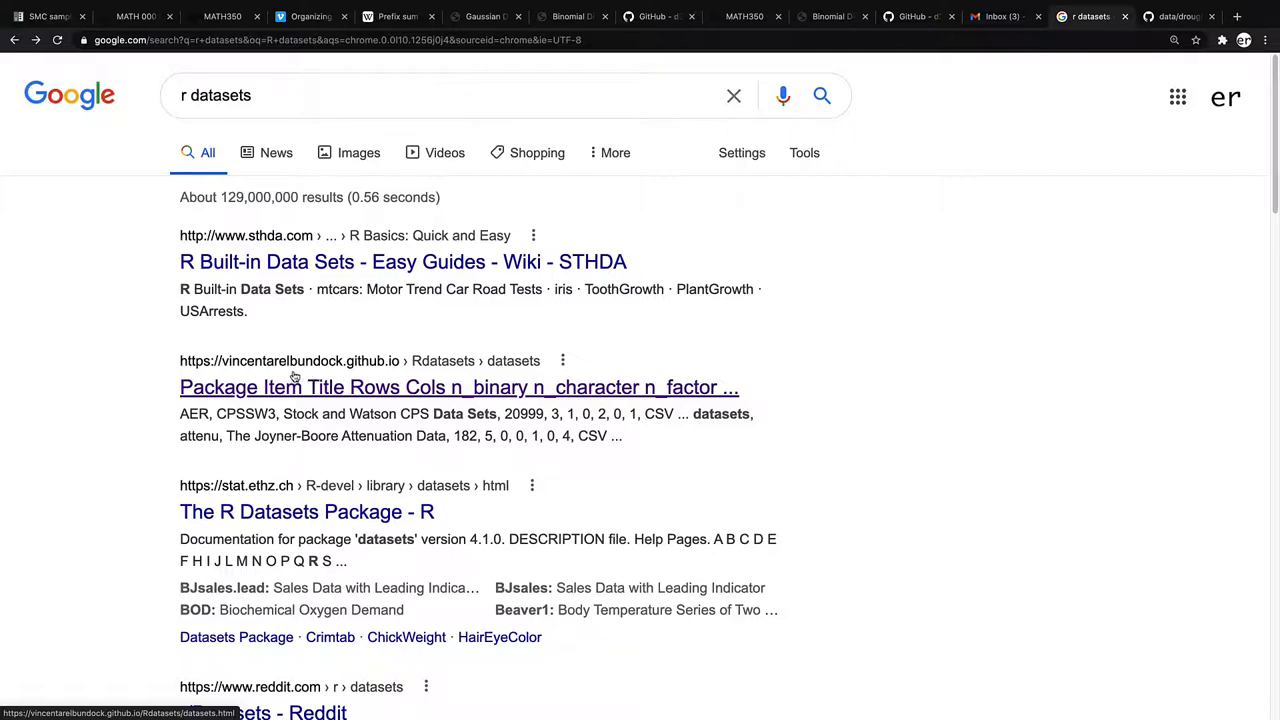
{"action": "mouse_move", "coordinate": [284, 376]}
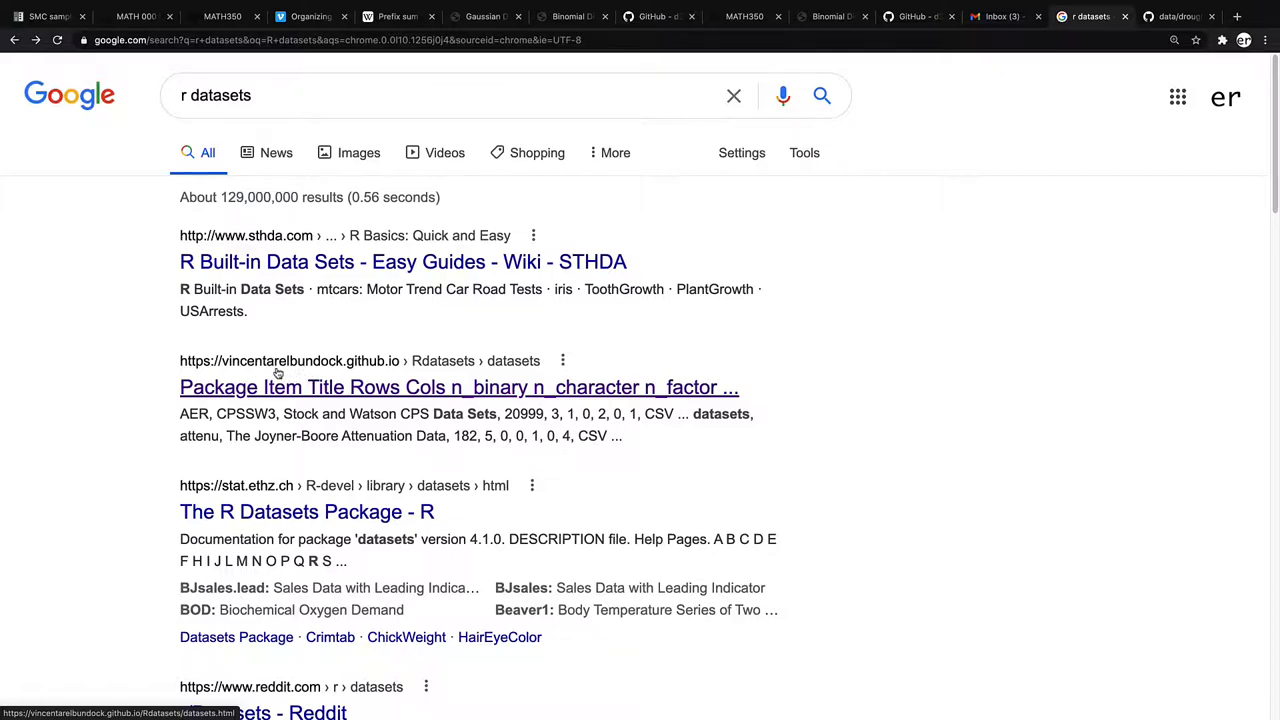
{"action": "mouse_move", "coordinate": [300, 376]}
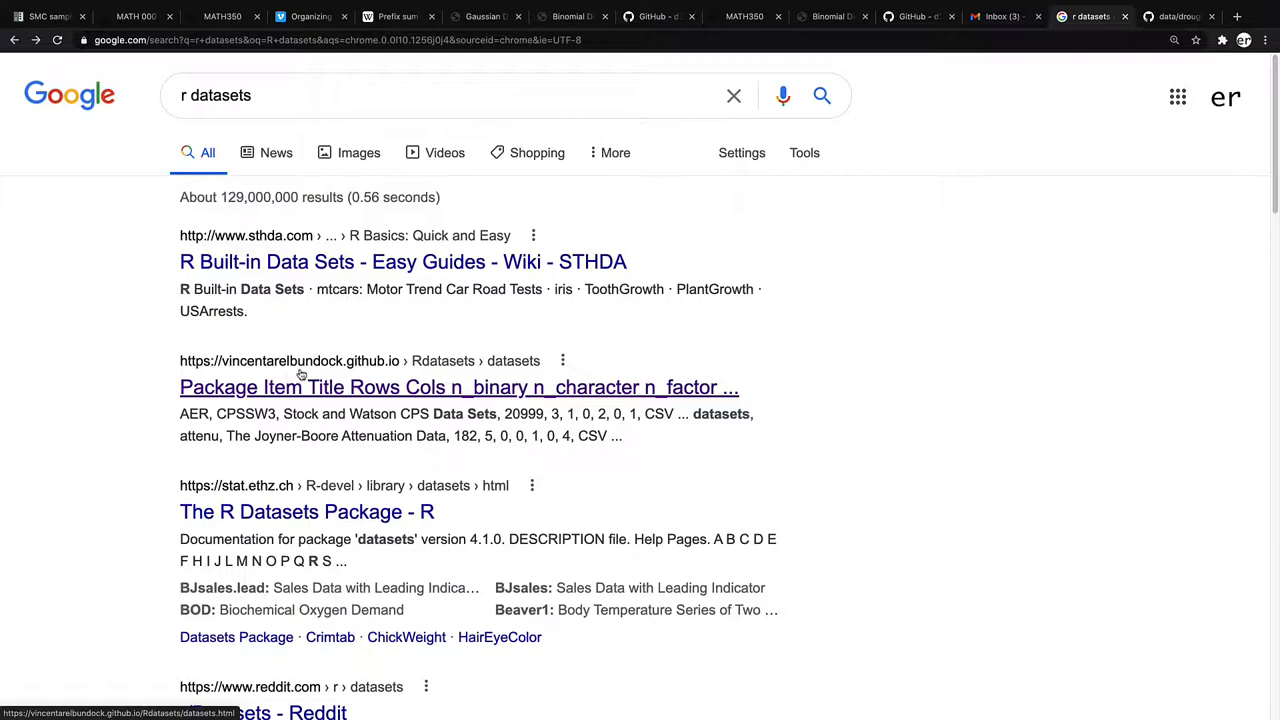
Open the vincentarelbundock.github.io Rdatasets result from the 'r datasets' search
{"action": "left_click", "coordinate": [460, 388]}
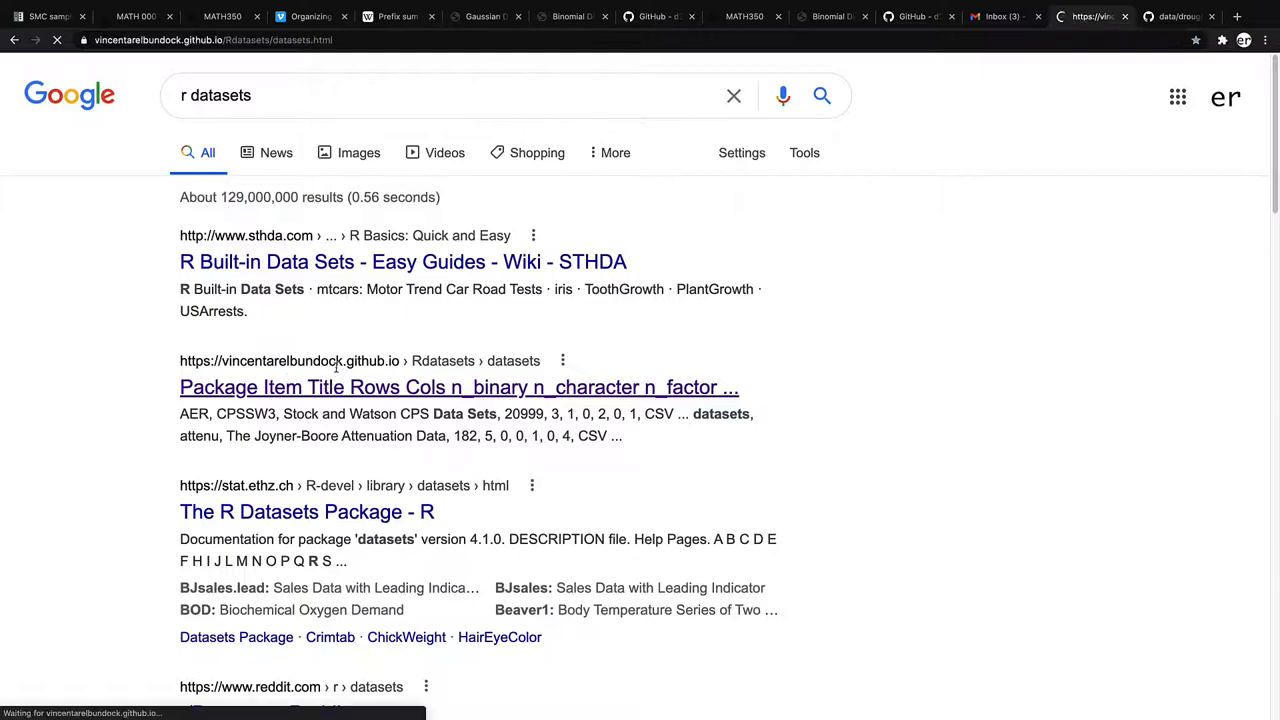
Find the droughts dataset row and copy the link address of its CSV file
{"action": "left_click", "coordinate": [458, 388]}
{"action": "type", "text": "droughts"}
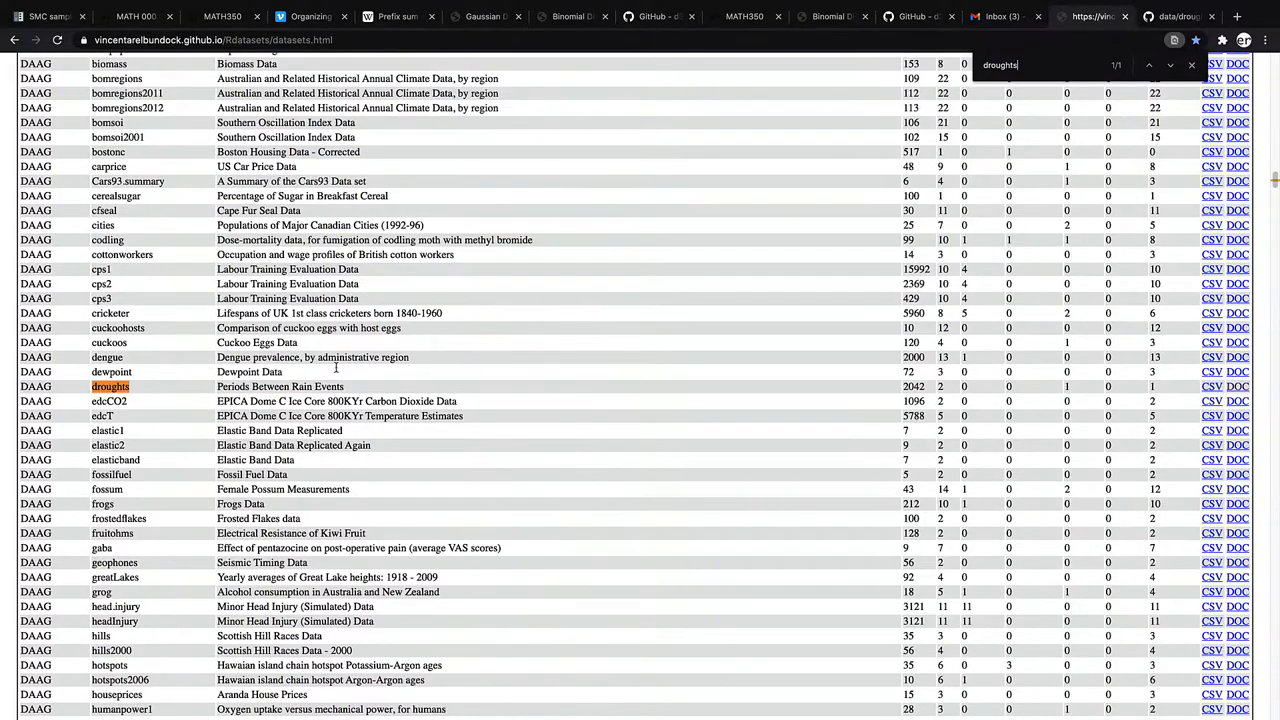
{"action": "mouse_move", "coordinate": [160, 388]}
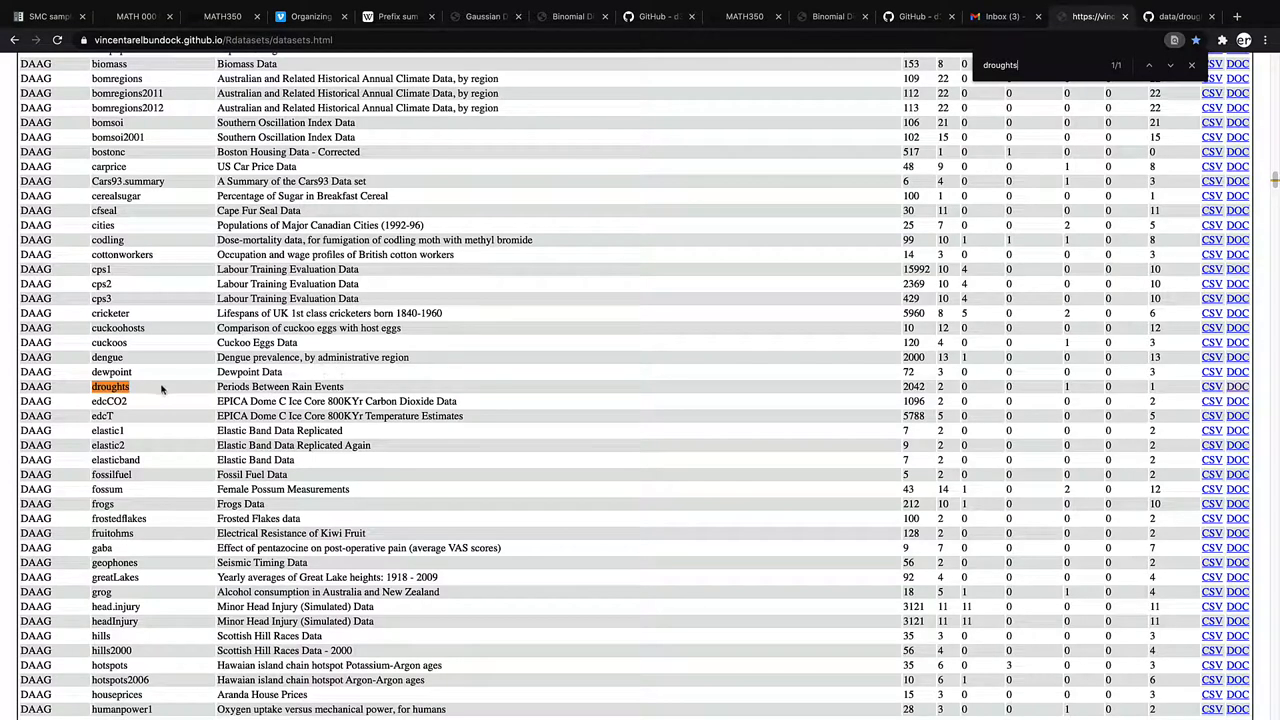
{"action": "double_click", "coordinate": [280, 386]}
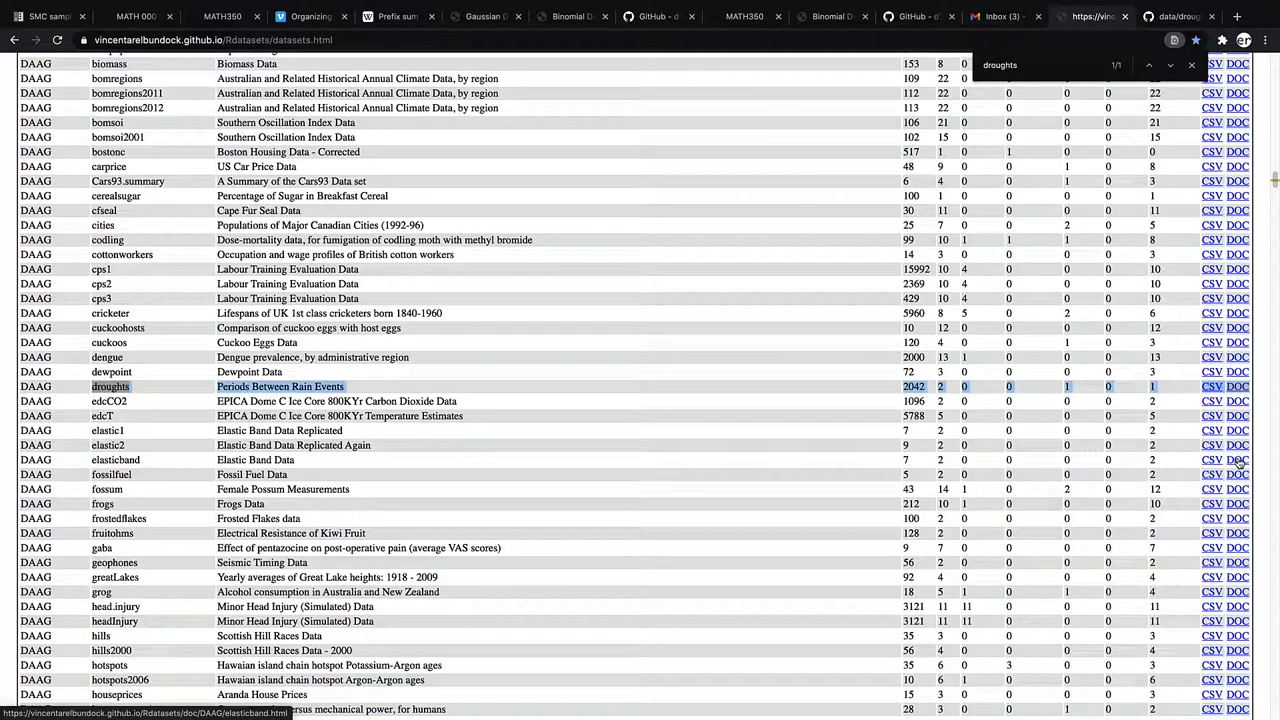
{"action": "mouse_move", "coordinate": [1238, 388]}
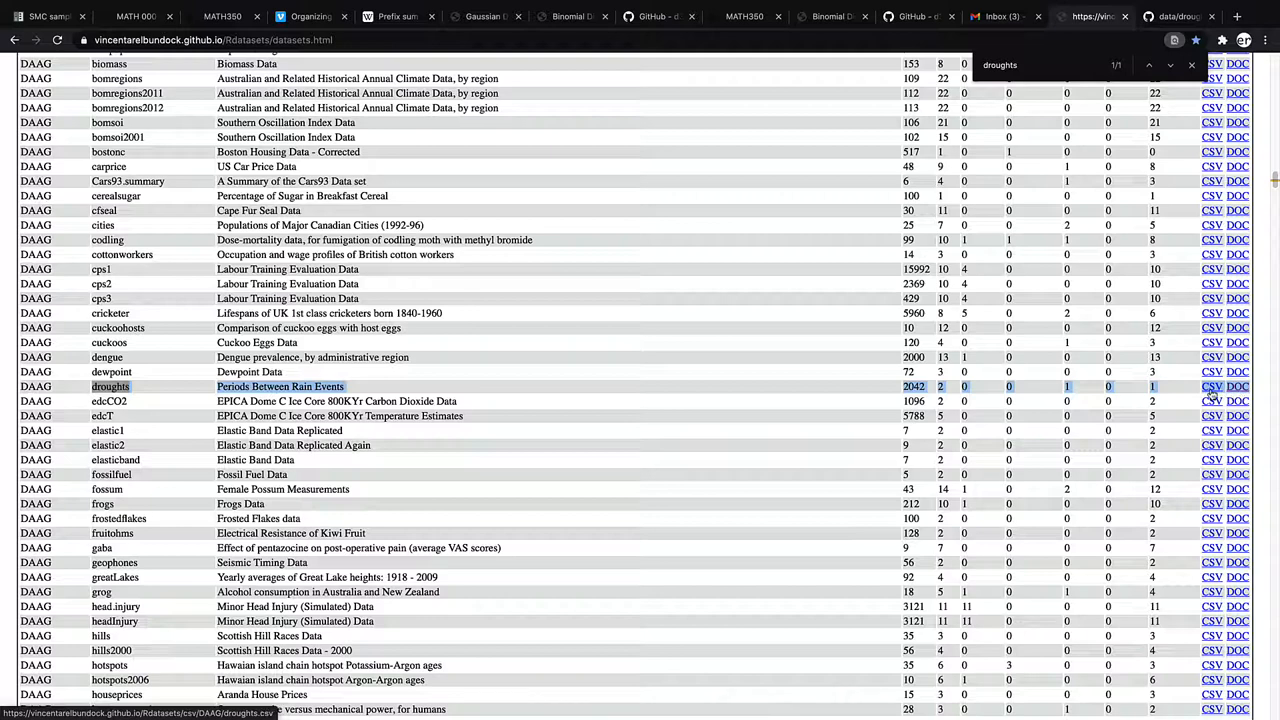
{"action": "right_click", "coordinate": [1212, 386]}
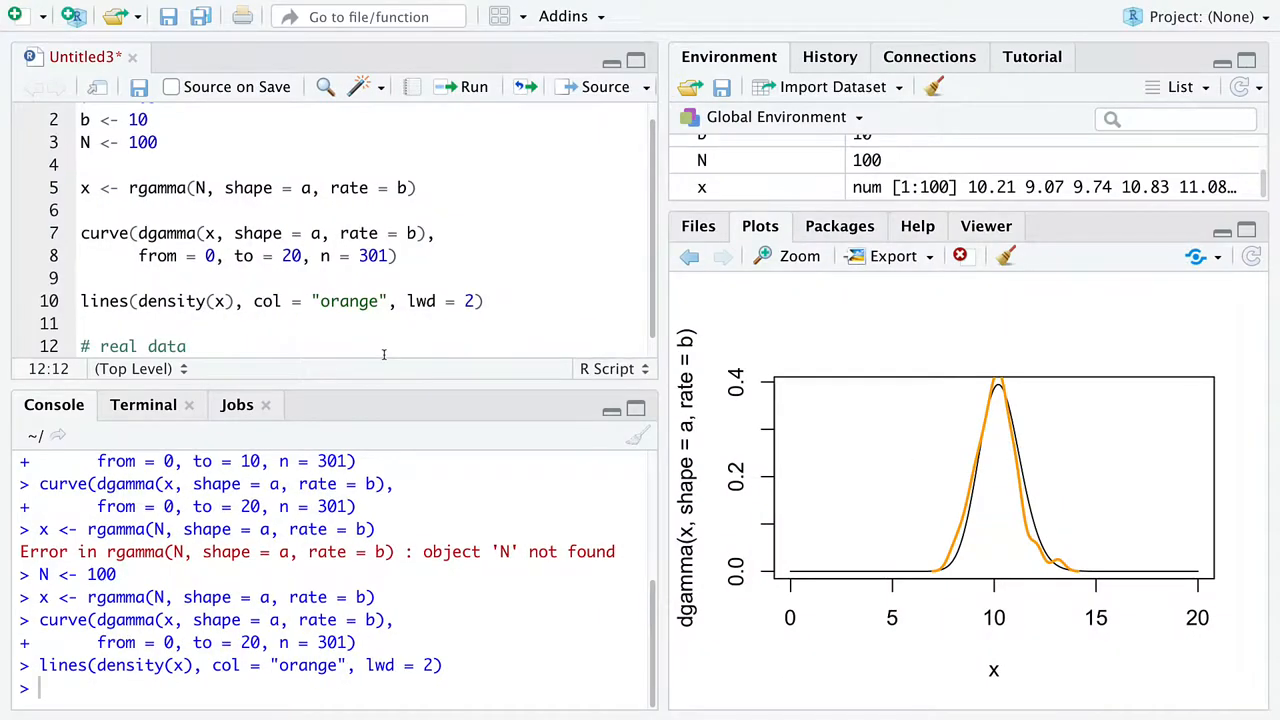
Write df <- read.csv() with the Rdatasets droughts.csv URL under a # real data comment and run it
{"action": "type", "text": "df <-"}
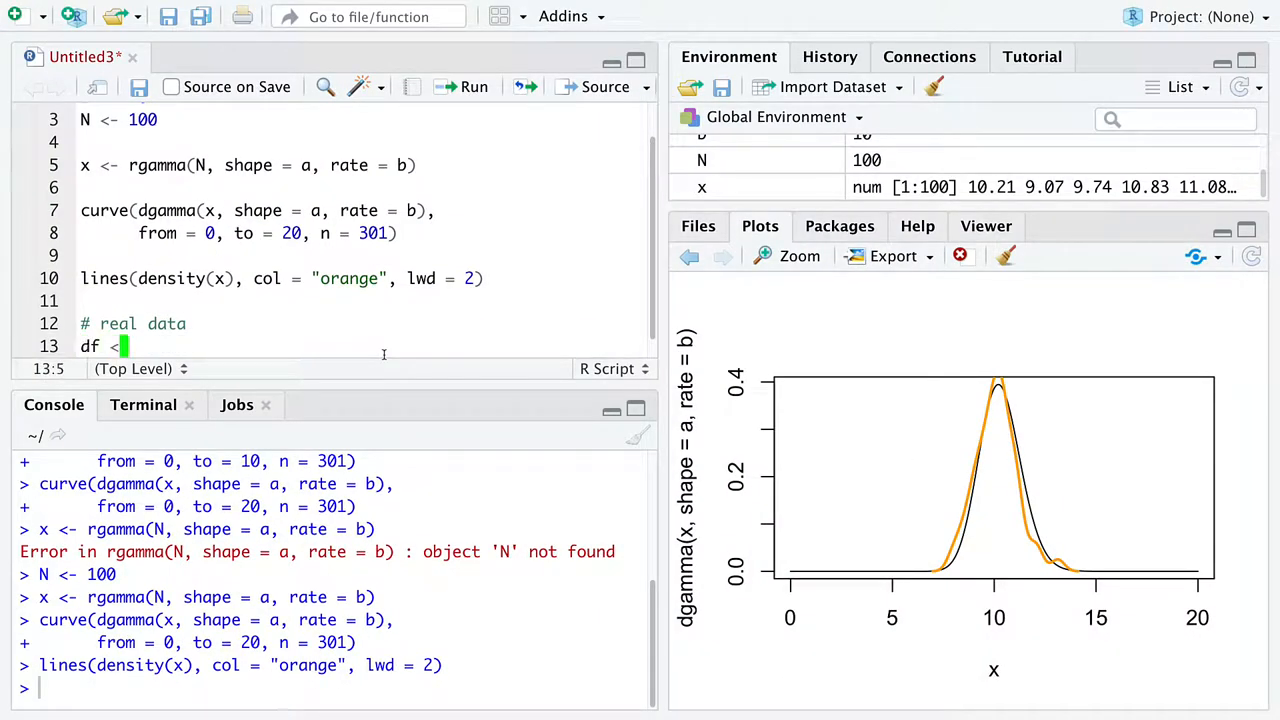
{"action": "type", "text": "read.csv("}
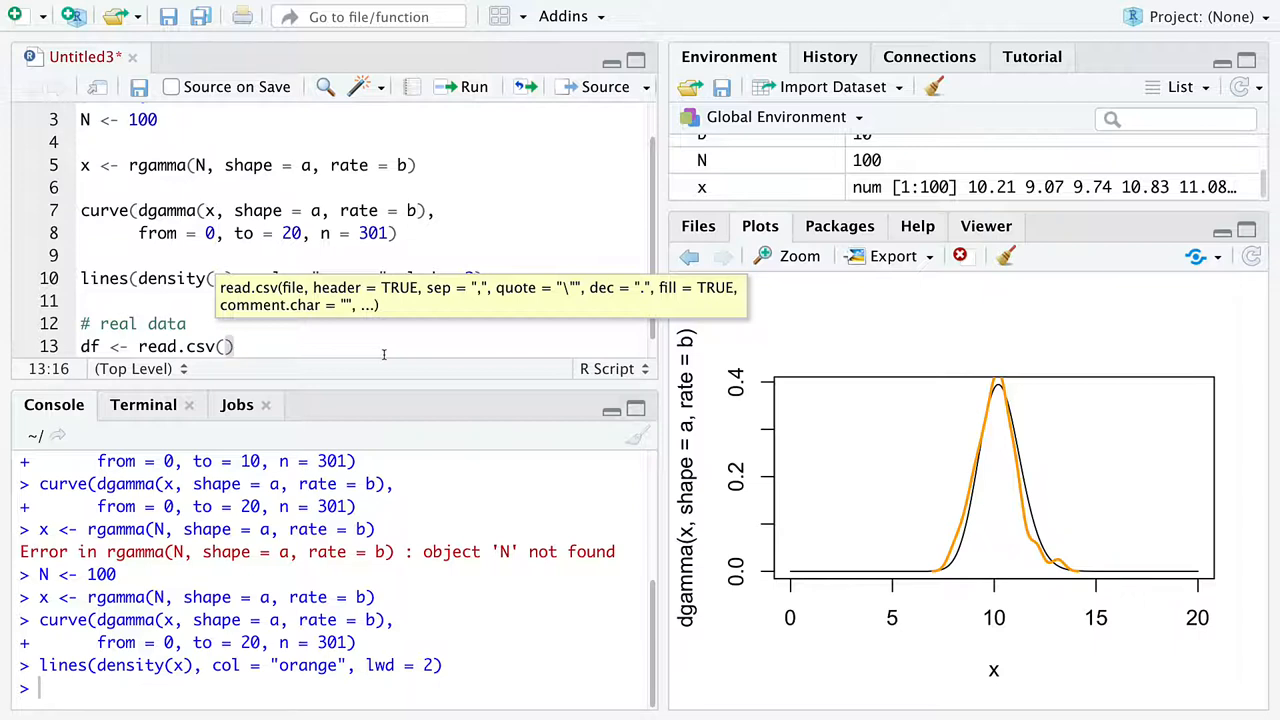
{"action": "type", "text": "\""}
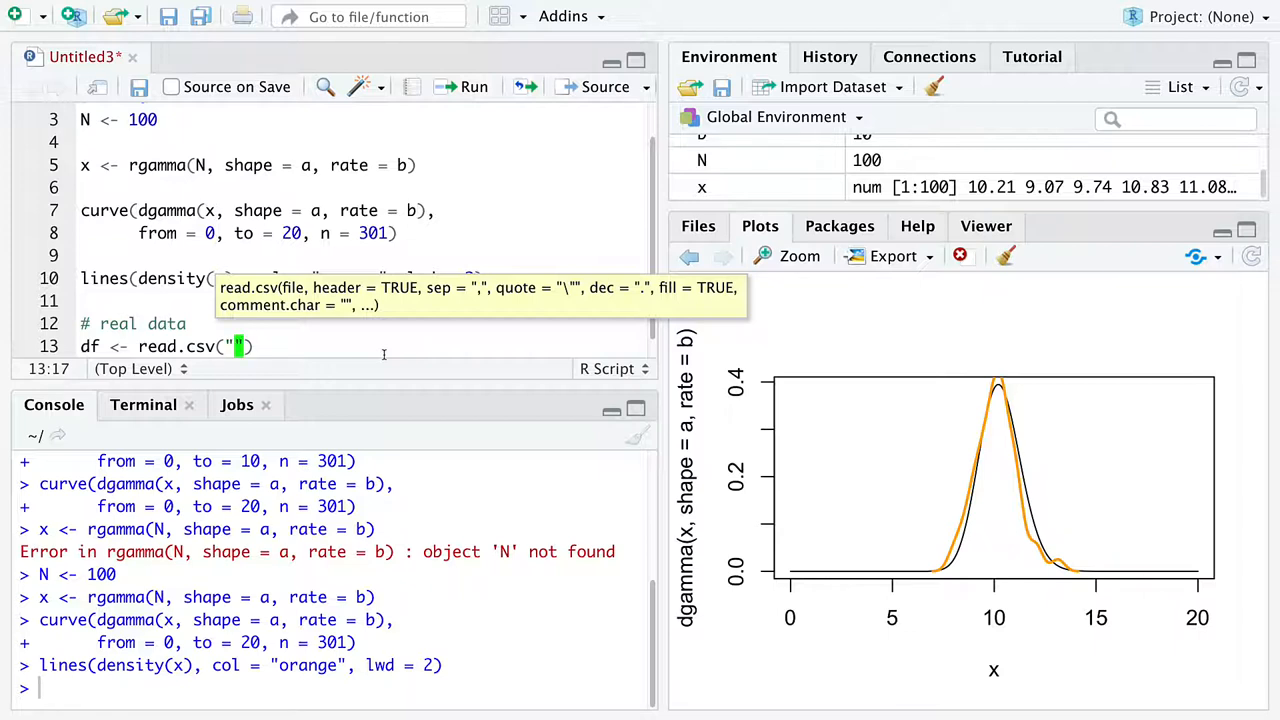
{"action": "type", "text": "https://vincentarelbundock.github.io/Rdatas"}
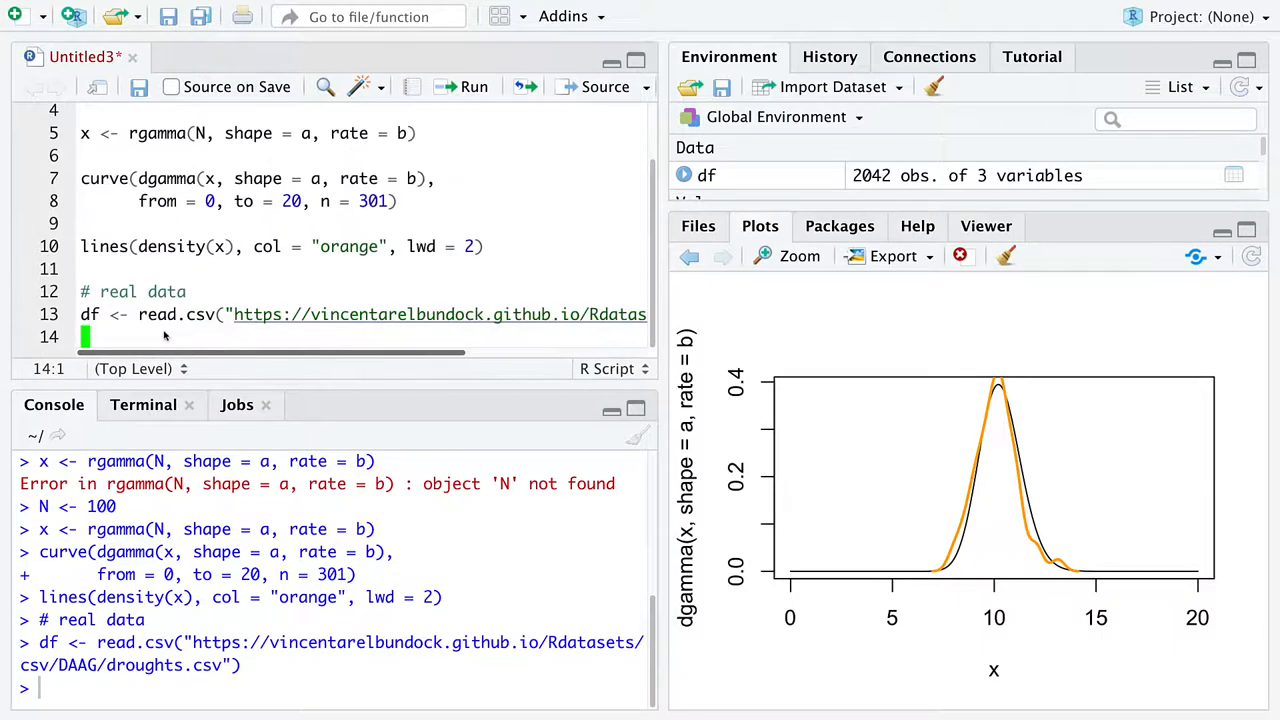
{"action": "key", "text": "Return"}
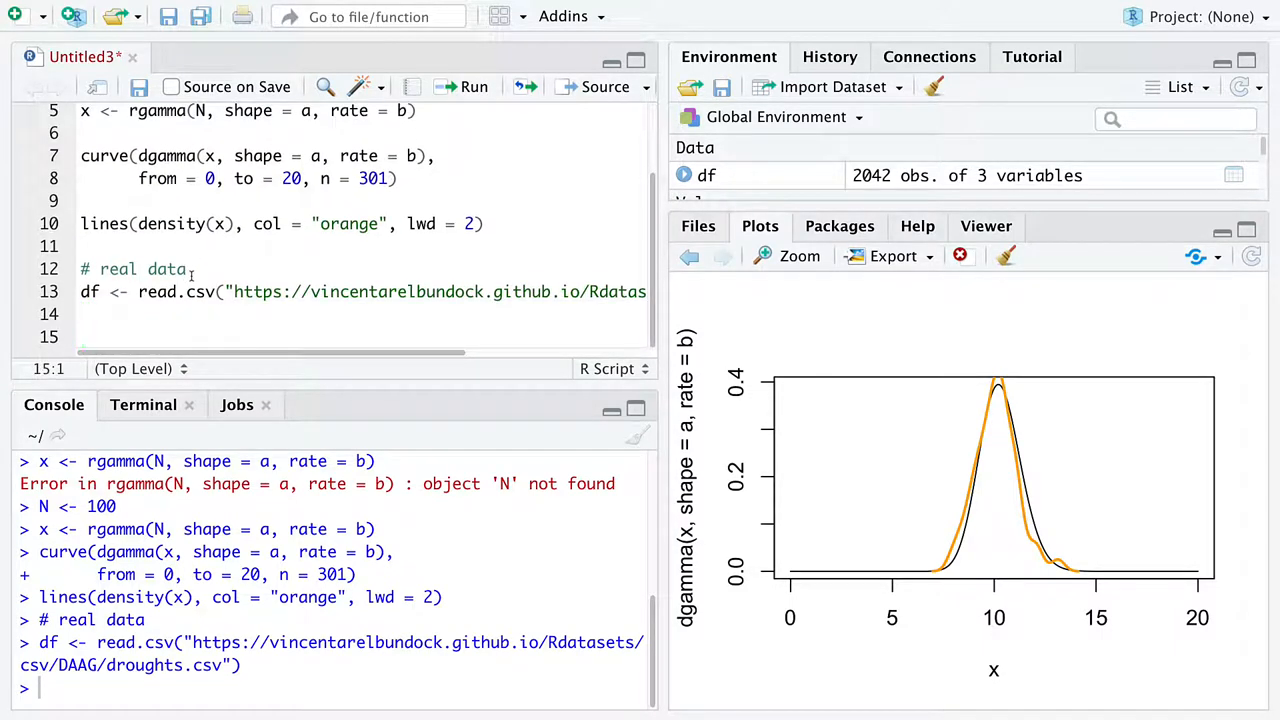
Write and run plot(density(df$length), col = "orange", lwd = 2) for the drought lengths
{"action": "type", "text": "plot("}
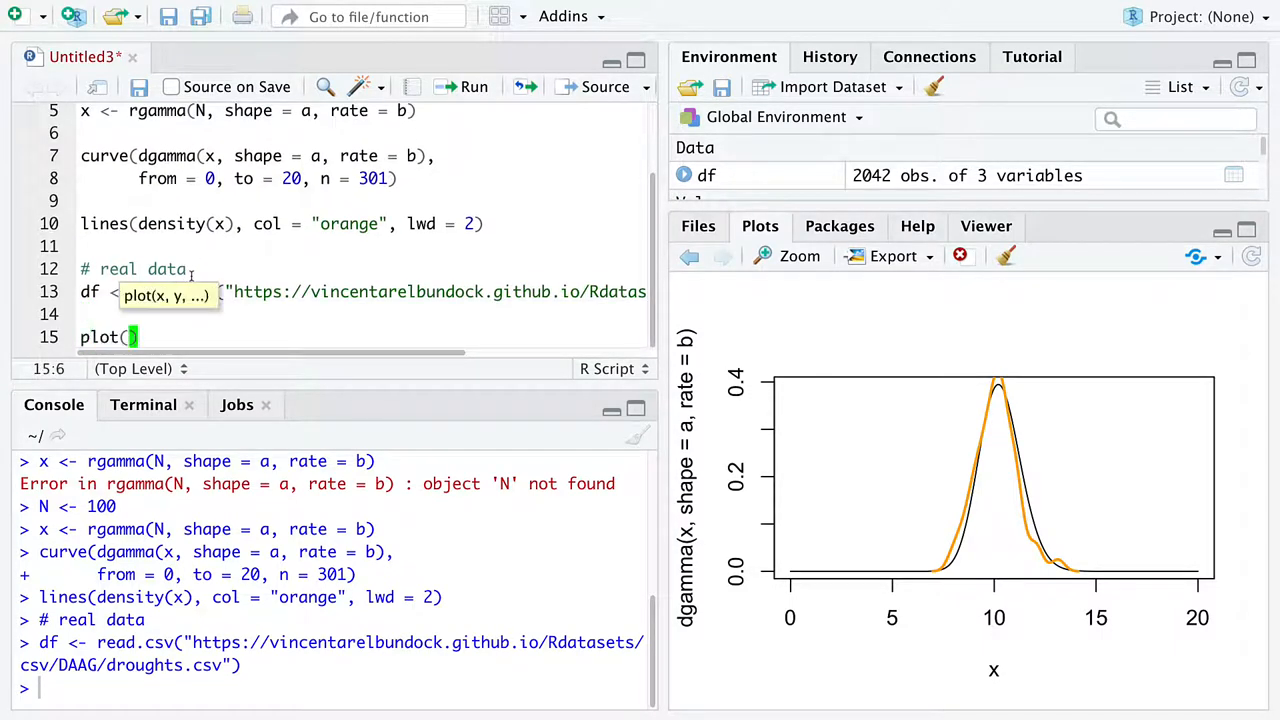
{"action": "type", "text": "density(df$length"}
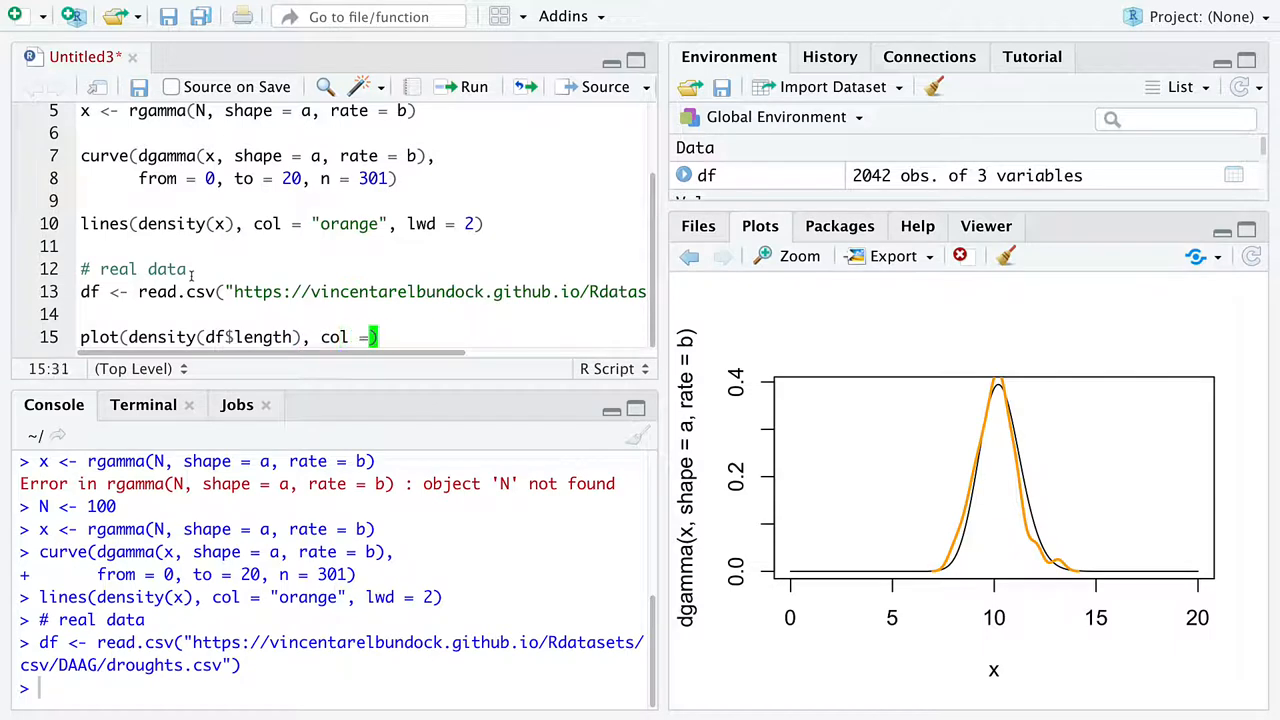
{"action": "type", "text": "\"orange\","}
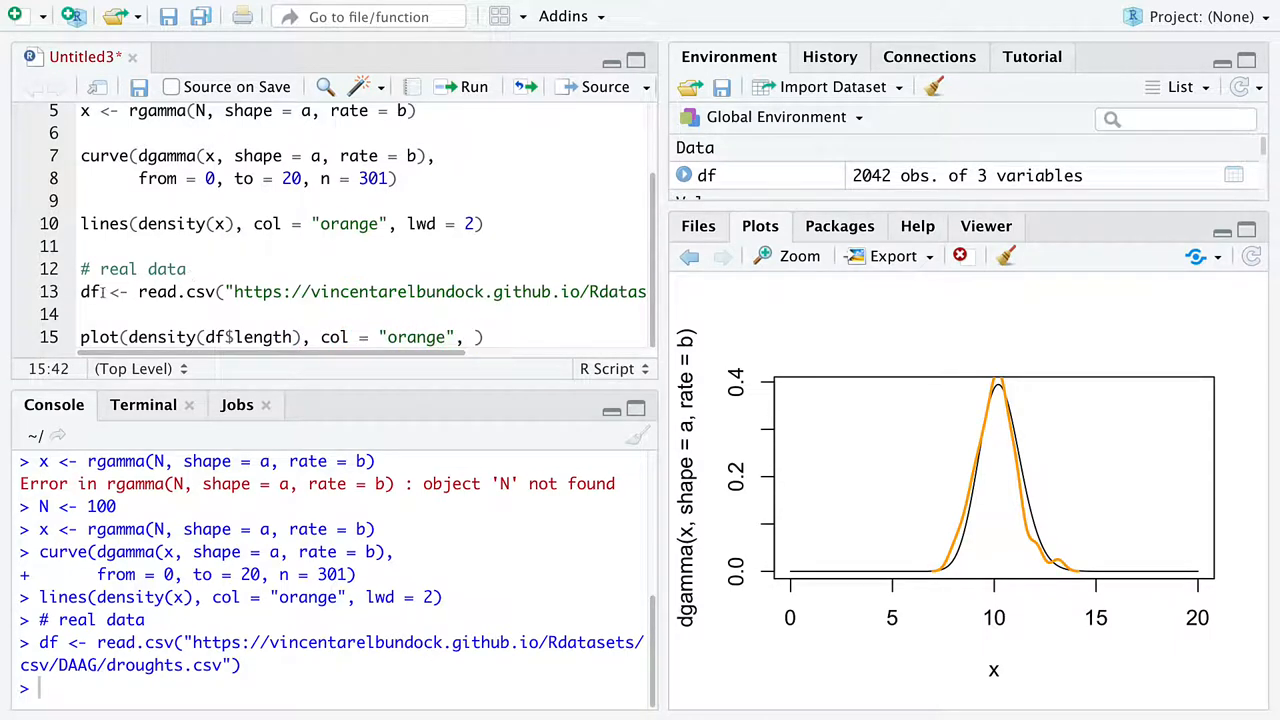
{"action": "double_click", "coordinate": [248, 336]}
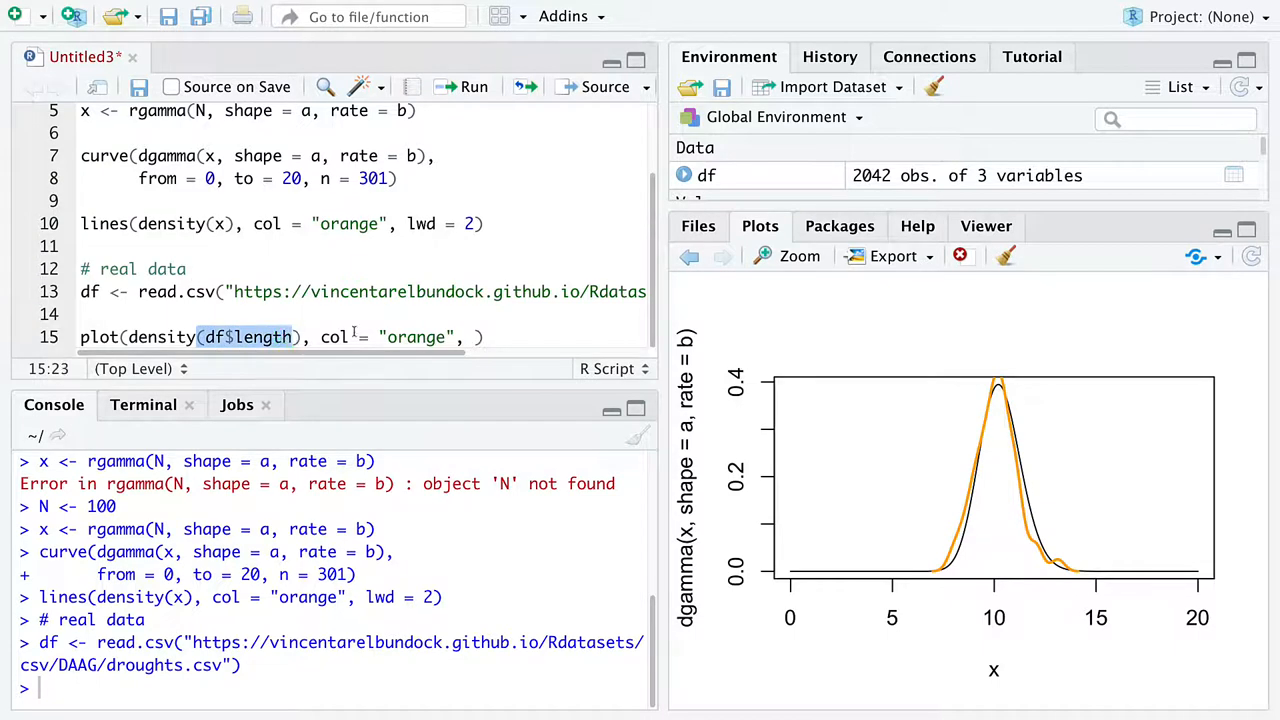
{"action": "type", "text": "lwd = 2"}
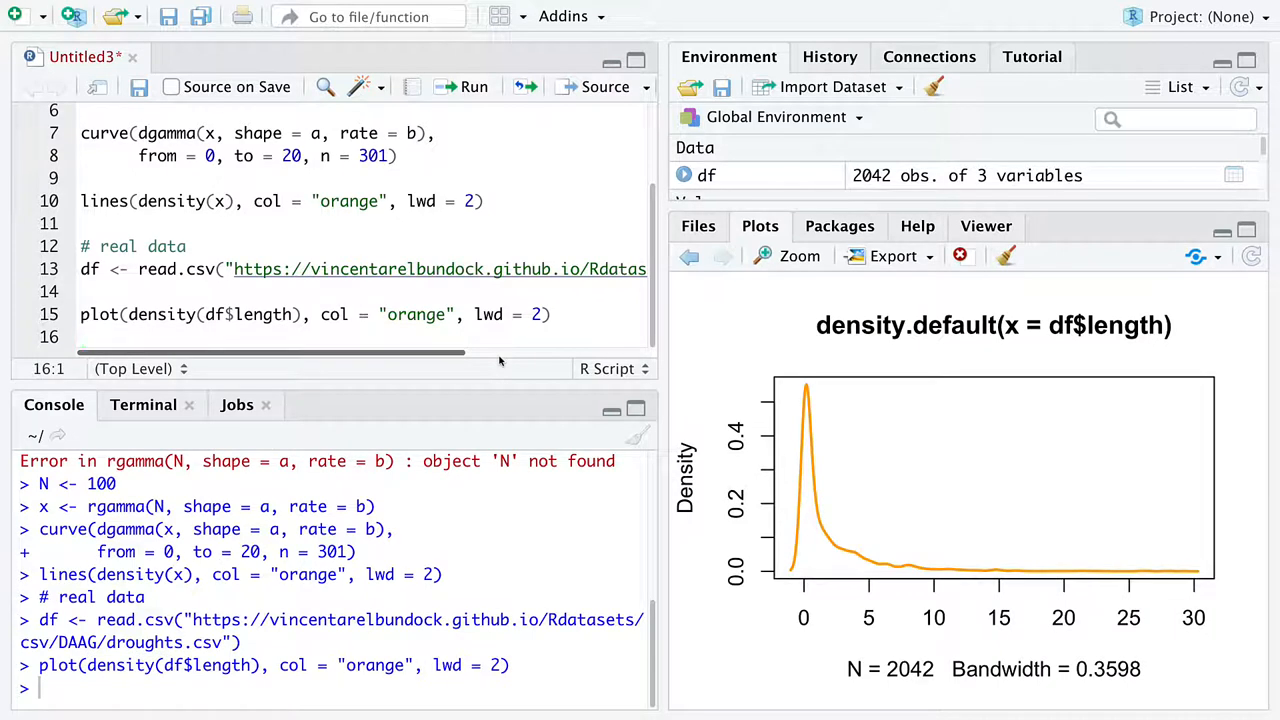
{"action": "mouse_move", "coordinate": [496, 360]}
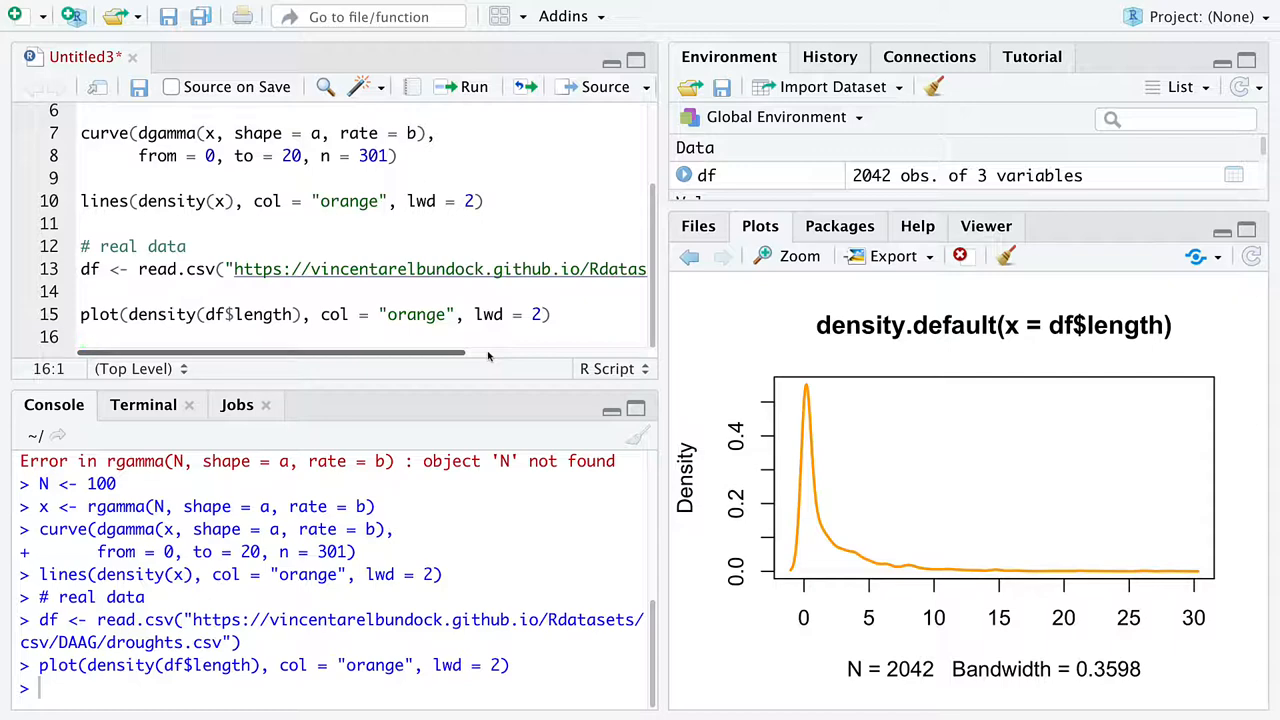
{"action": "scroll", "scroll_direction": "up", "scroll_amount": 3}
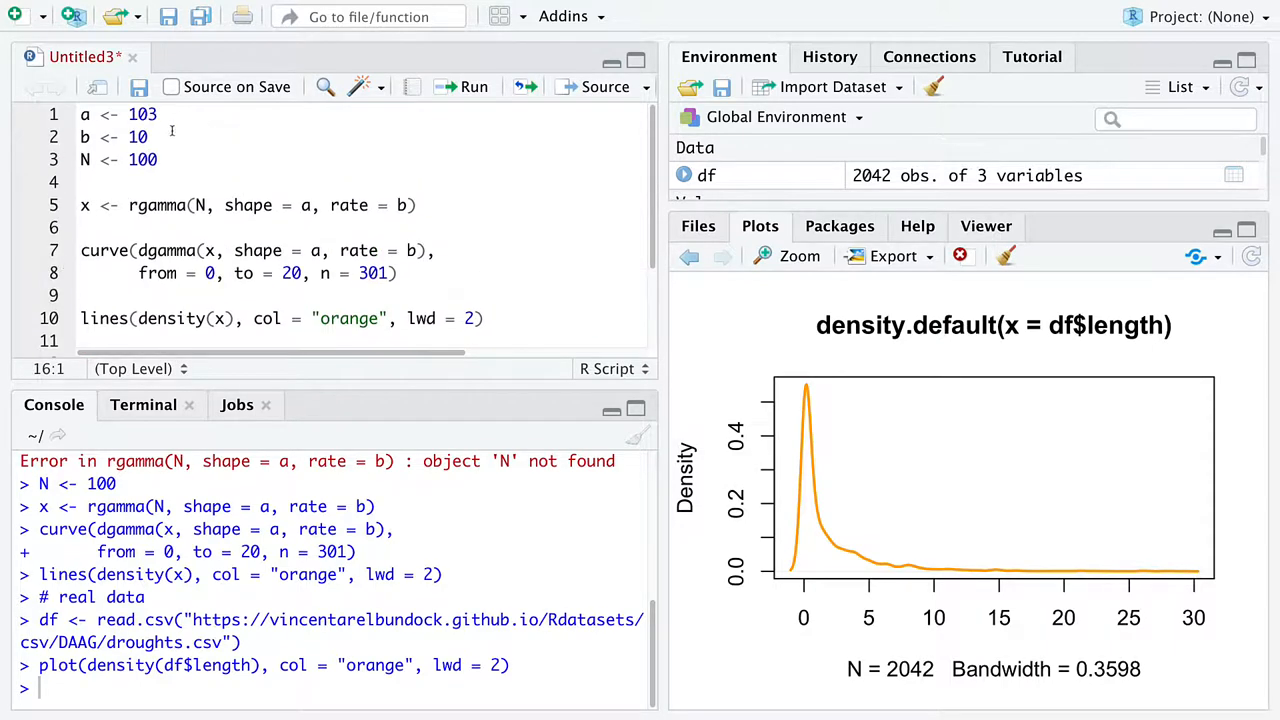
{"action": "scroll", "scroll_direction": "down", "scroll_amount": 3}
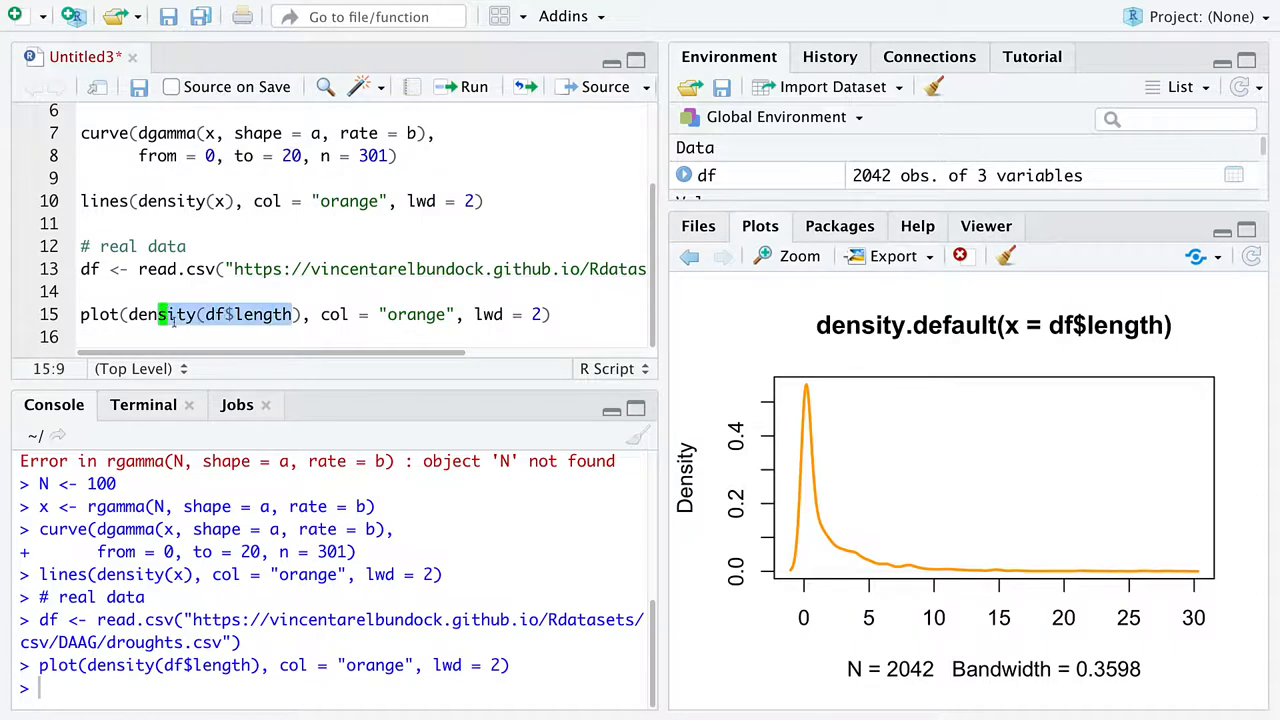
{"action": "left_click", "coordinate": [208, 336]}
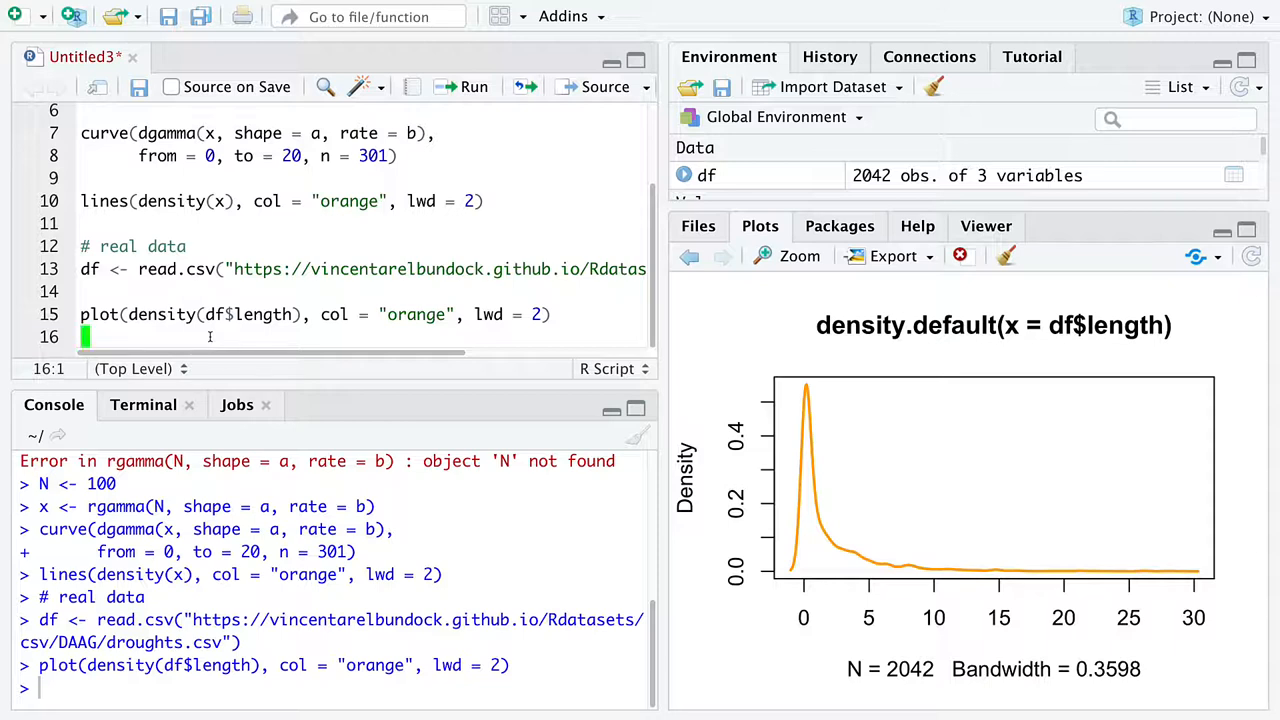
{"action": "mouse_move", "coordinate": [296, 308]}
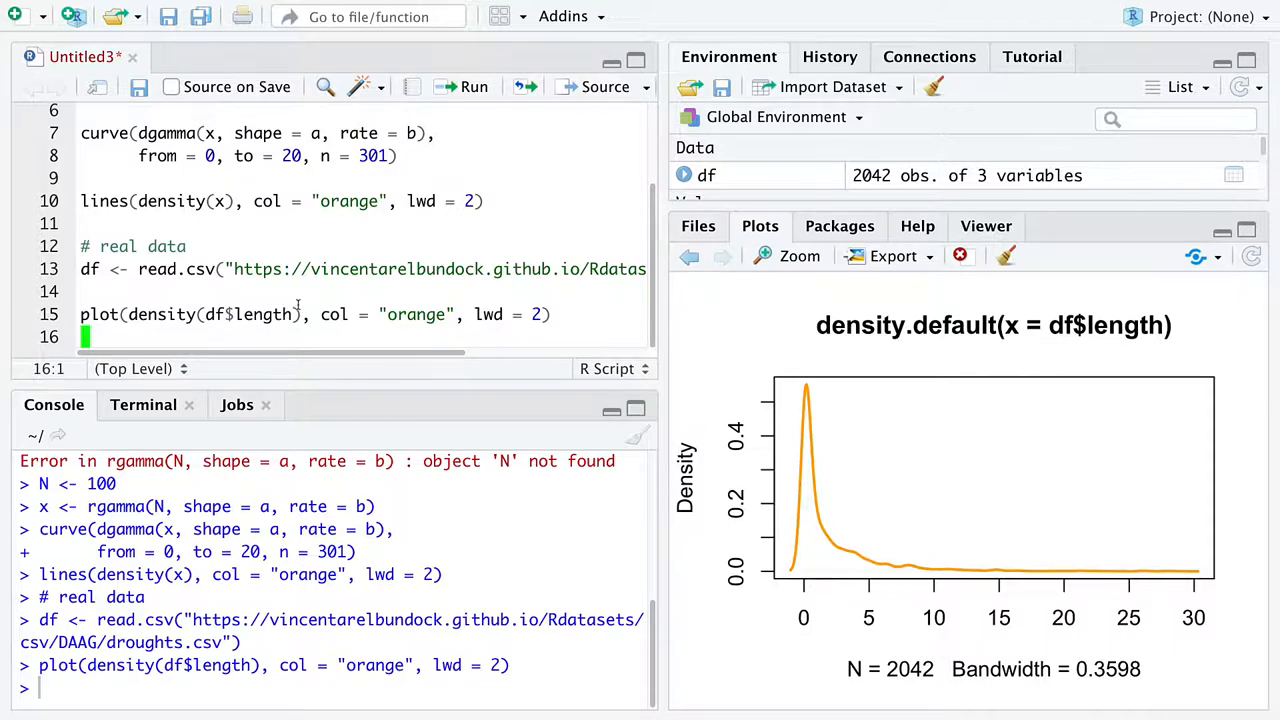
{"action": "double_click", "coordinate": [260, 314]}
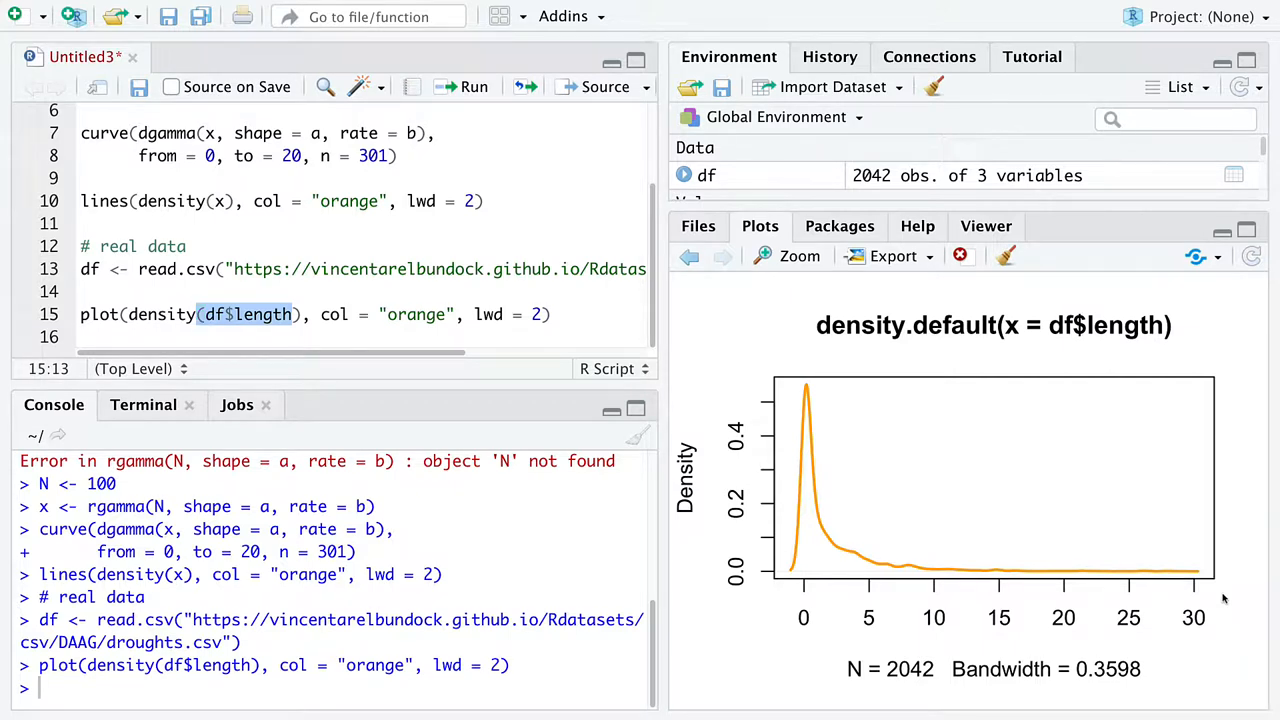
{"action": "mouse_move", "coordinate": [1216, 592]}
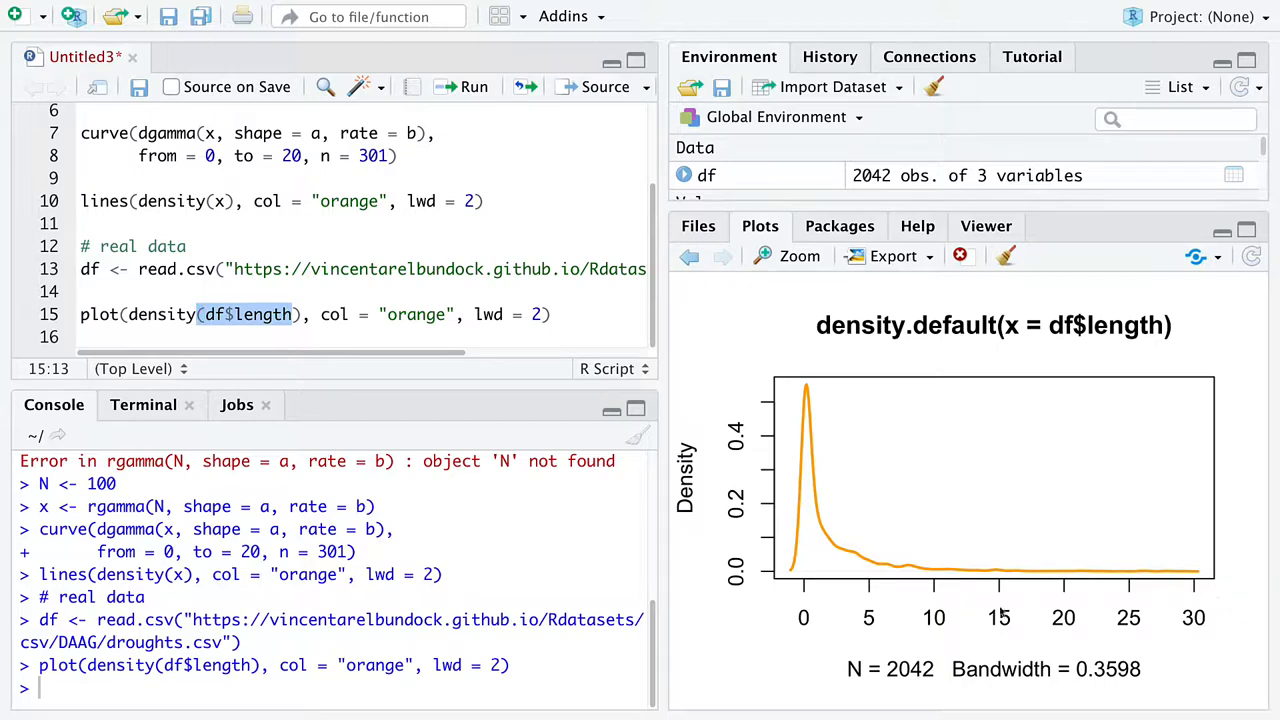
{"action": "mouse_move", "coordinate": [1020, 610]}
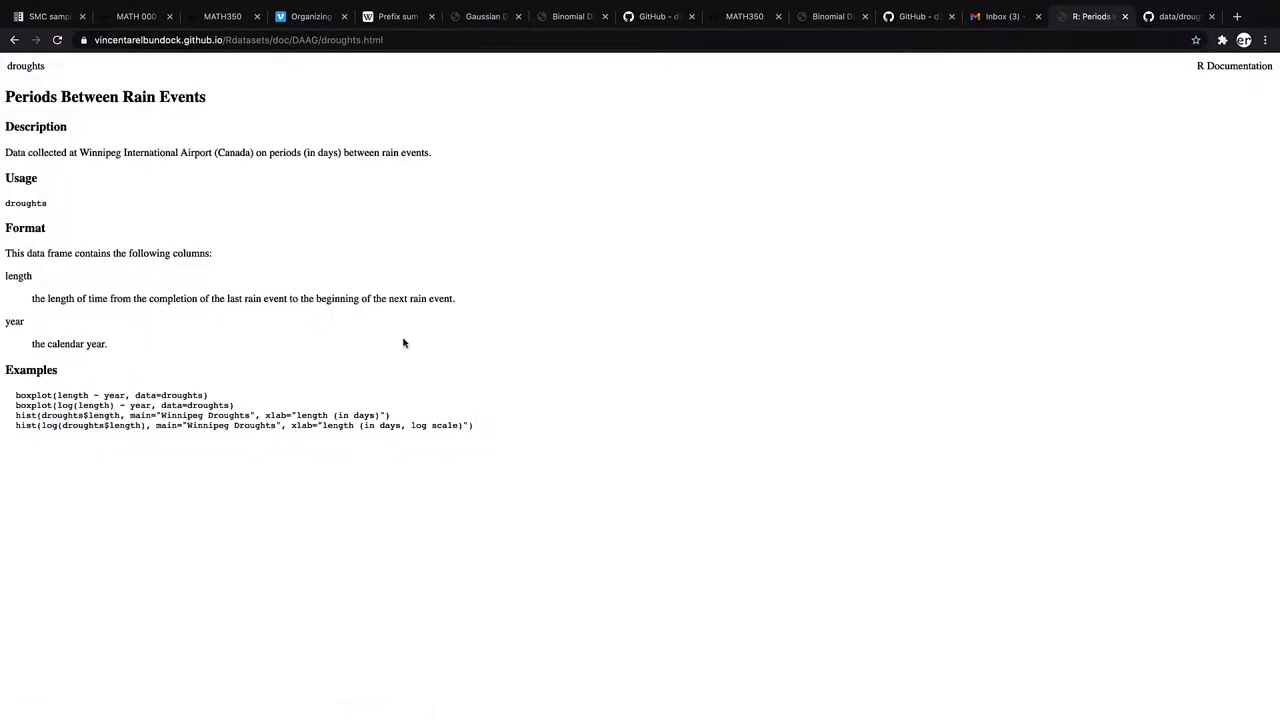
{"action": "mouse_move", "coordinate": [76, 288]}
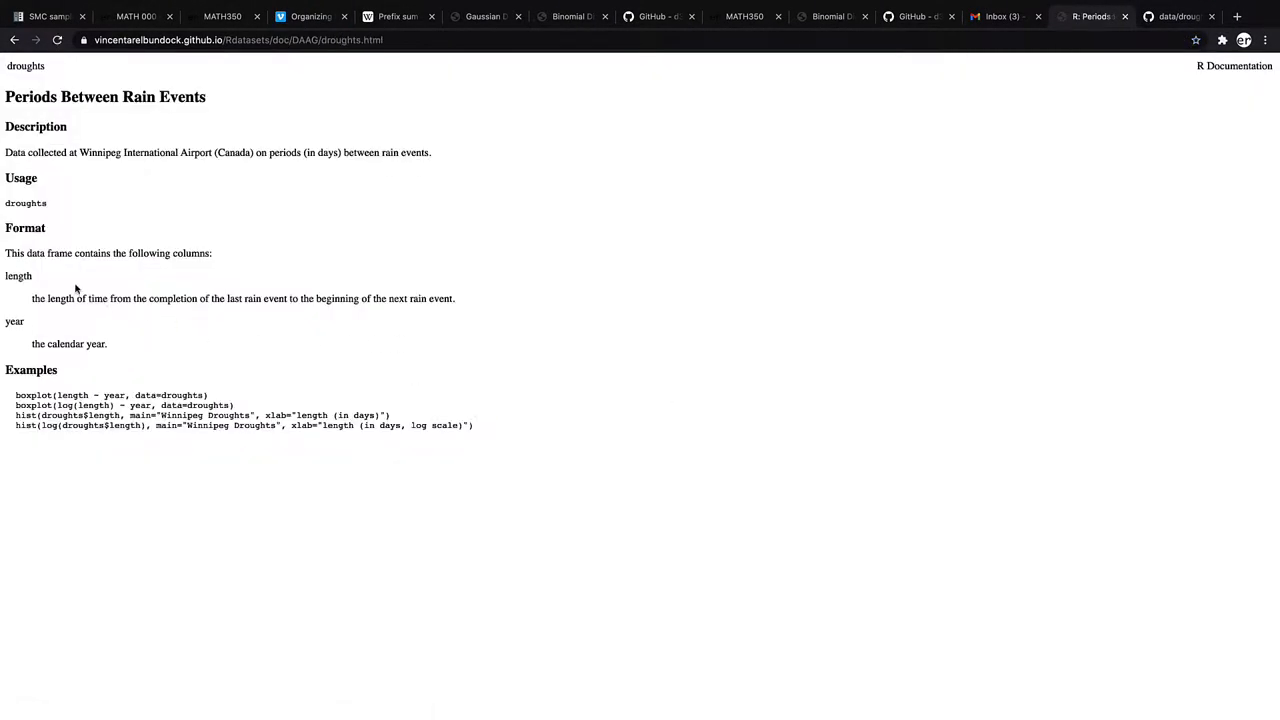
Highlight the length column entry in the Rdatasets droughts documentation page
{"action": "double_click", "coordinate": [328, 152]}
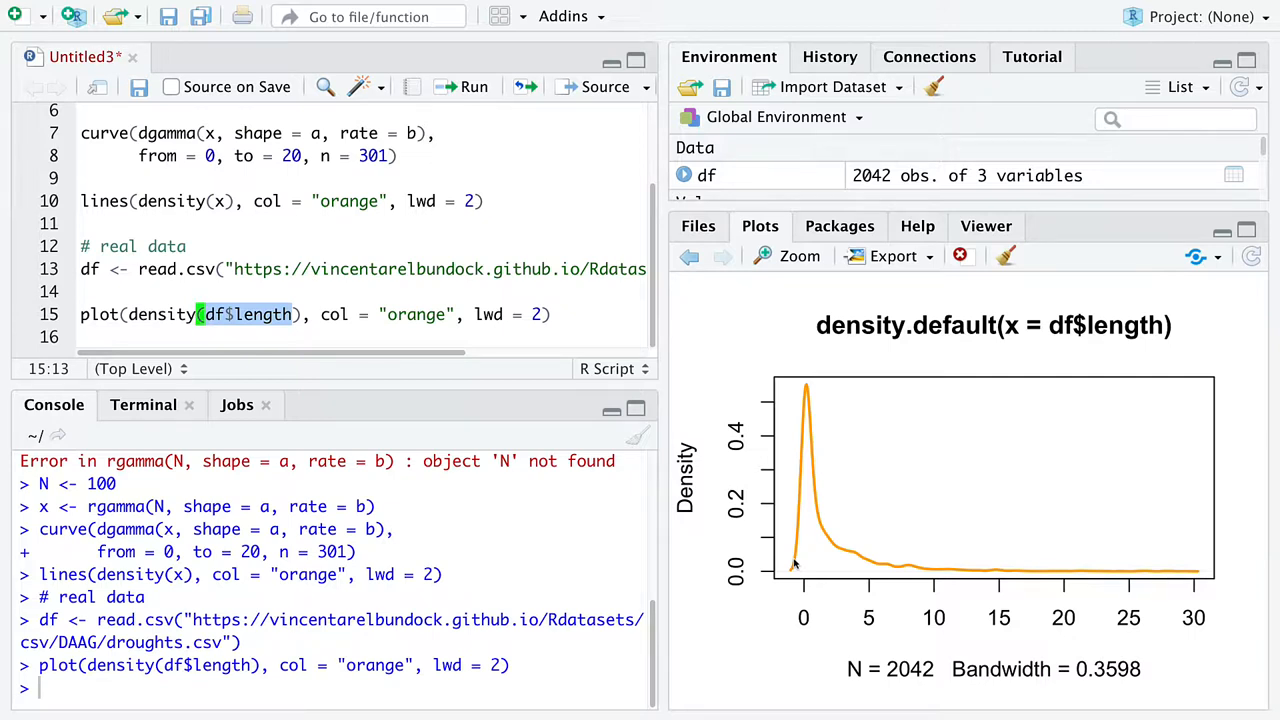
{"action": "mouse_move", "coordinate": [826, 564]}
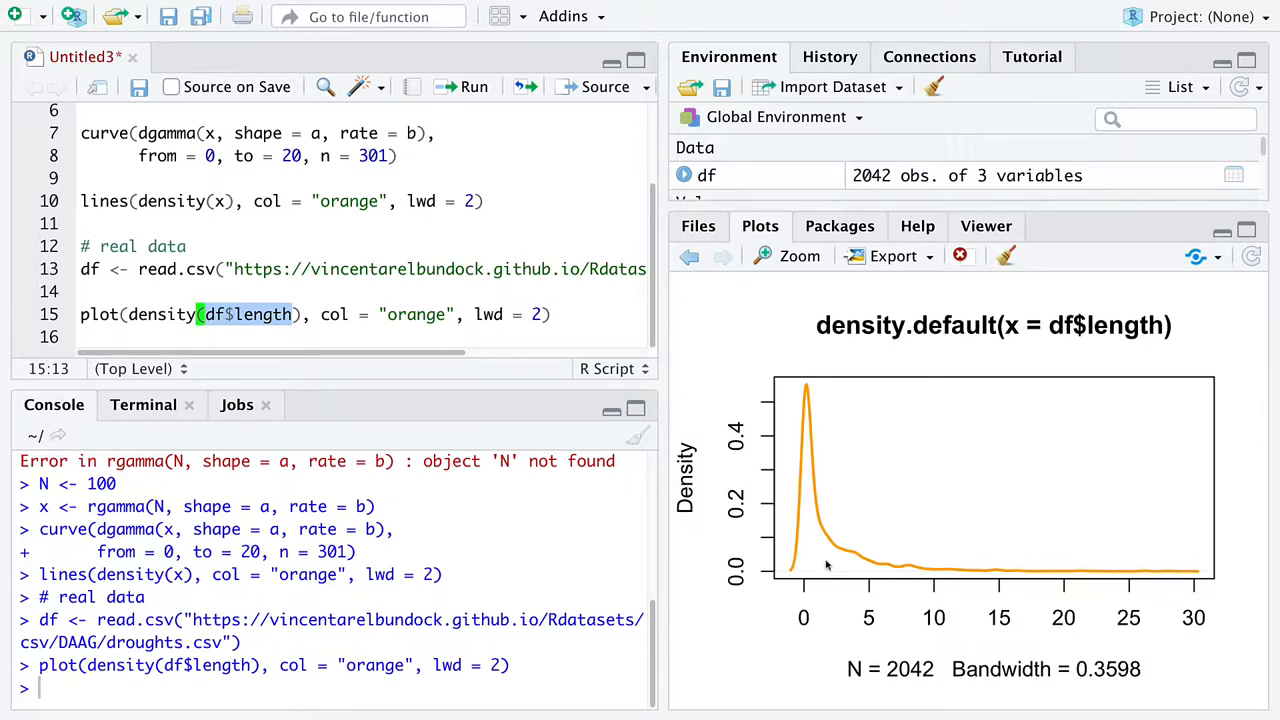
{"action": "mouse_move", "coordinate": [816, 580]}
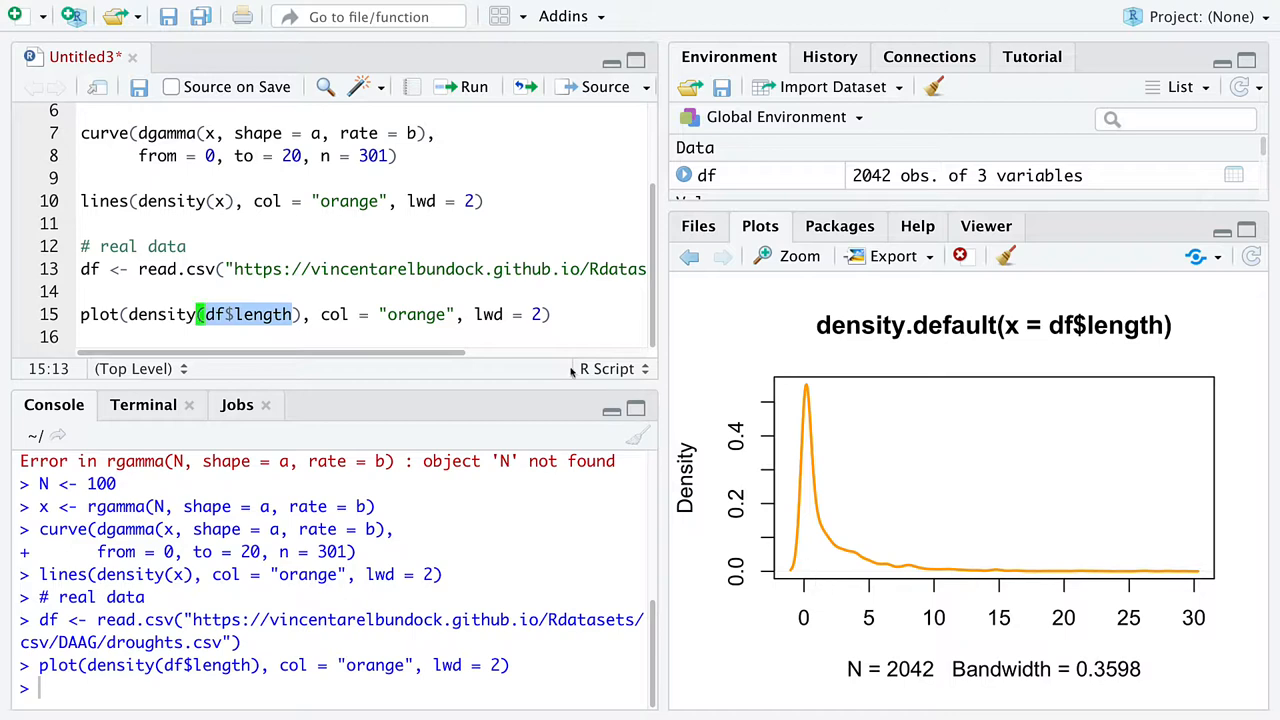
{"action": "mouse_move", "coordinate": [568, 368]}
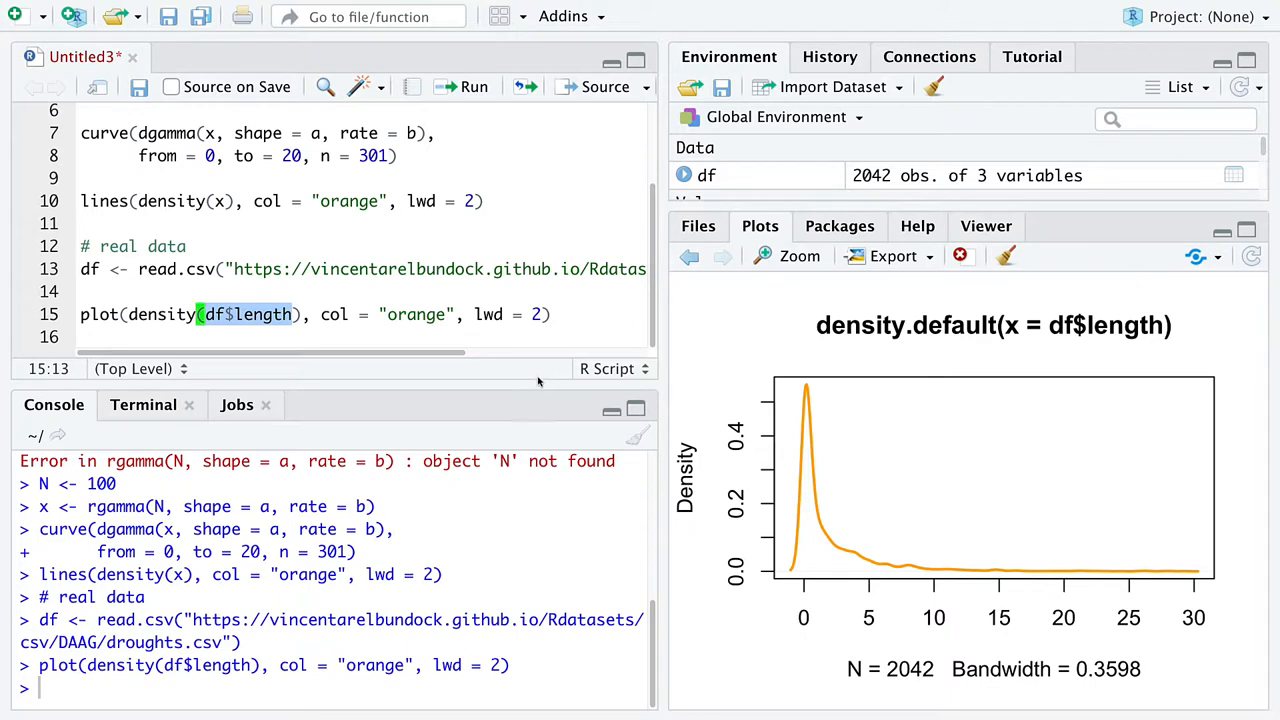
{"action": "mouse_move", "coordinate": [404, 304]}
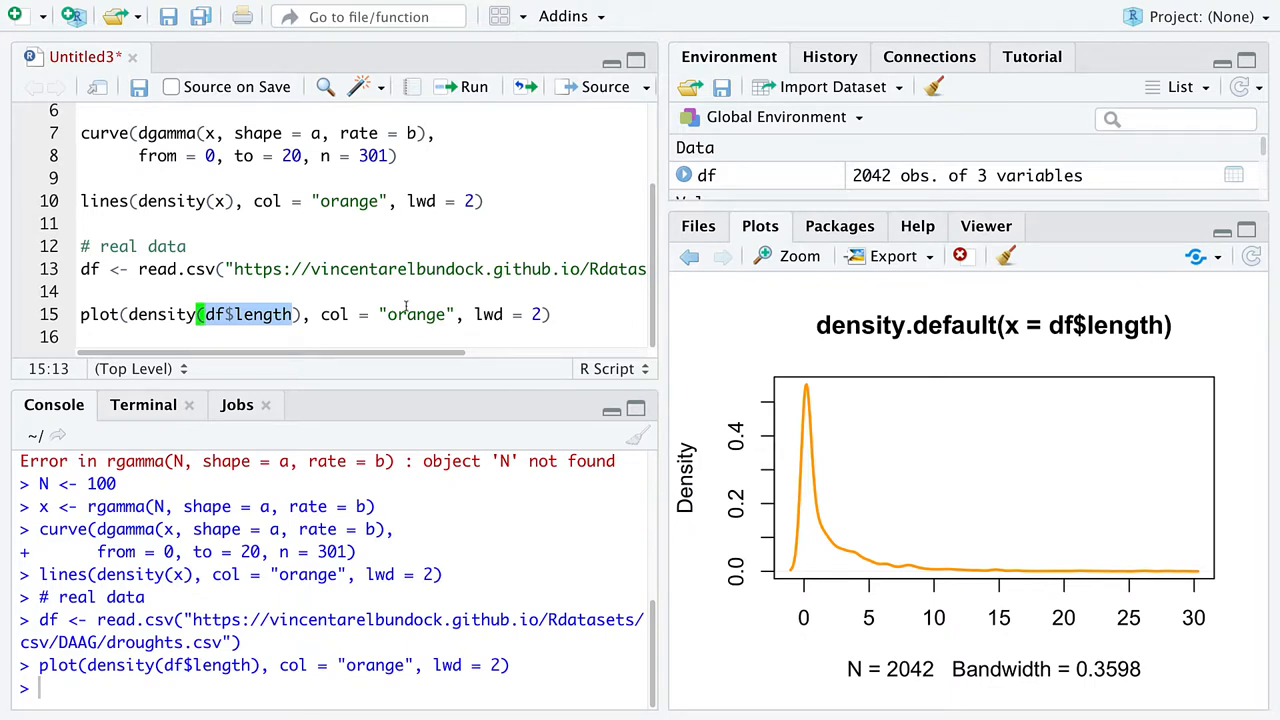
Scroll the script back to its top showing a <- 103, b <- 10, N <- 100
{"action": "scroll", "scroll_direction": "up", "scroll_amount": 3}
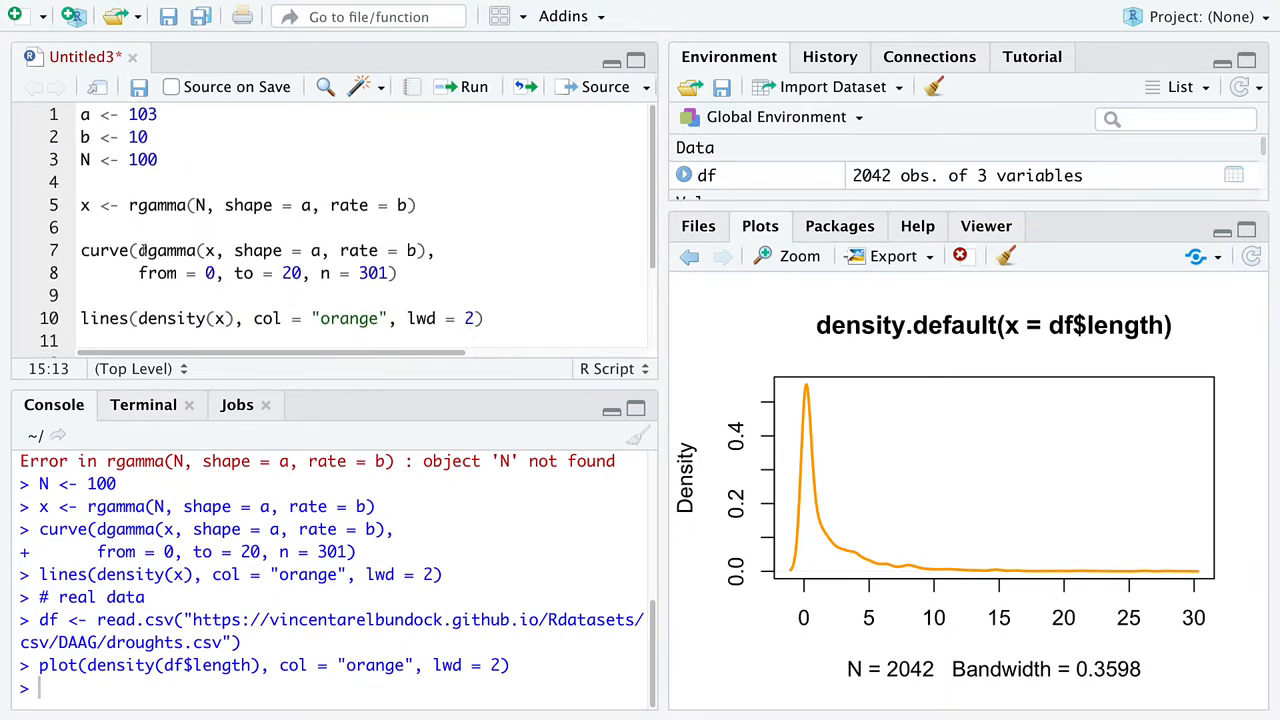